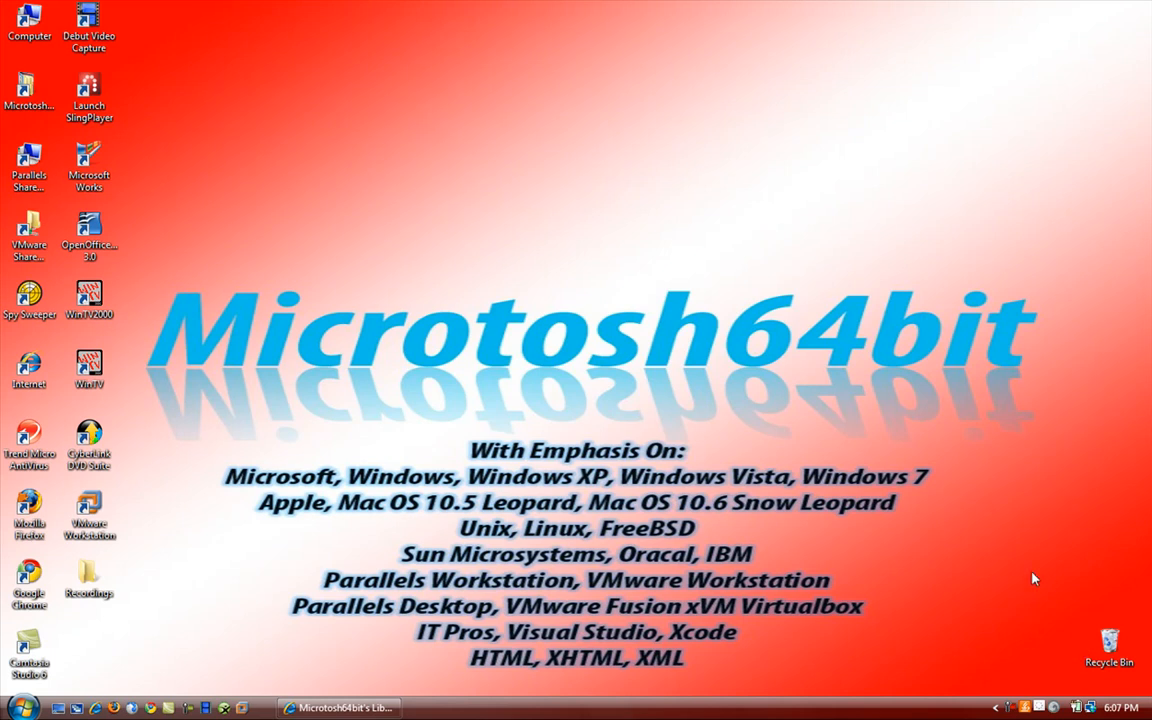
- Launch Microsoft Office Publisher 2007 from the Start menu search for 'pu'
{"action": "left_click", "coordinate": [18, 708]}
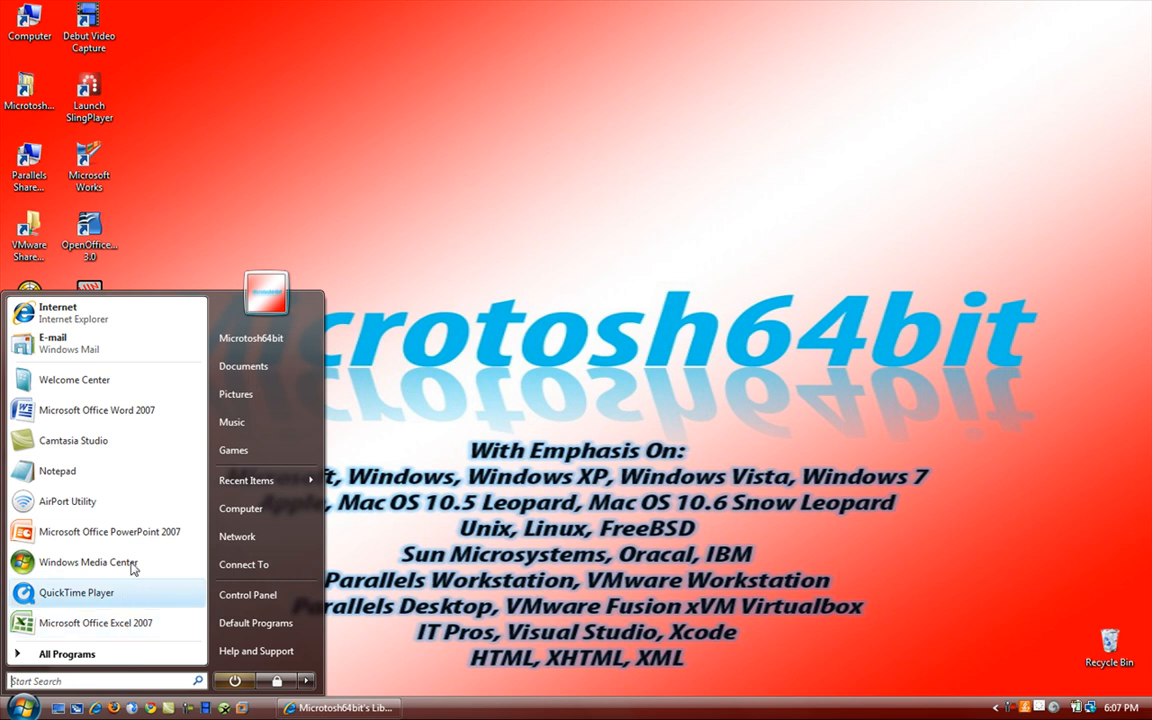
{"action": "mouse_move", "coordinate": [116, 672]}
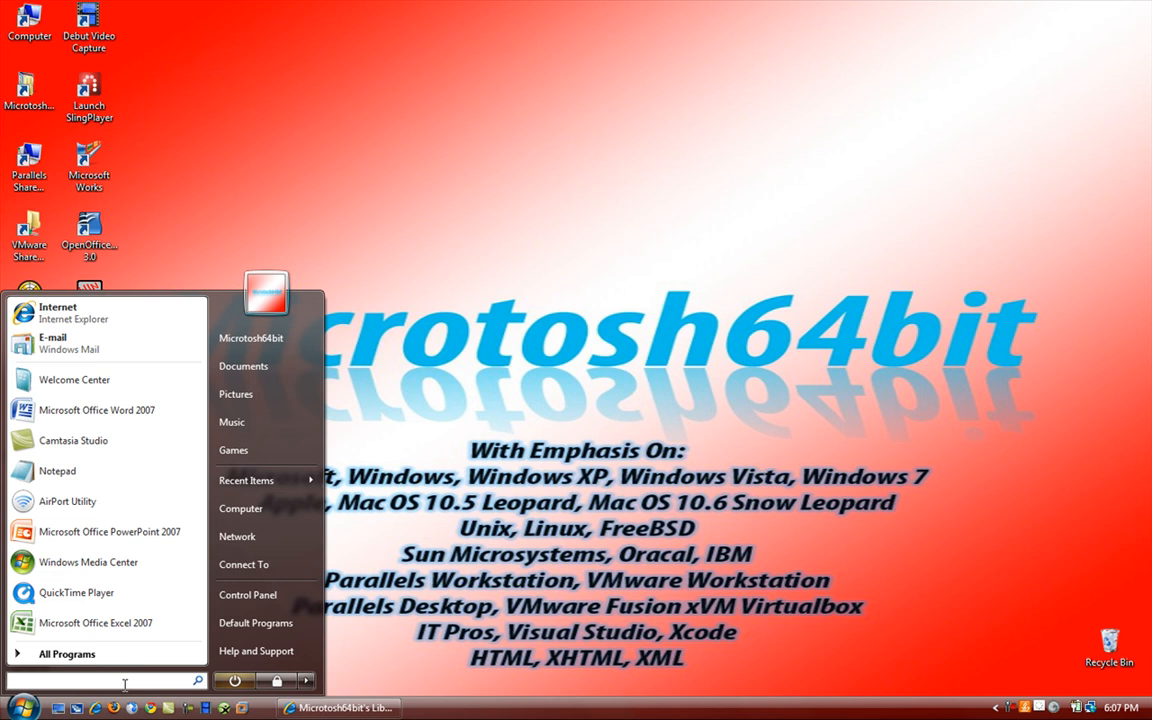
{"action": "type", "text": "pu"}
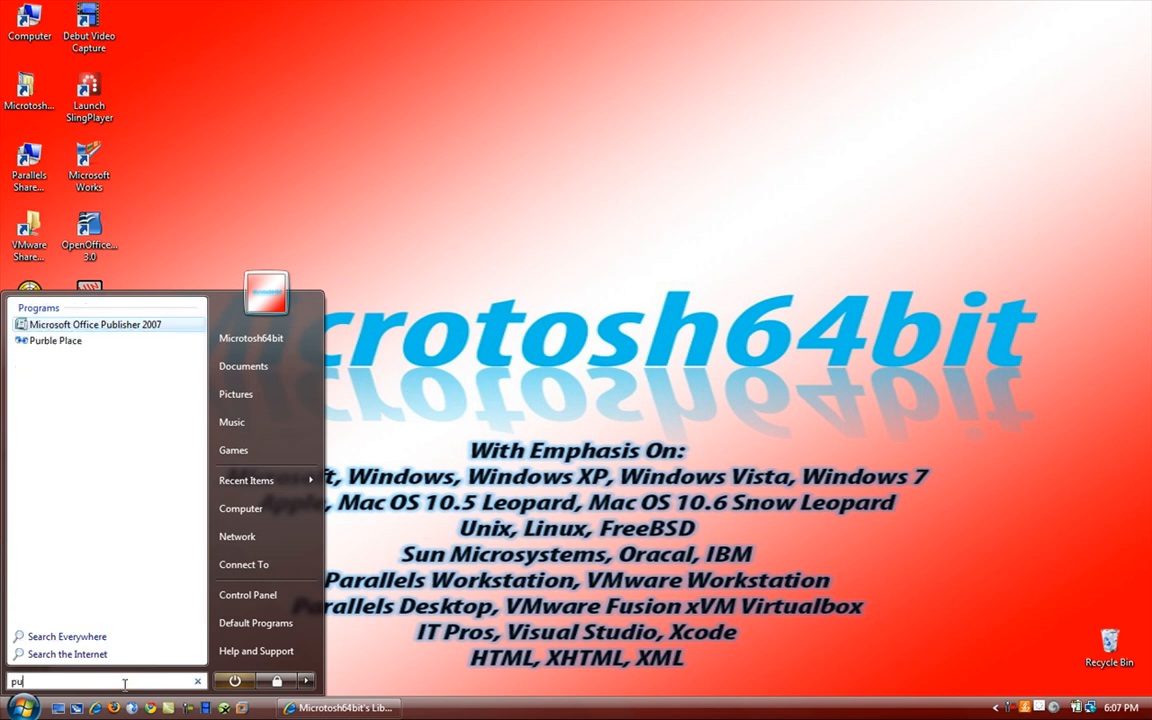
{"action": "left_click", "coordinate": [488, 156]}
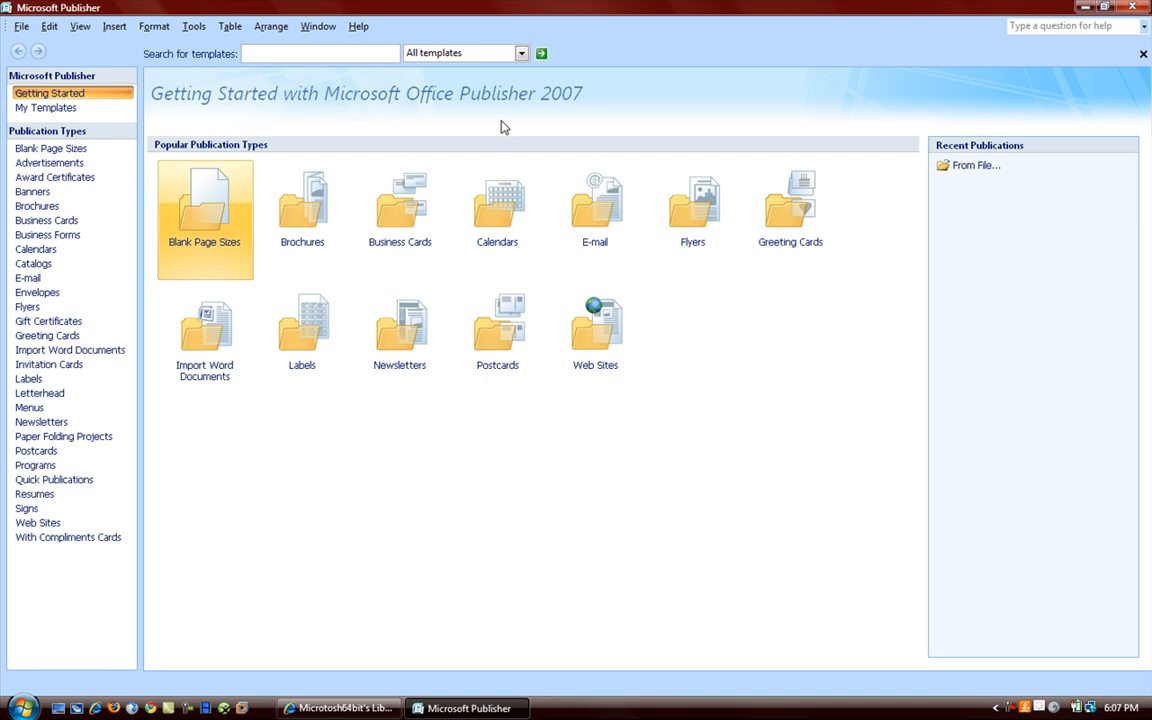
{"action": "mouse_move", "coordinate": [302, 210]}
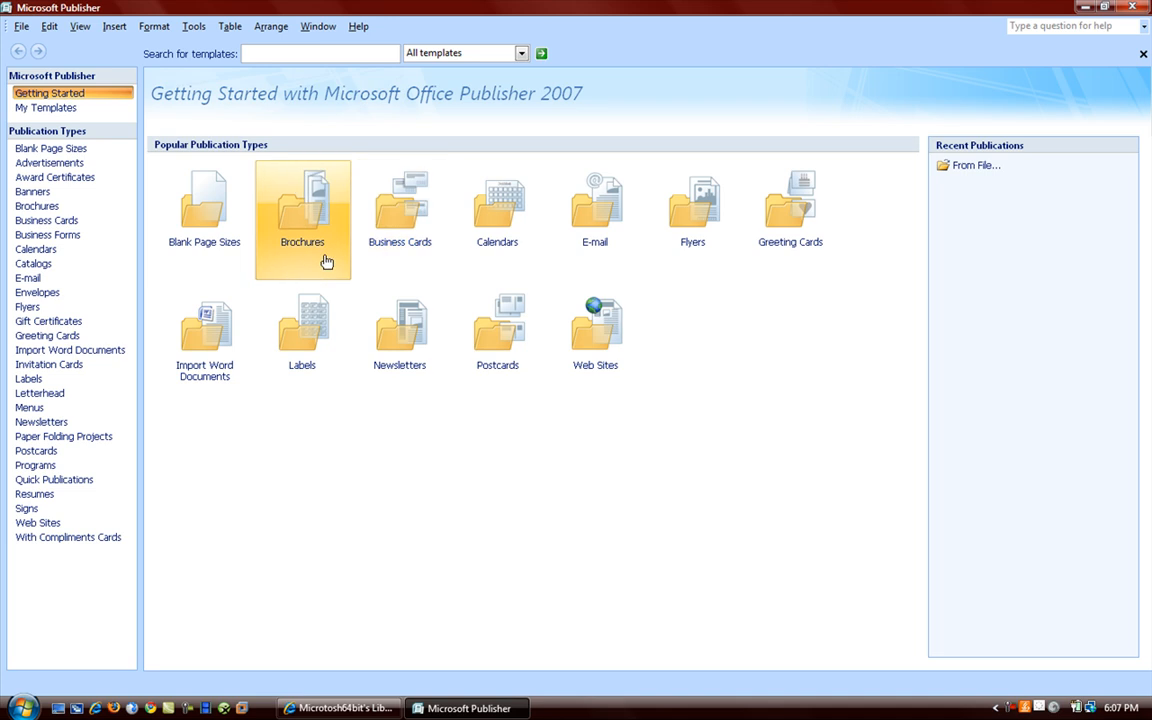
{"action": "mouse_move", "coordinate": [596, 210]}
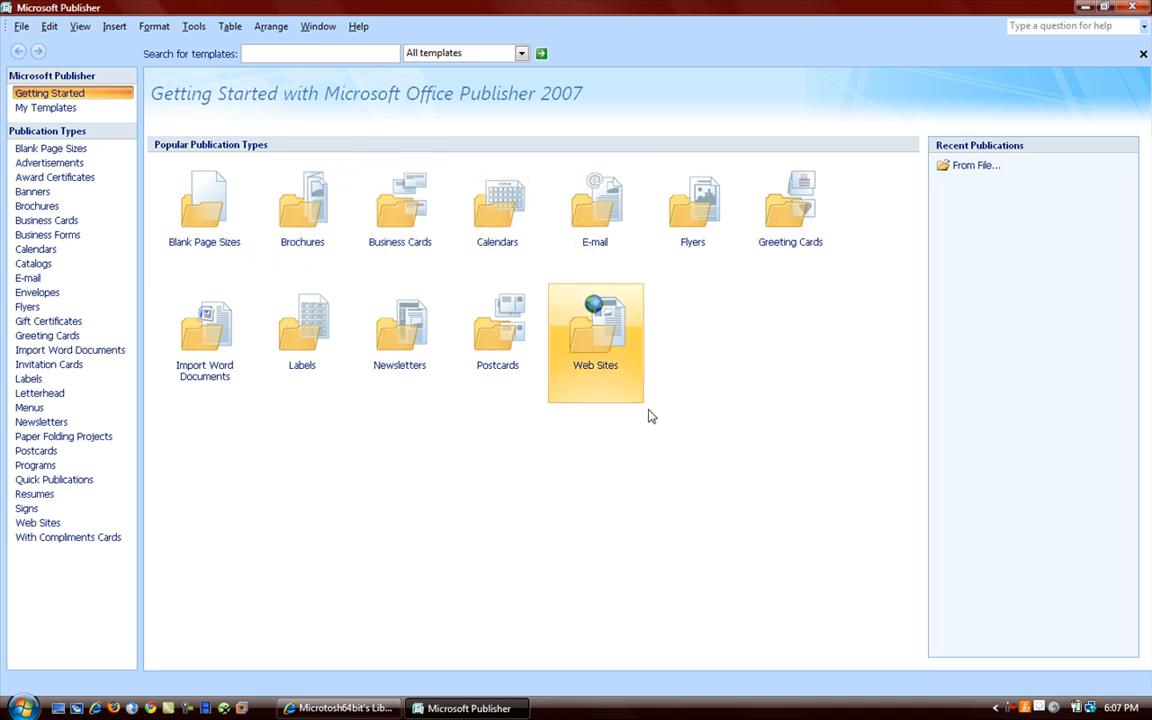
{"action": "mouse_move", "coordinate": [658, 400]}
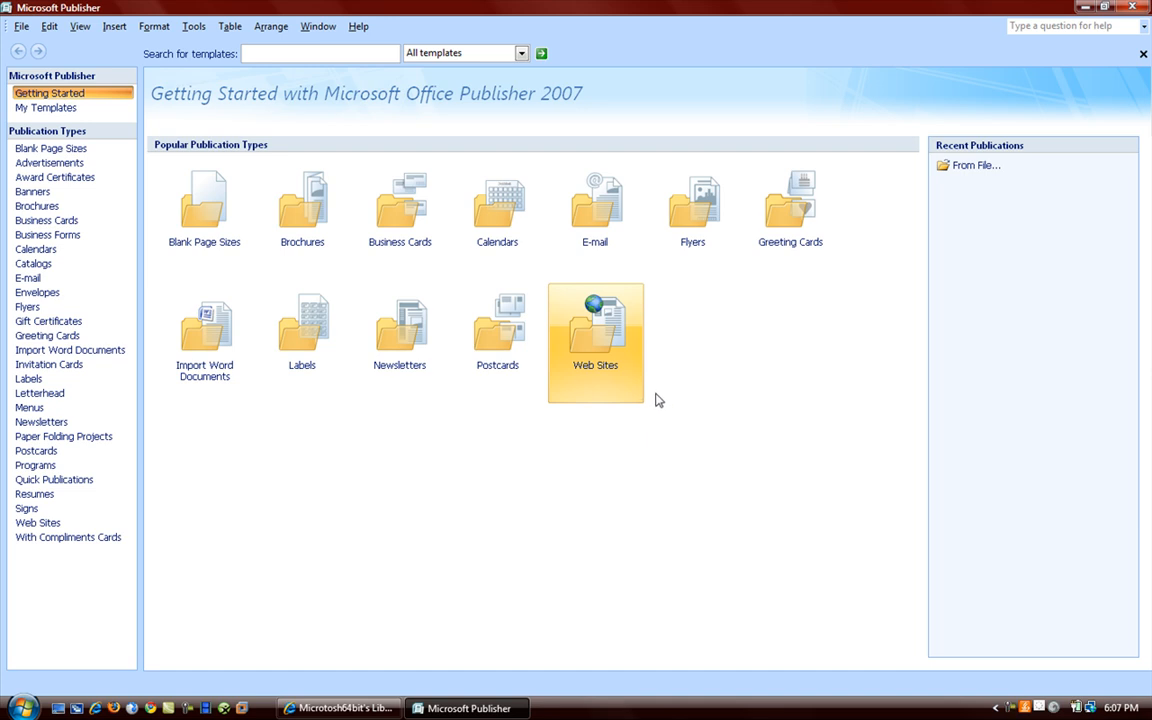
{"action": "mouse_move", "coordinate": [656, 398]}
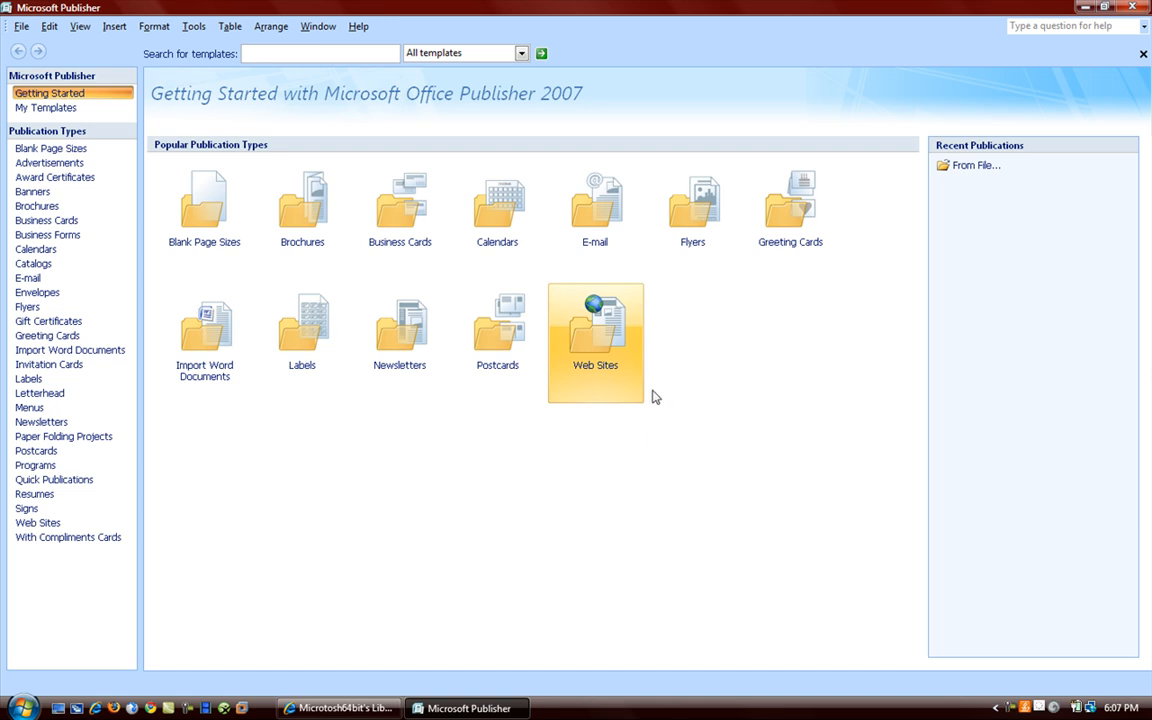
{"action": "mouse_move", "coordinate": [660, 384]}
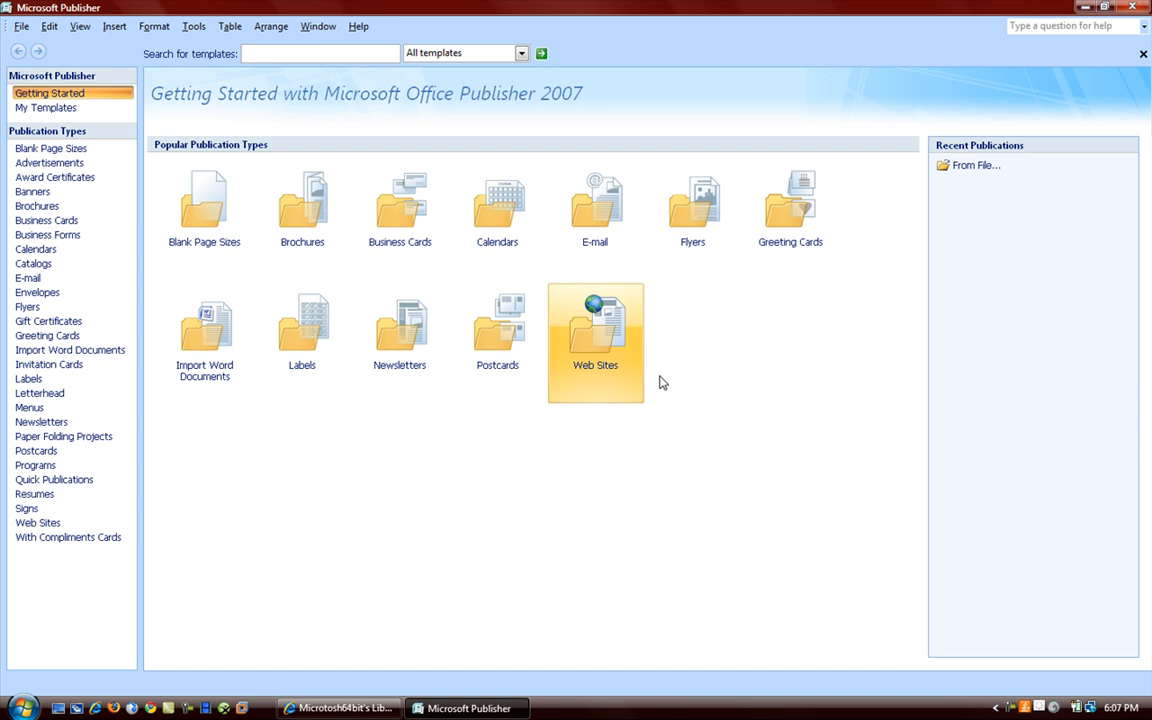
{"action": "mouse_move", "coordinate": [670, 370]}
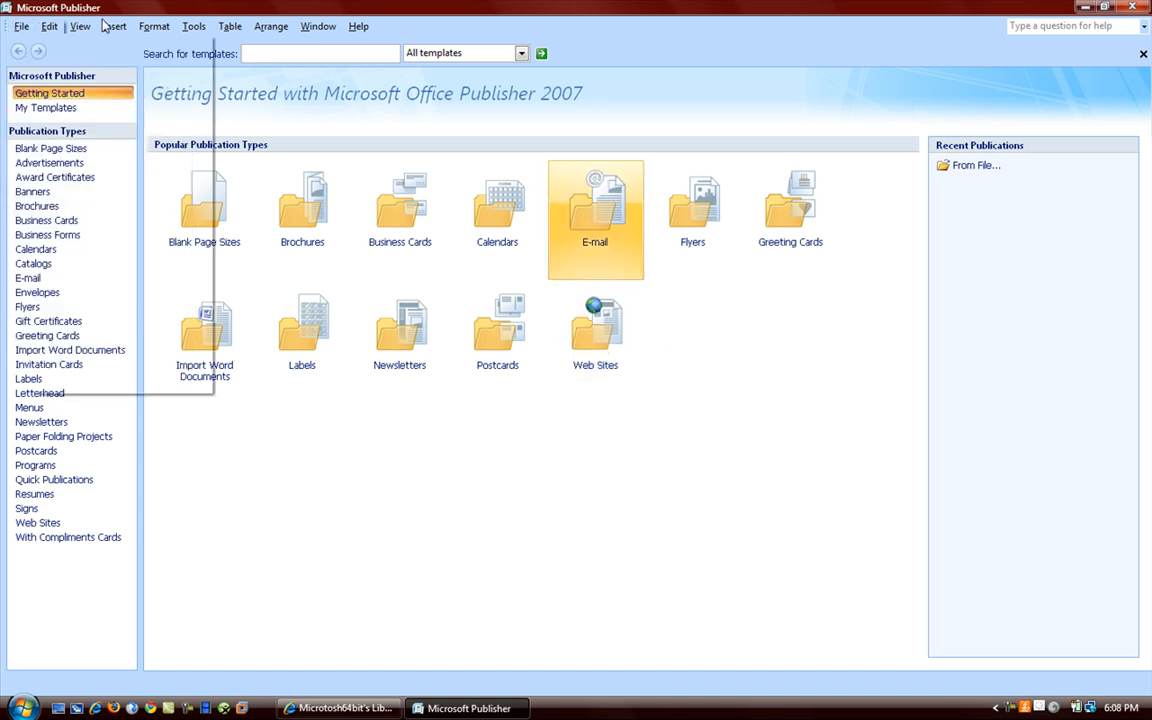
{"action": "left_click", "coordinate": [152, 26]}
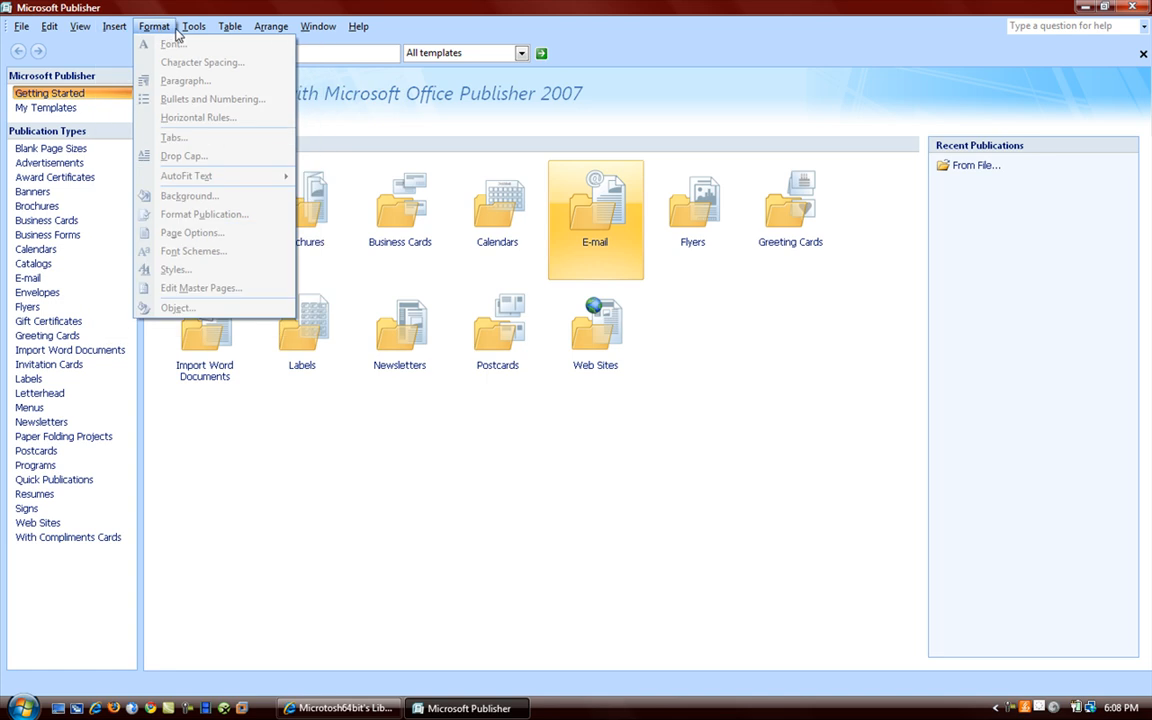
{"action": "left_click", "coordinate": [48, 26]}
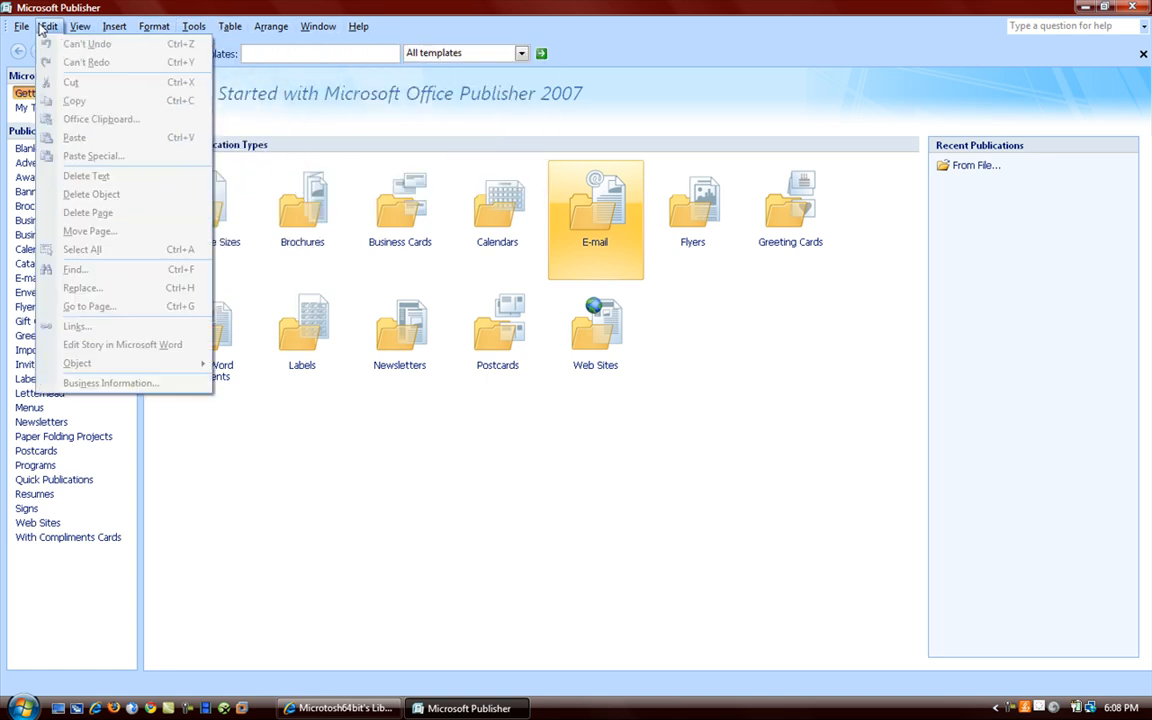
{"action": "left_click", "coordinate": [20, 26]}
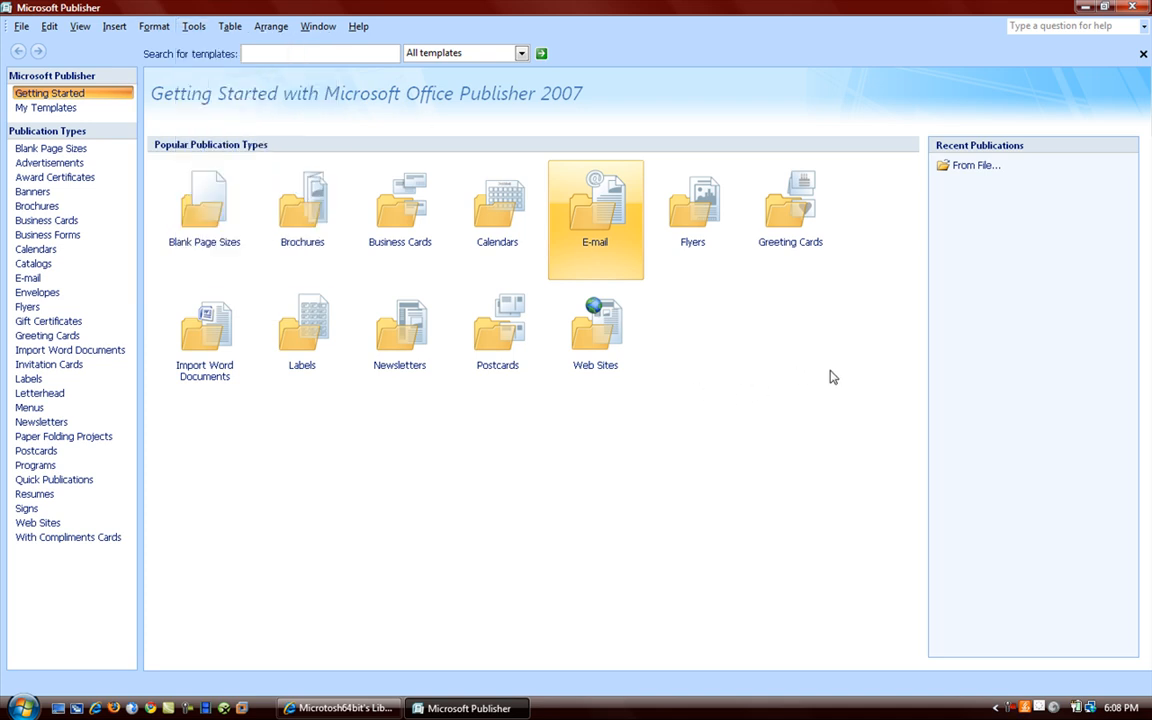
{"action": "mouse_move", "coordinate": [204, 206]}
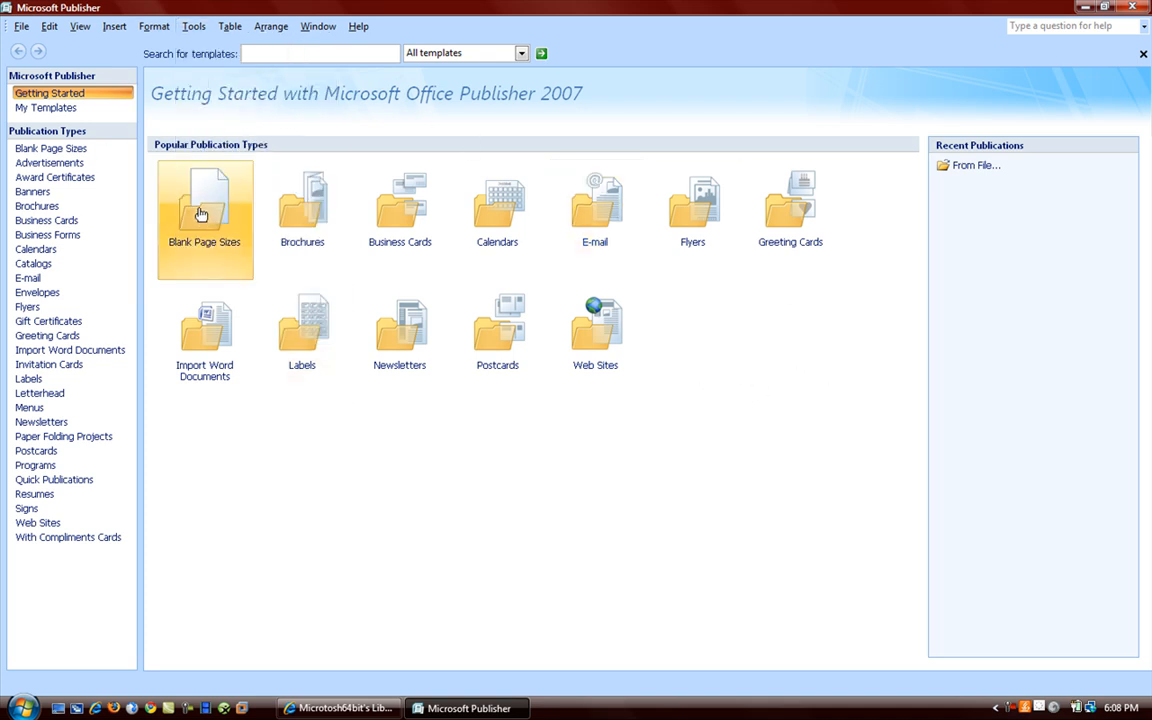
{"action": "mouse_move", "coordinate": [730, 256]}
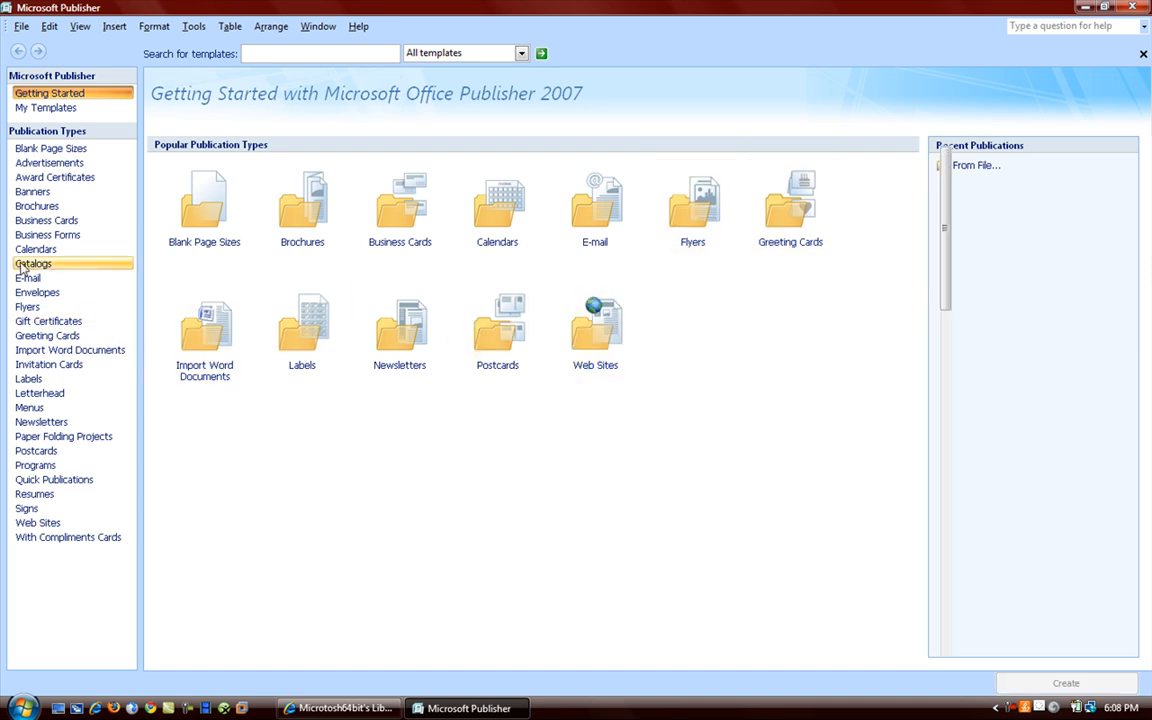
- Browse the Catalogs and E-mail galleries, previewing the Modular and Marker e-mail designs
{"action": "left_click", "coordinate": [32, 264]}
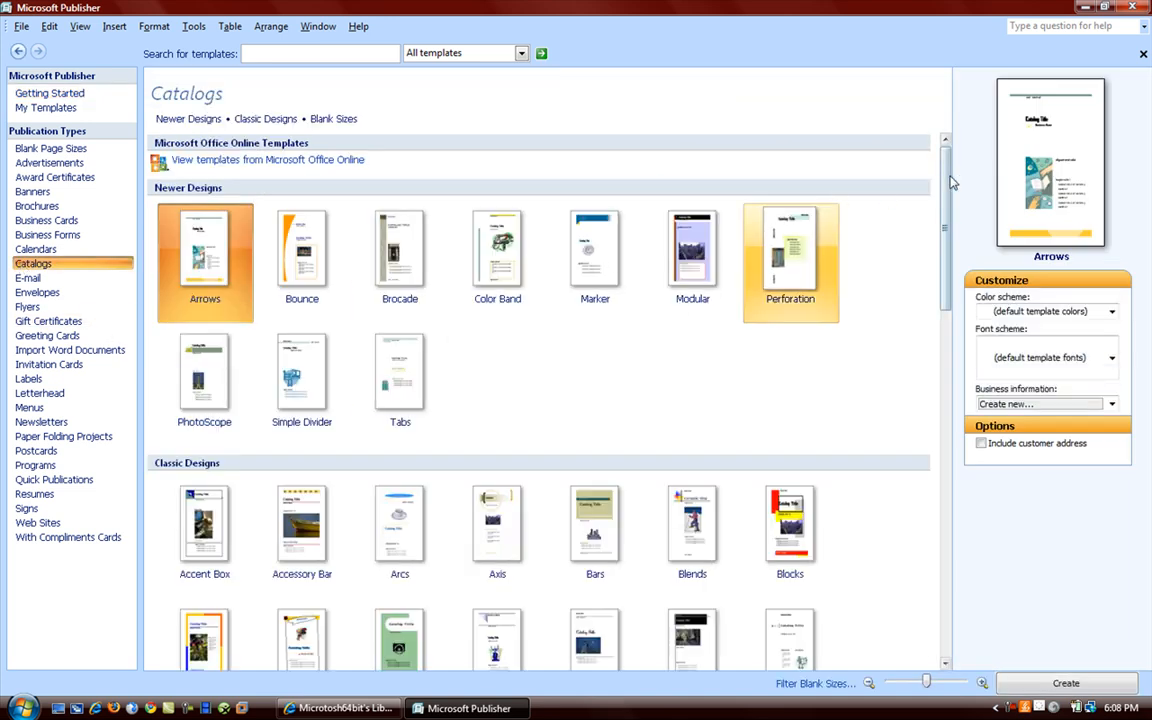
{"action": "scroll", "scroll_direction": "down", "scroll_amount": 3}
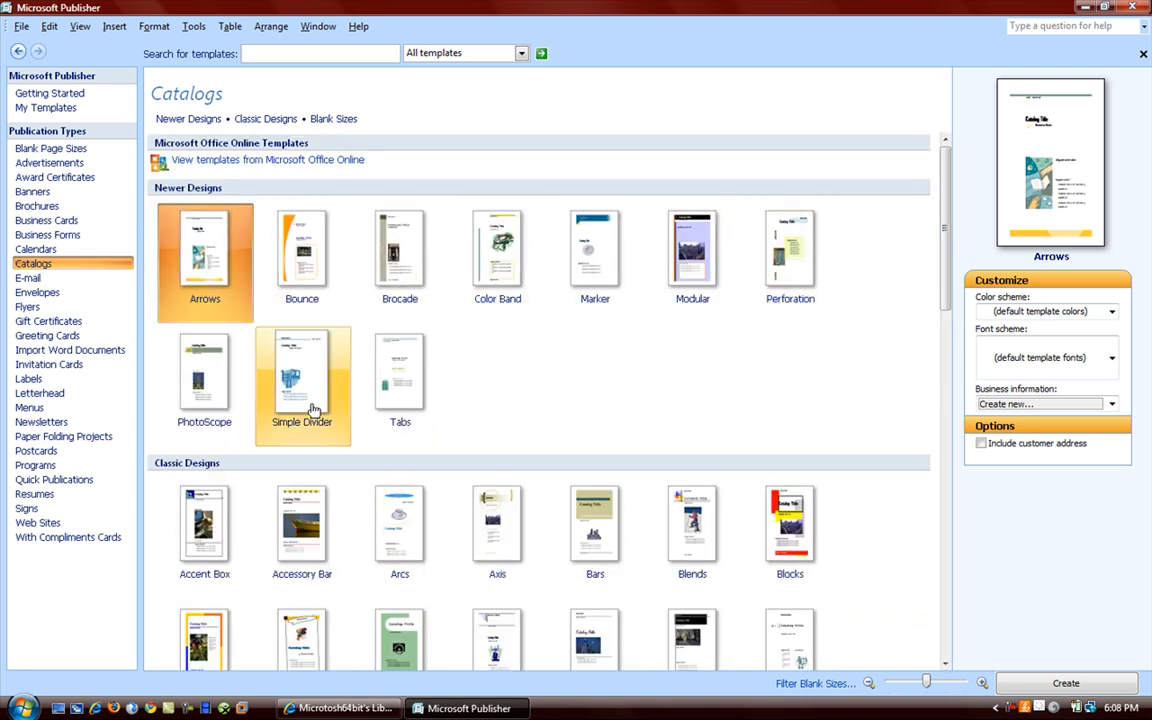
{"action": "left_click", "coordinate": [28, 278]}
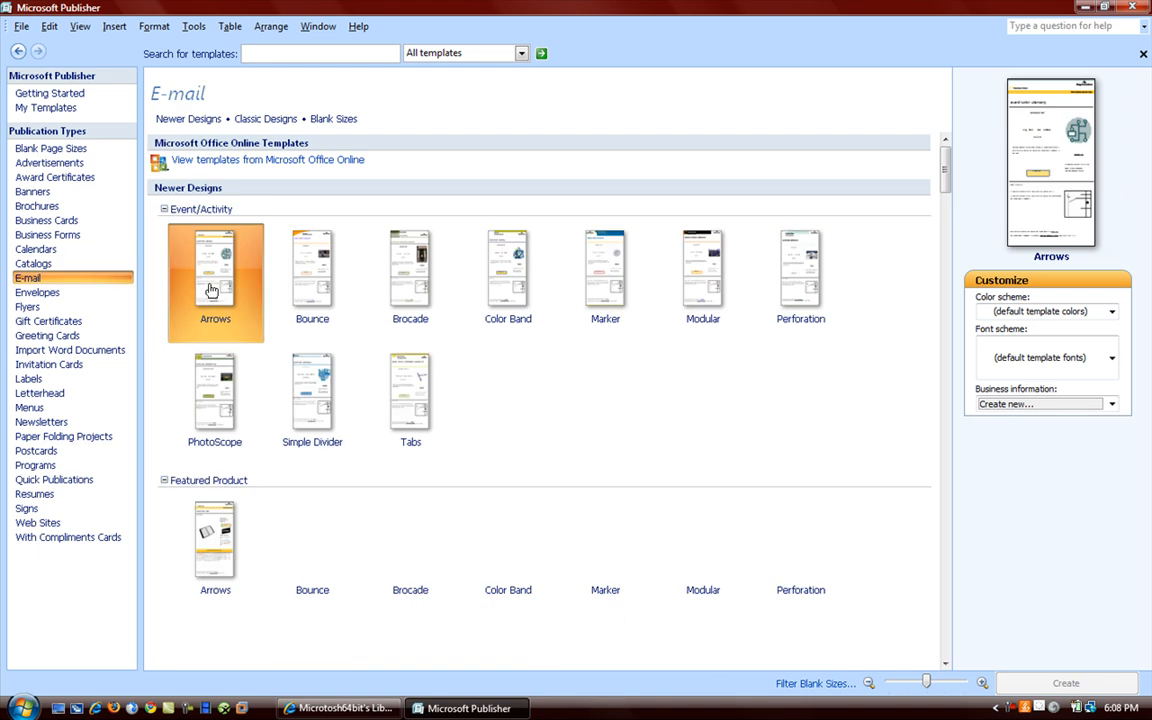
{"action": "left_click", "coordinate": [704, 270]}
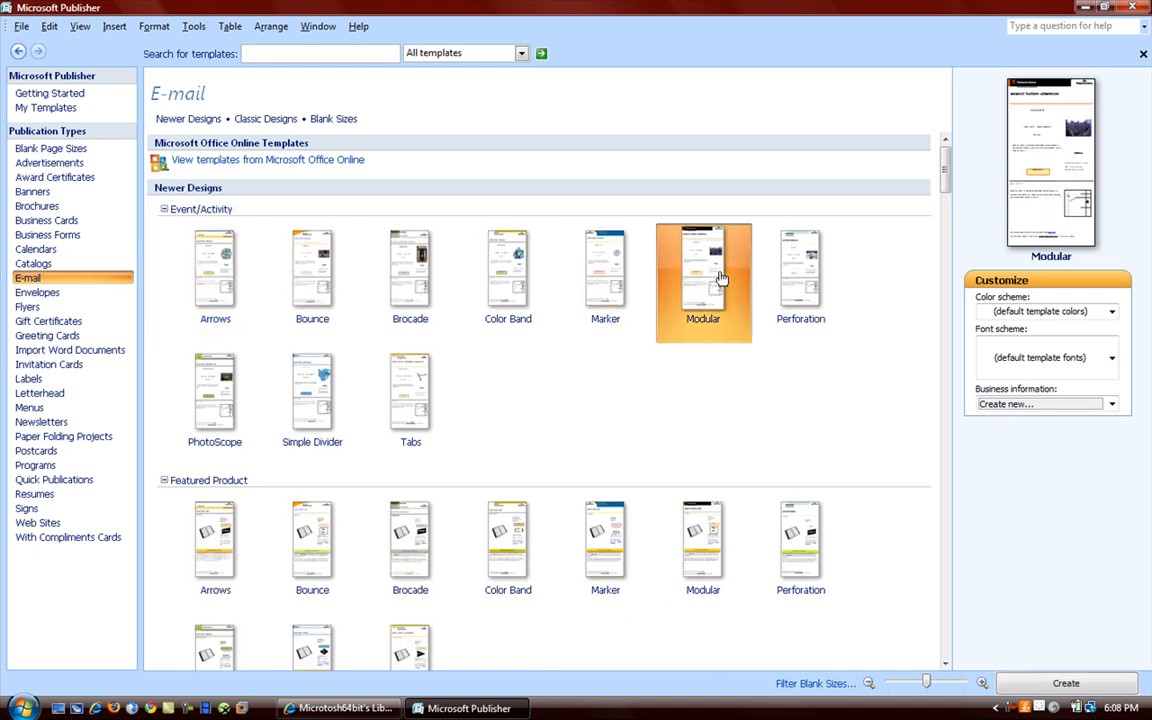
{"action": "left_click", "coordinate": [604, 270]}
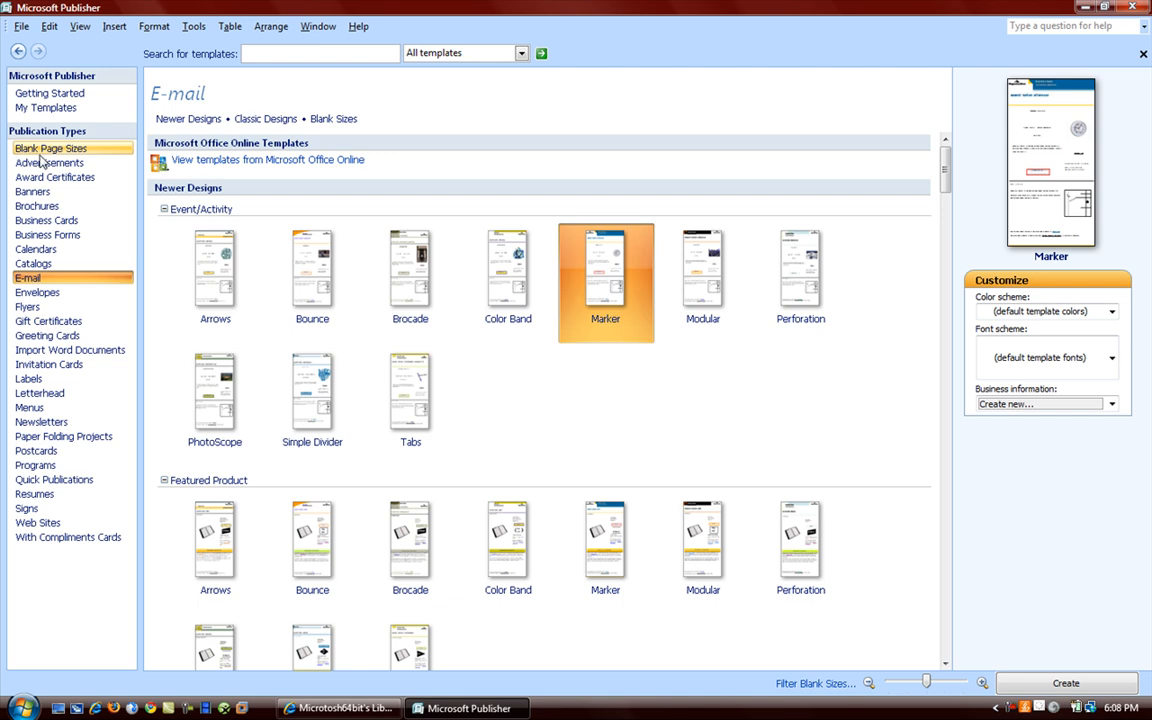
- Preview the Text Emphasis, The Works and Mail-In advertisements, then browse Award Certificates and Banners
{"action": "left_click", "coordinate": [48, 162]}
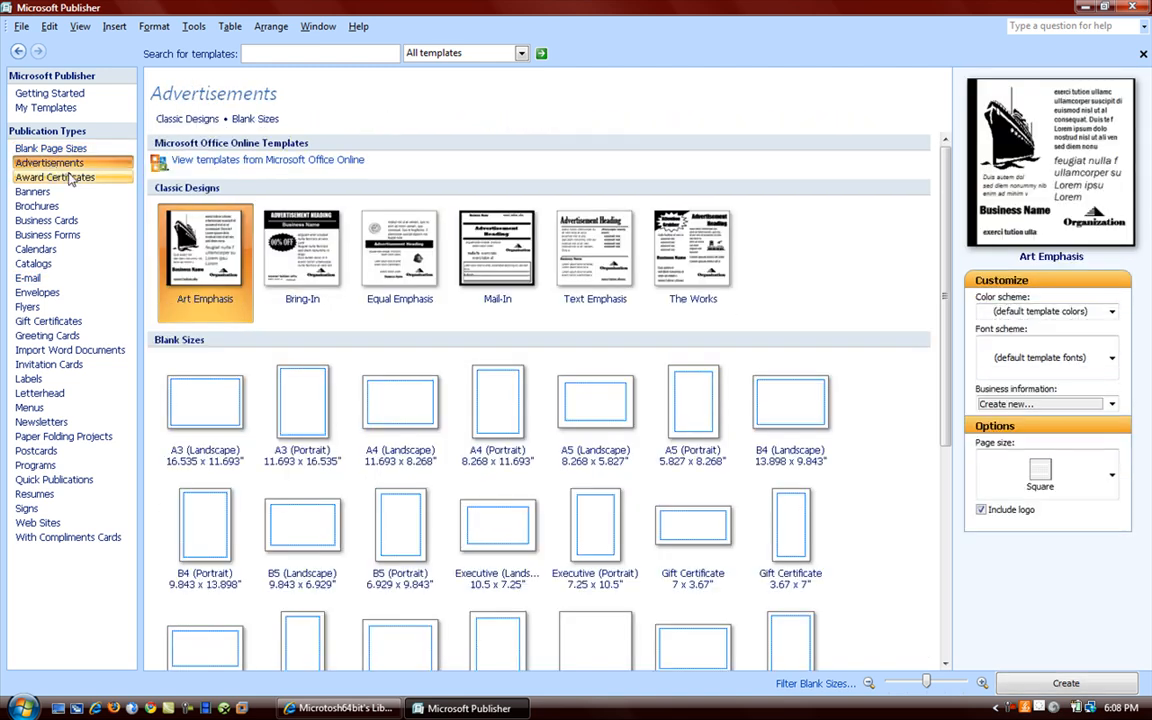
{"action": "left_click", "coordinate": [596, 248]}
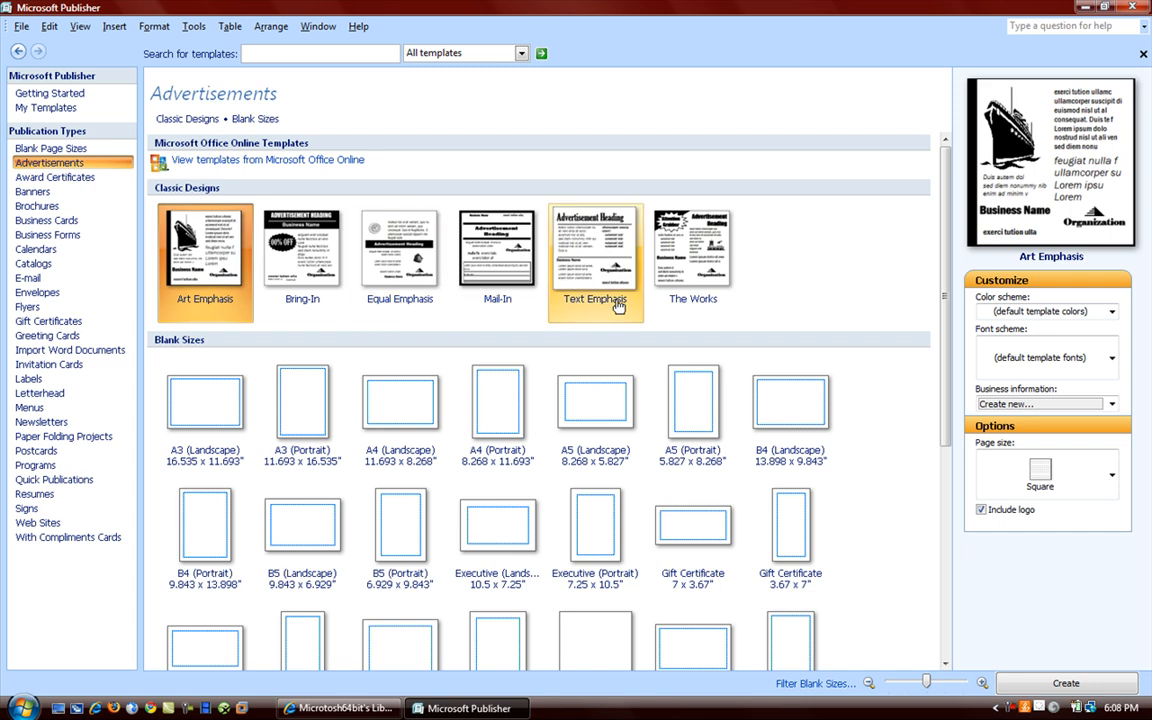
{"action": "left_click", "coordinate": [692, 248]}
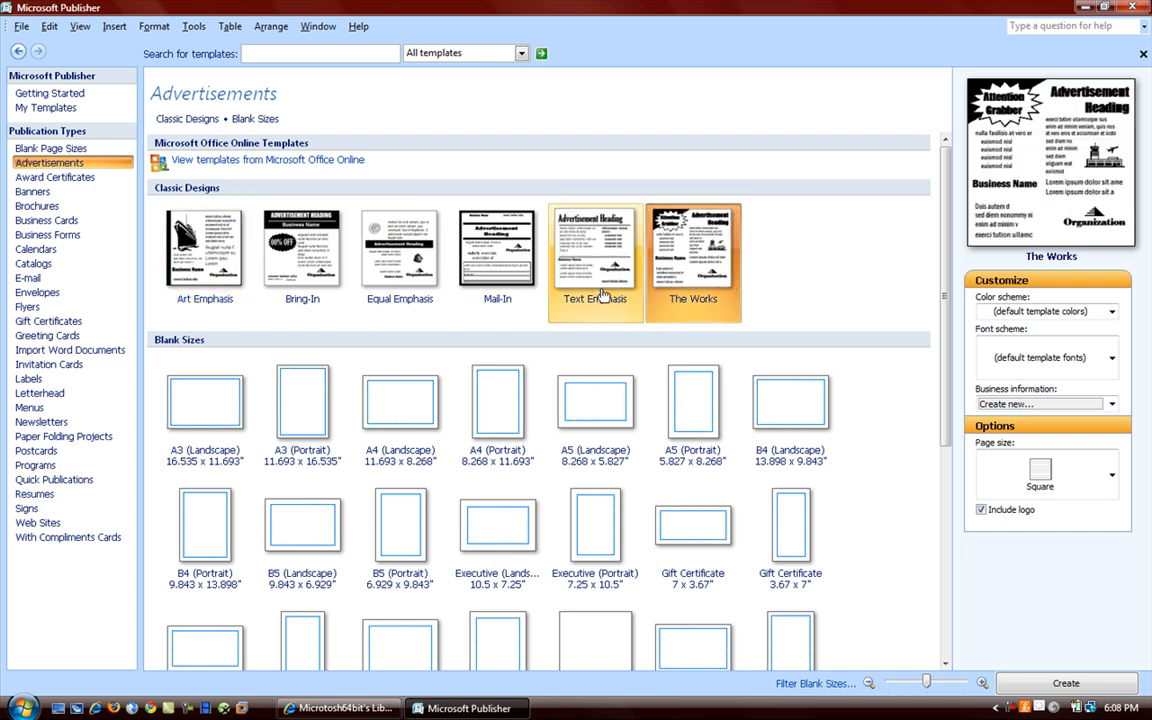
{"action": "left_click", "coordinate": [496, 248]}
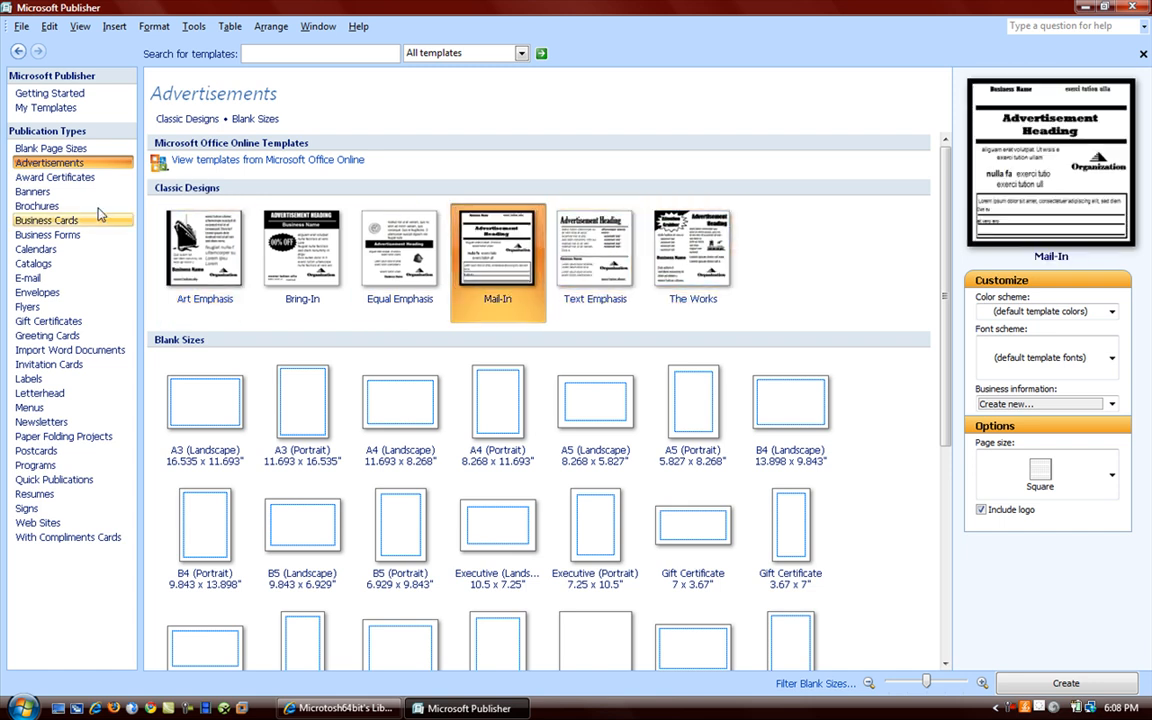
{"action": "left_click", "coordinate": [56, 176]}
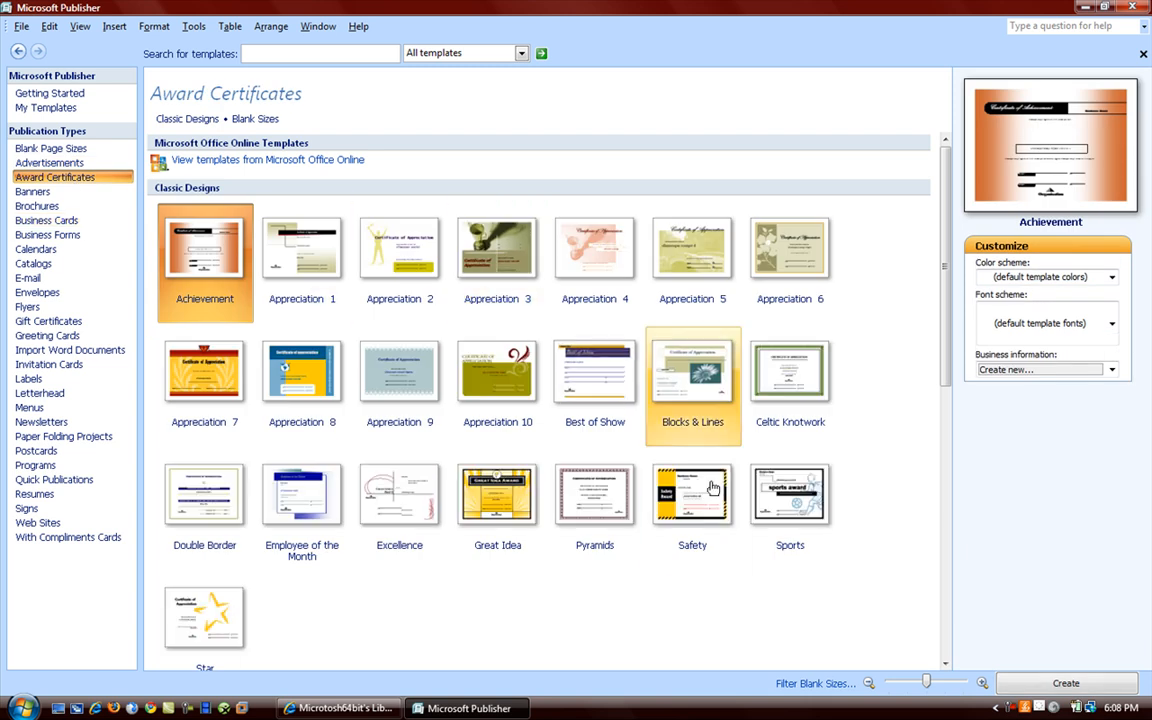
{"action": "mouse_move", "coordinate": [32, 192]}
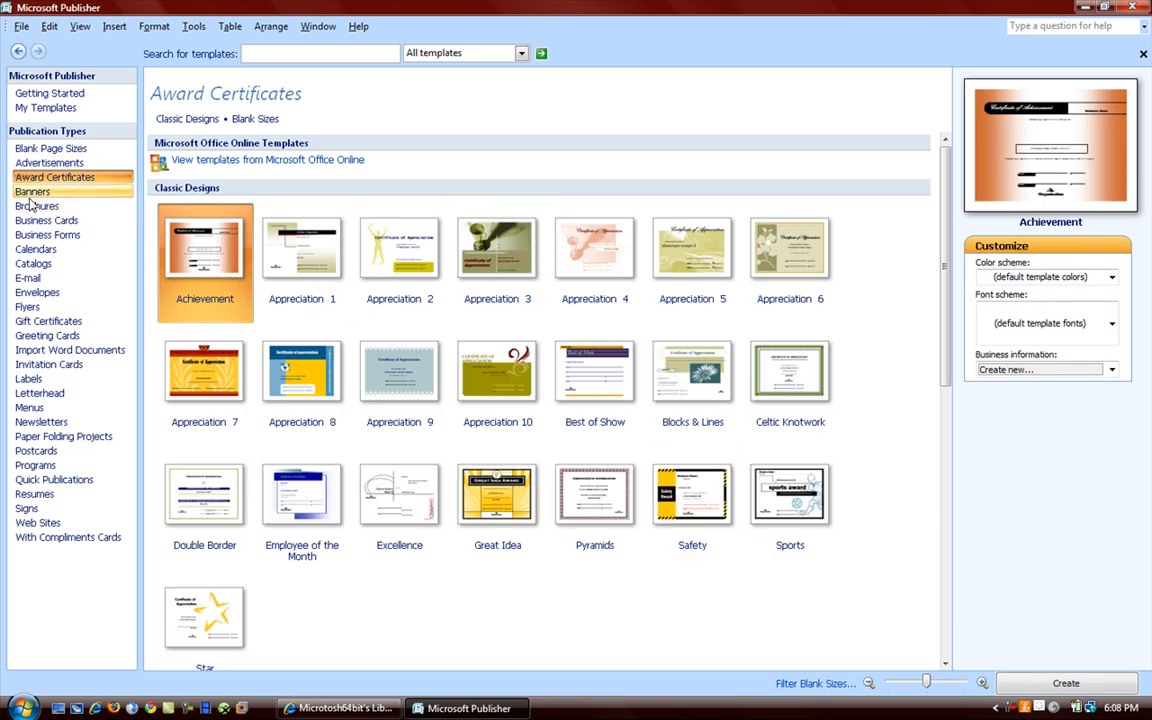
{"action": "left_click", "coordinate": [32, 192]}
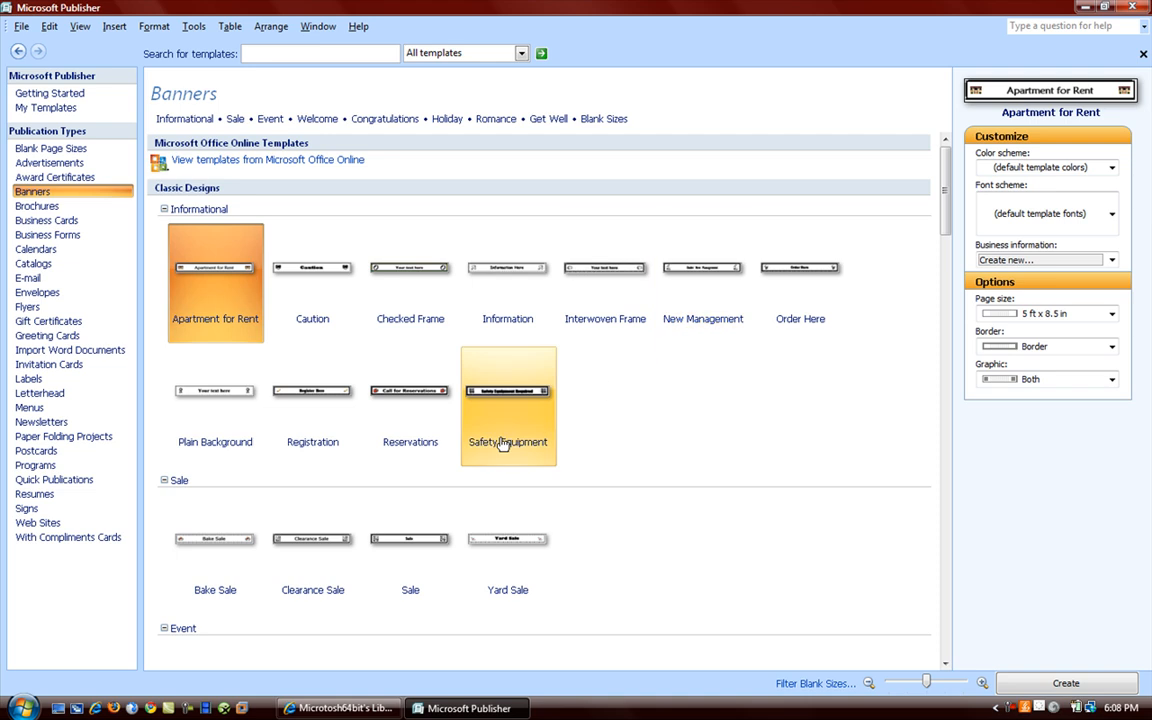
{"action": "scroll", "scroll_direction": "down", "scroll_amount": 3}
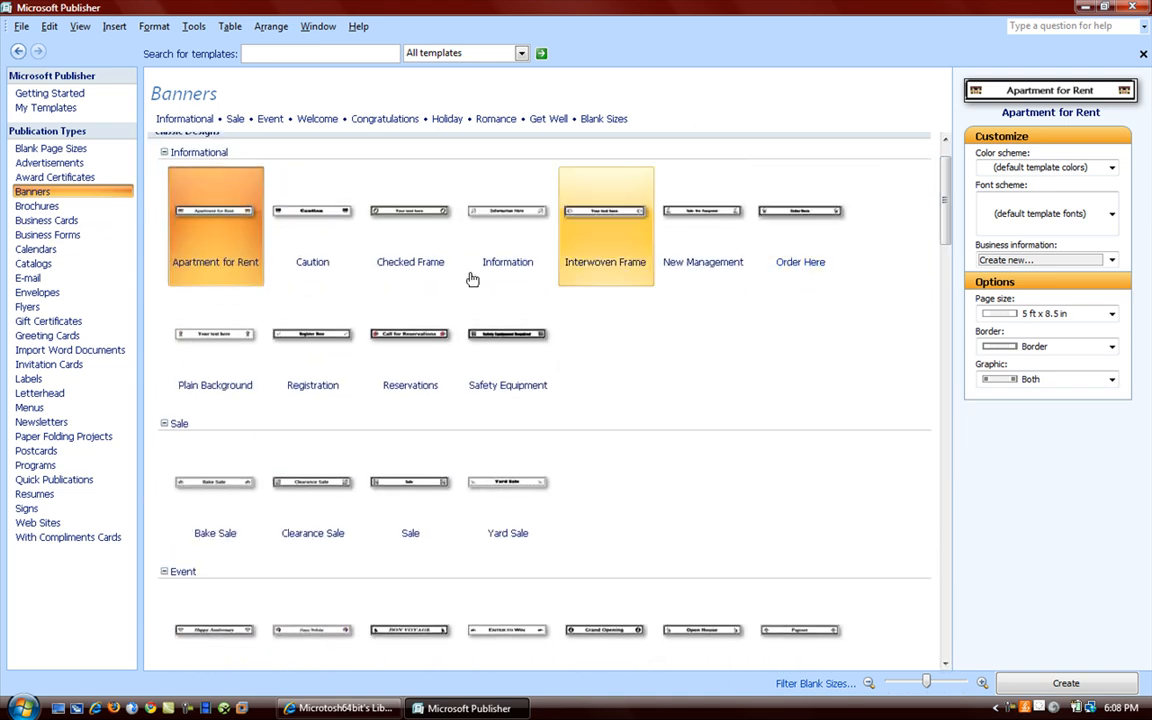
- Scroll through the Brochures design gallery
{"action": "left_click", "coordinate": [36, 206]}
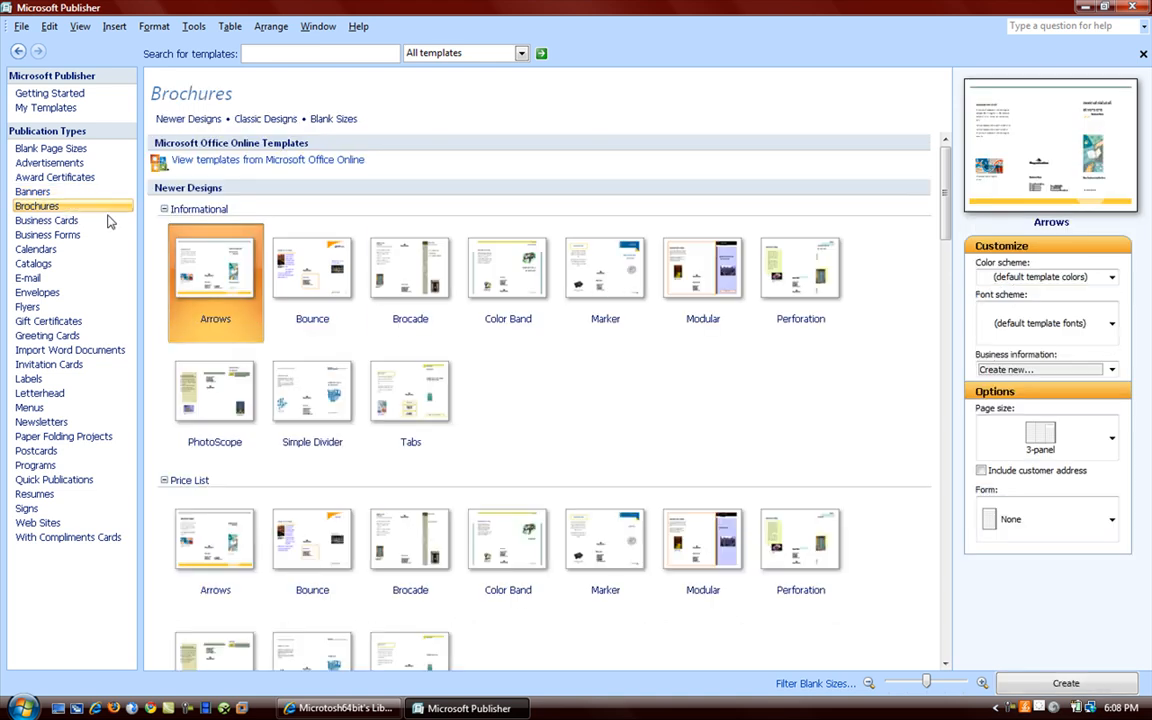
{"action": "left_click", "coordinate": [800, 540]}
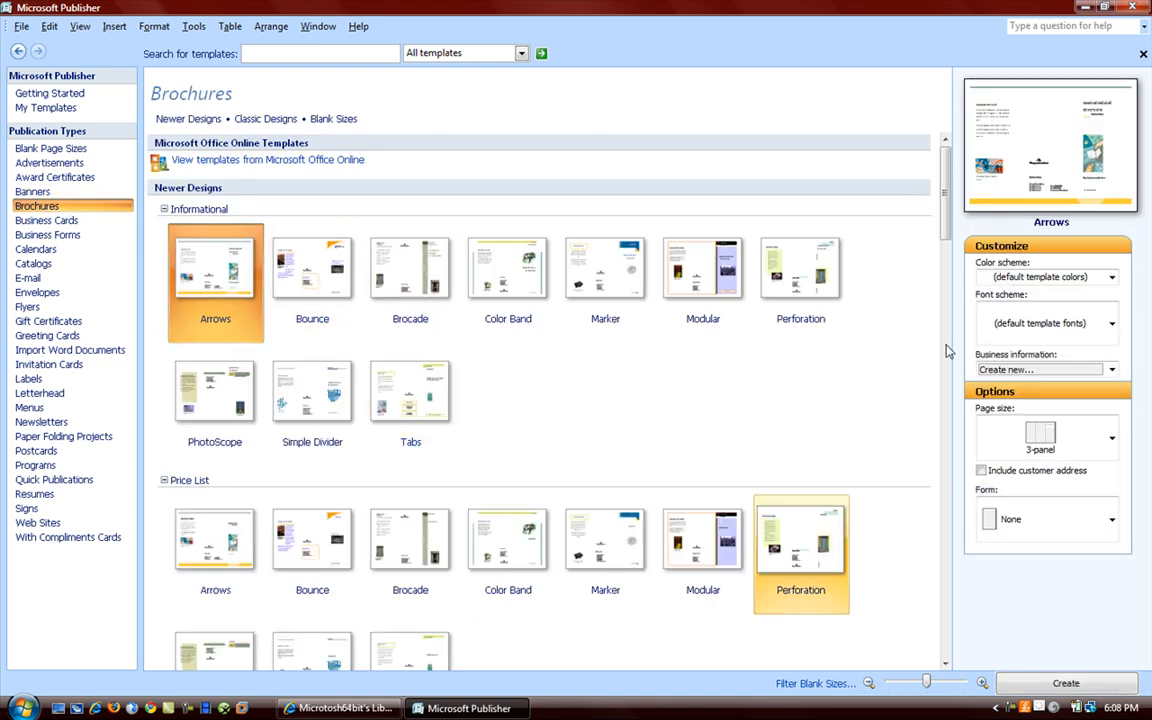
{"action": "scroll", "scroll_direction": "down", "scroll_amount": 3}
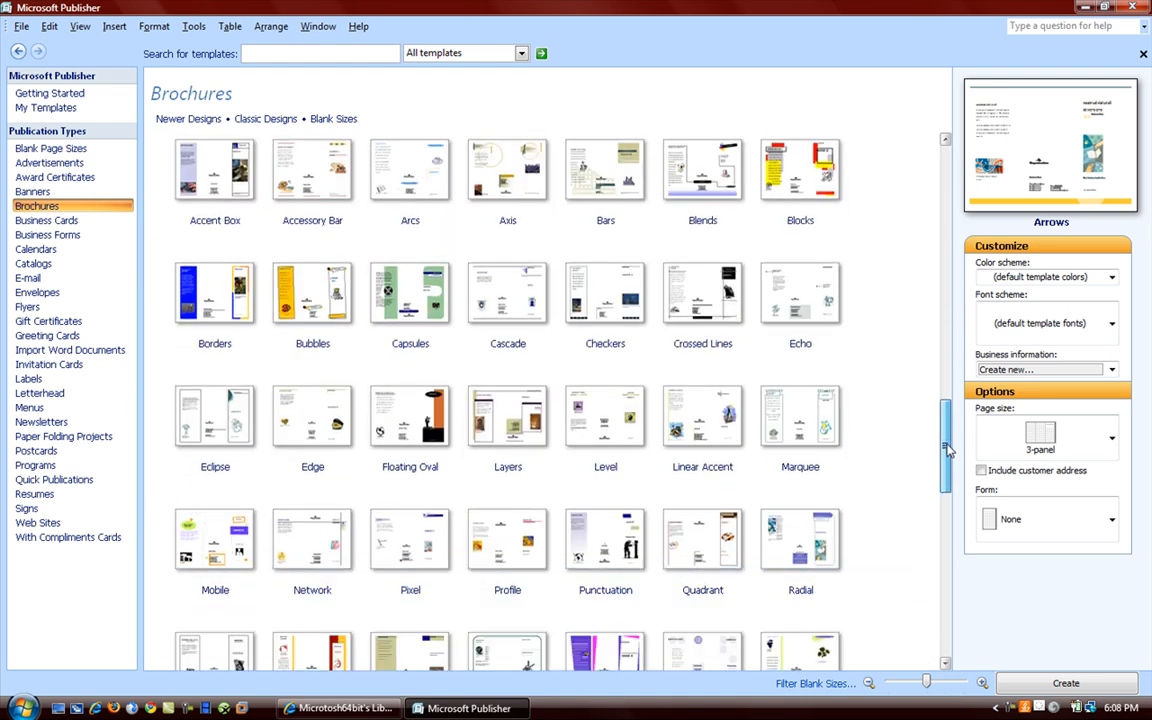
{"action": "scroll", "scroll_direction": "down", "scroll_amount": 3}
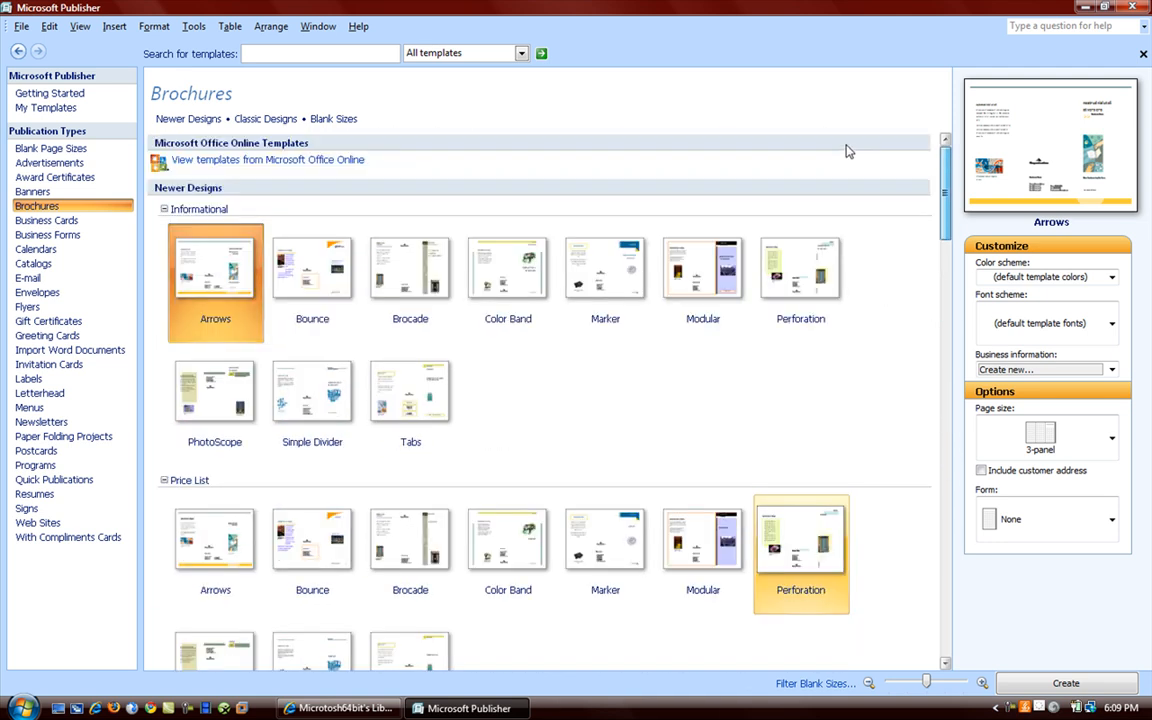
- Browse the Business Cards gallery, ending on the Business Forms designs
{"action": "left_click", "coordinate": [46, 220]}
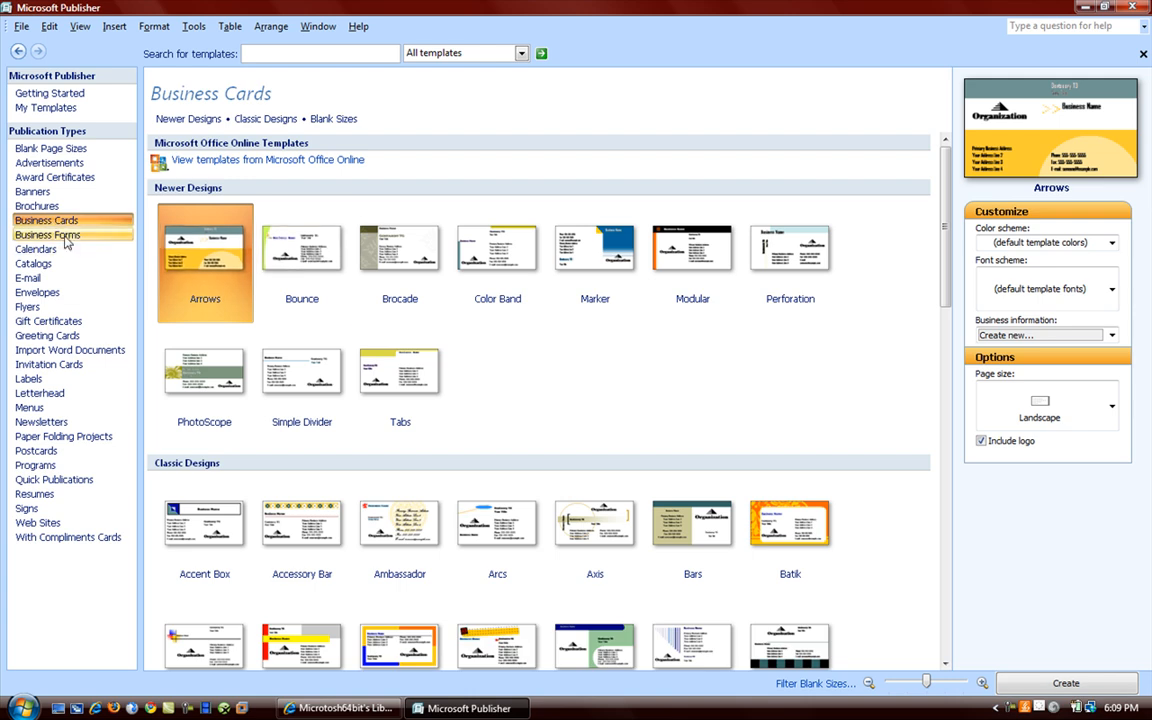
{"action": "left_click", "coordinate": [48, 234]}
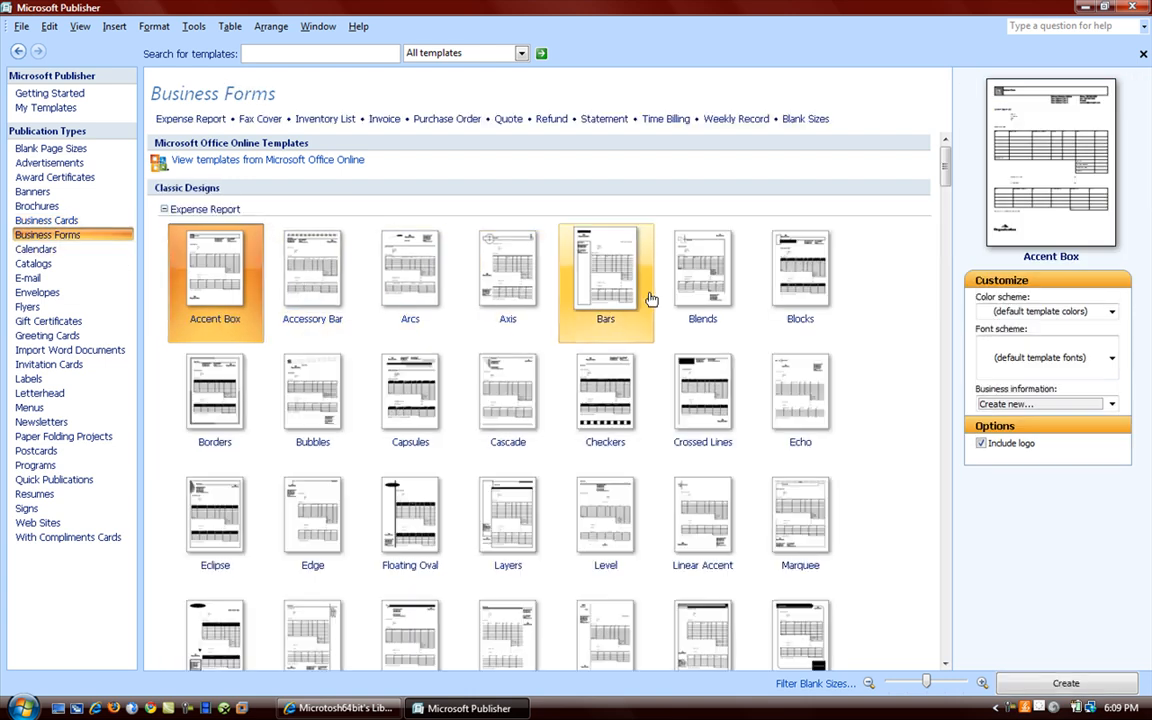
{"action": "left_click", "coordinate": [800, 280]}
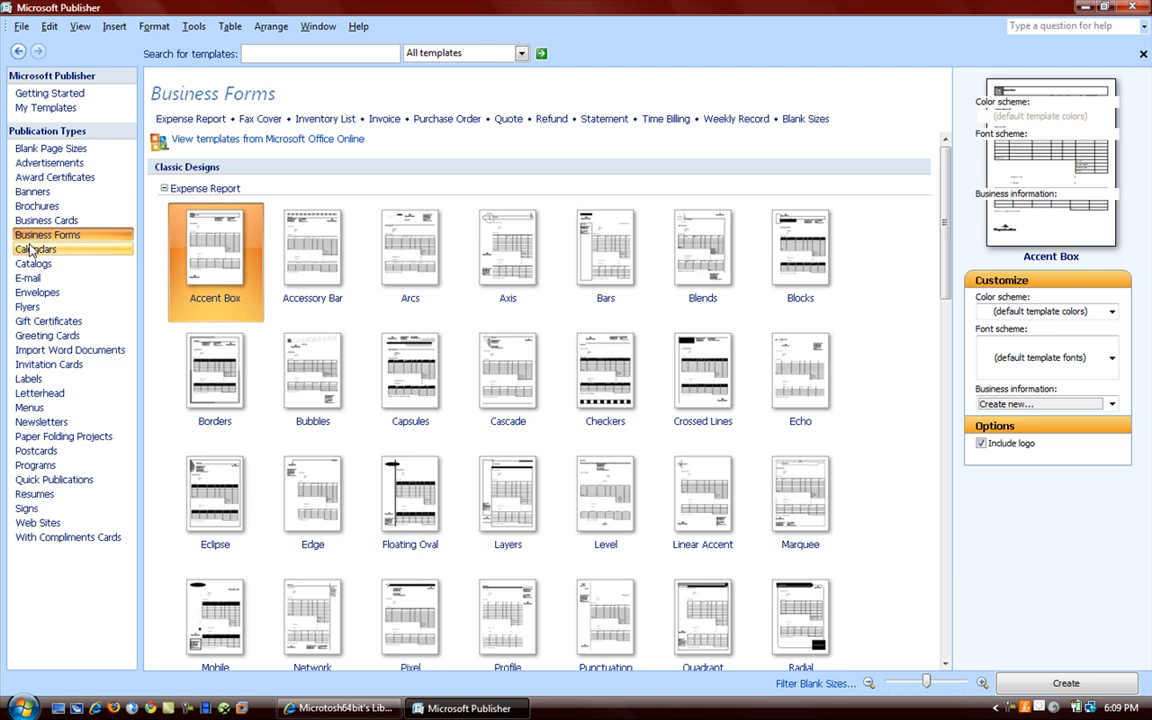
- Browse Calendars, Catalogs and E-mail, previewing Color Band, Marker, PhotoScope and Simple Divider designs
{"action": "left_click", "coordinate": [36, 248]}
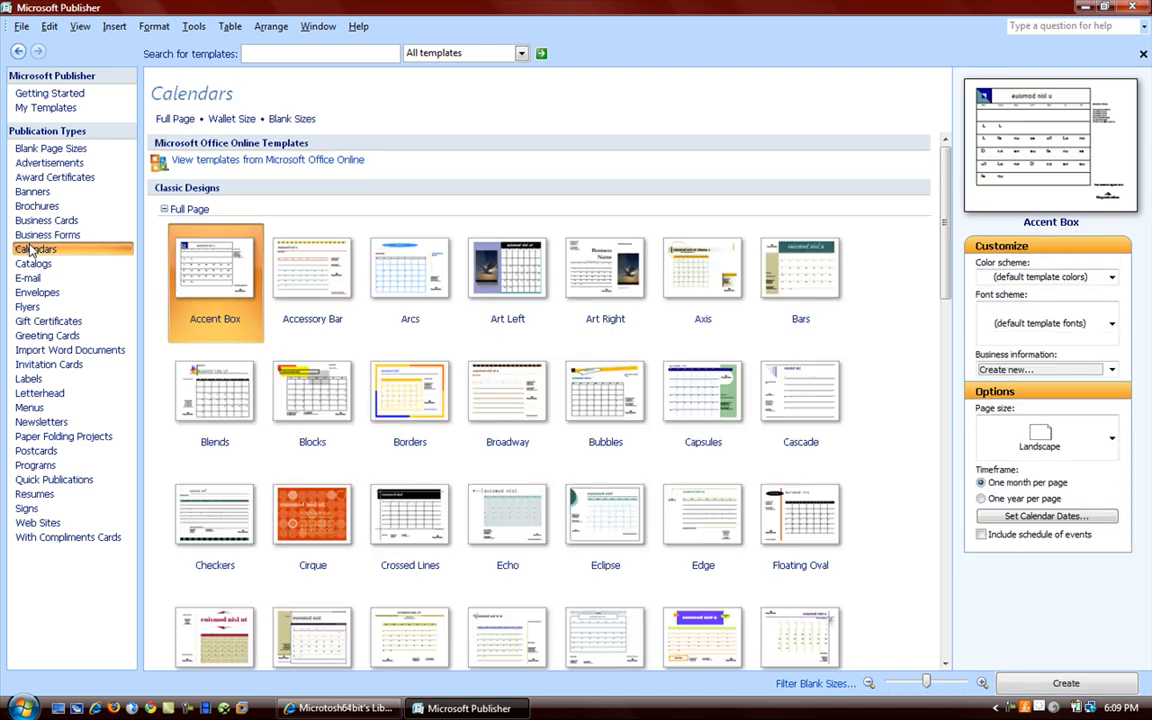
{"action": "mouse_move", "coordinate": [32, 264]}
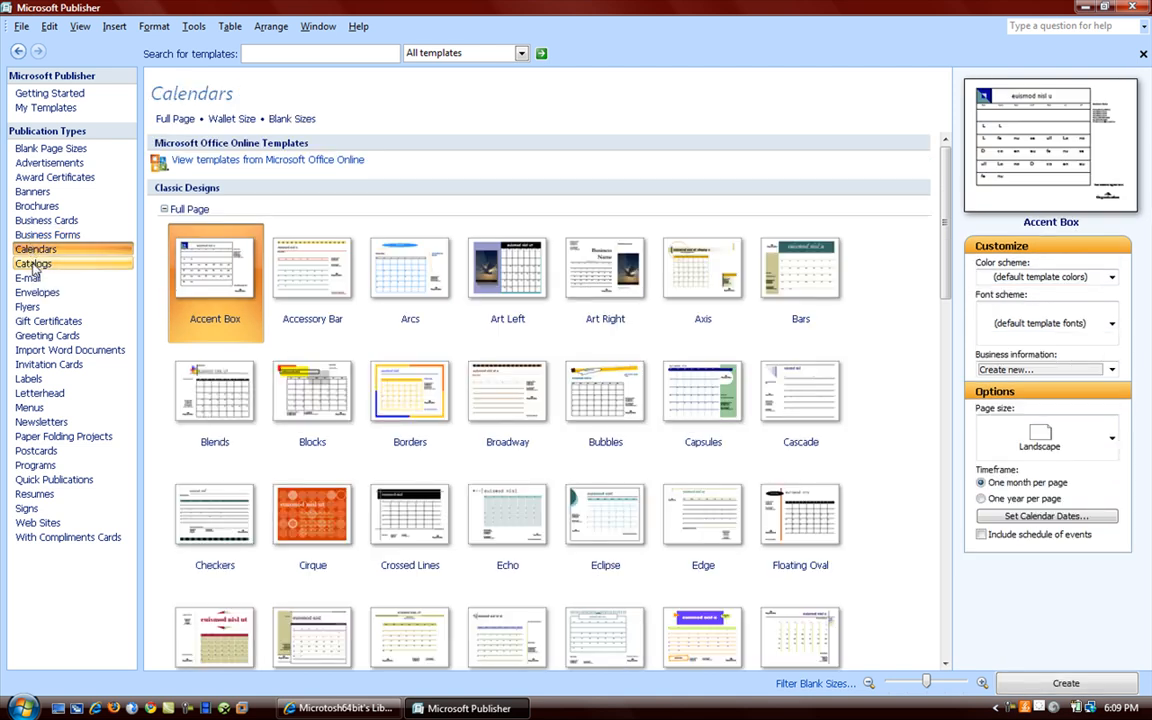
{"action": "left_click", "coordinate": [32, 264]}
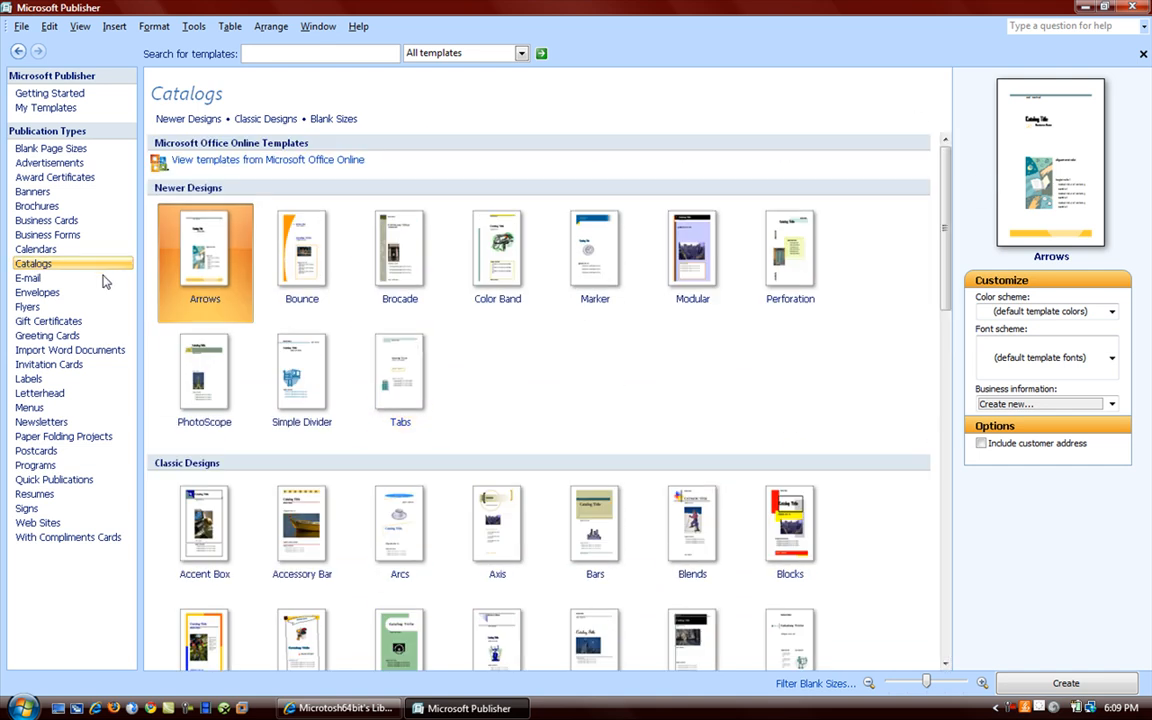
{"action": "left_click", "coordinate": [28, 278]}
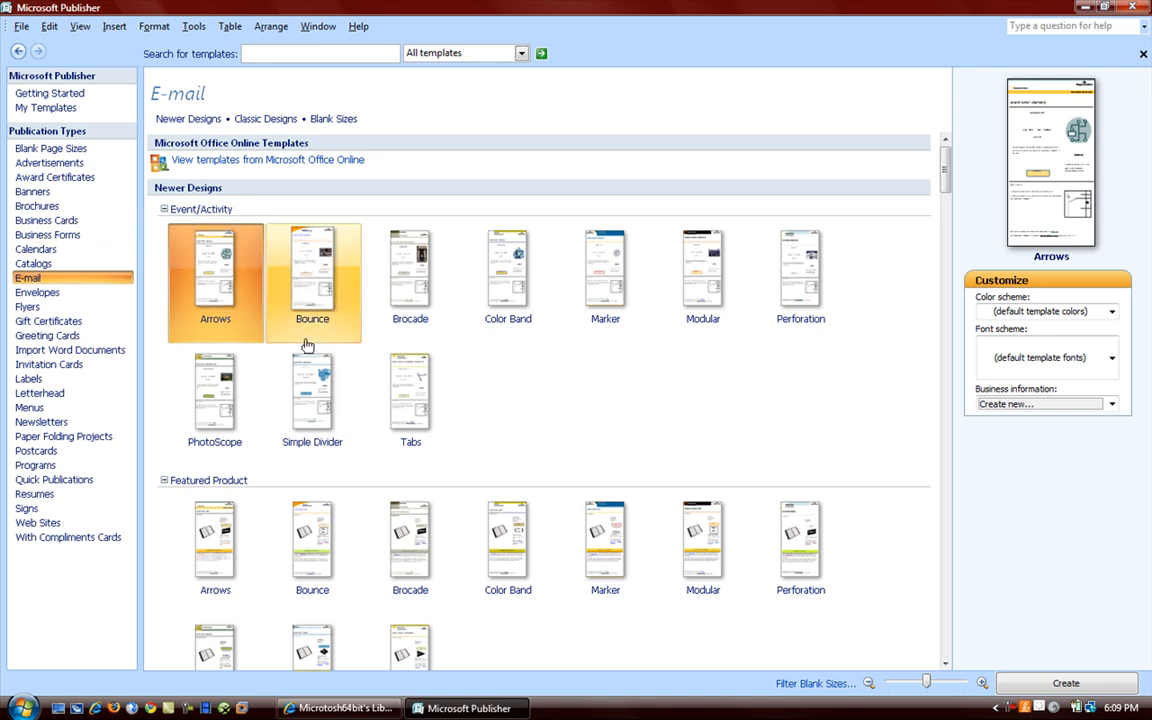
{"action": "left_click", "coordinate": [508, 270]}
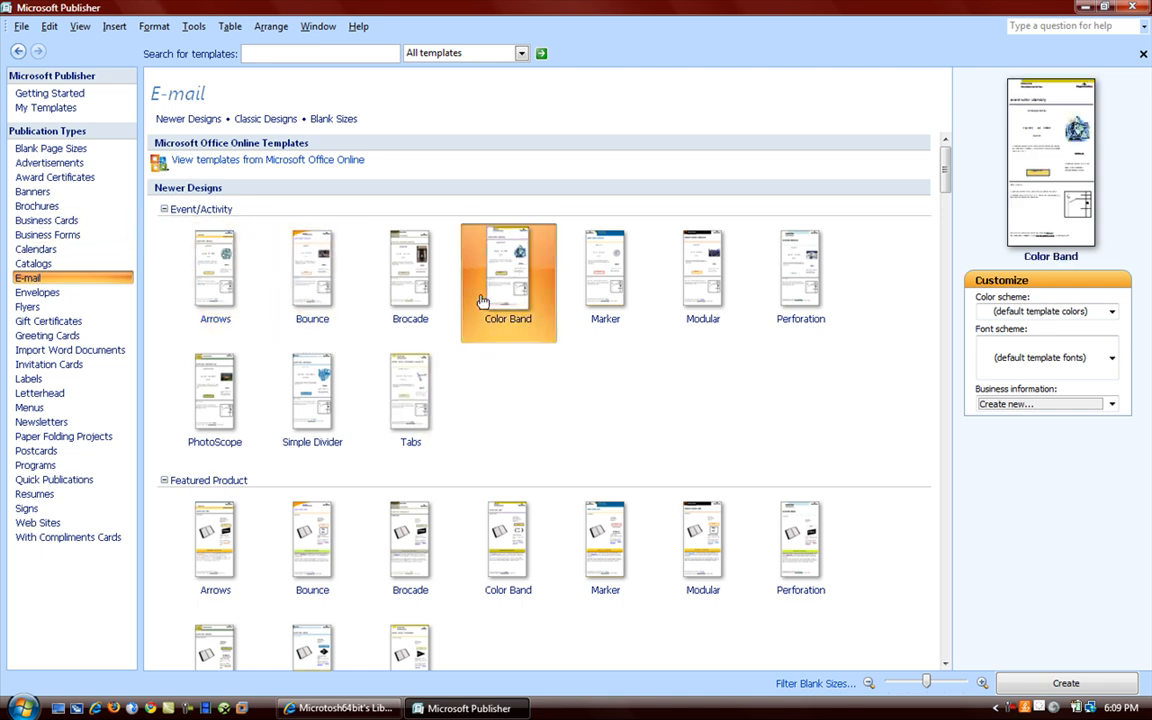
{"action": "left_click", "coordinate": [604, 270]}
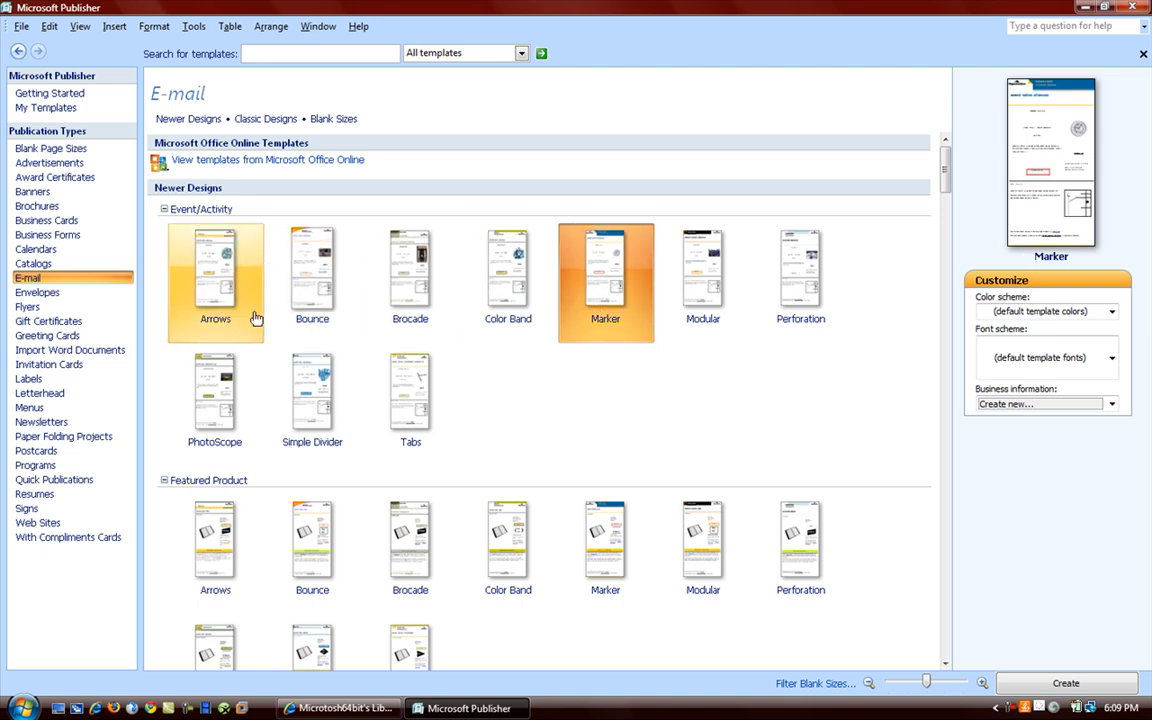
{"action": "left_click", "coordinate": [216, 396]}
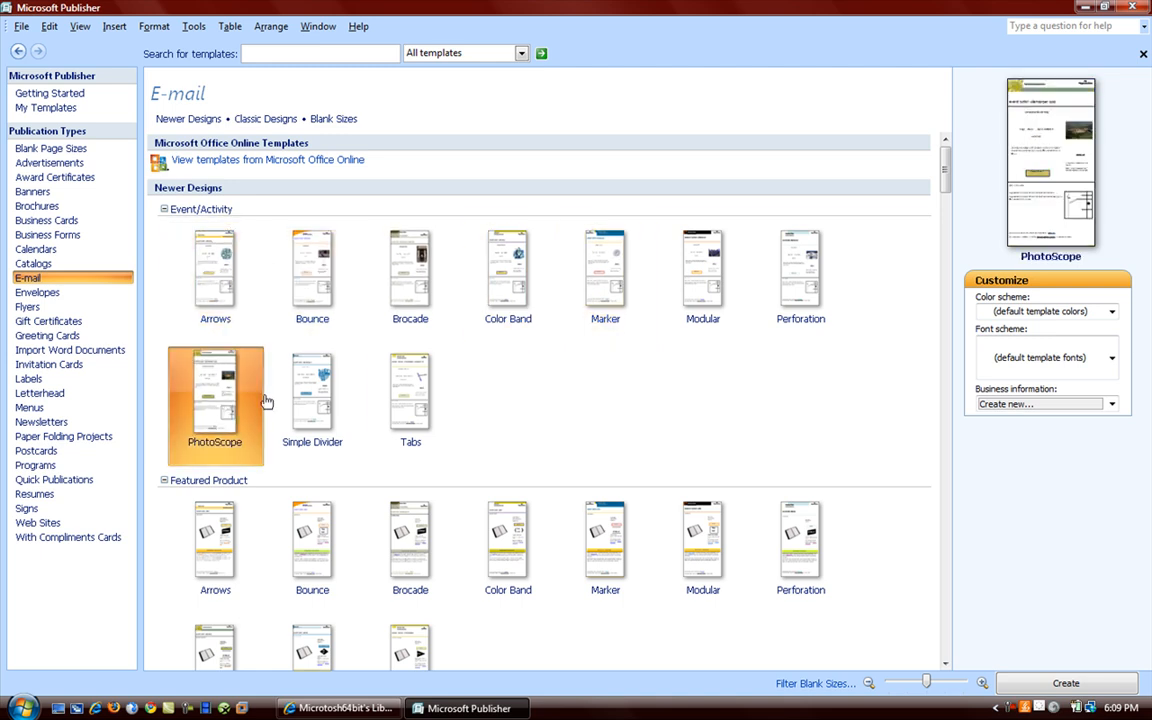
{"action": "left_click", "coordinate": [312, 396]}
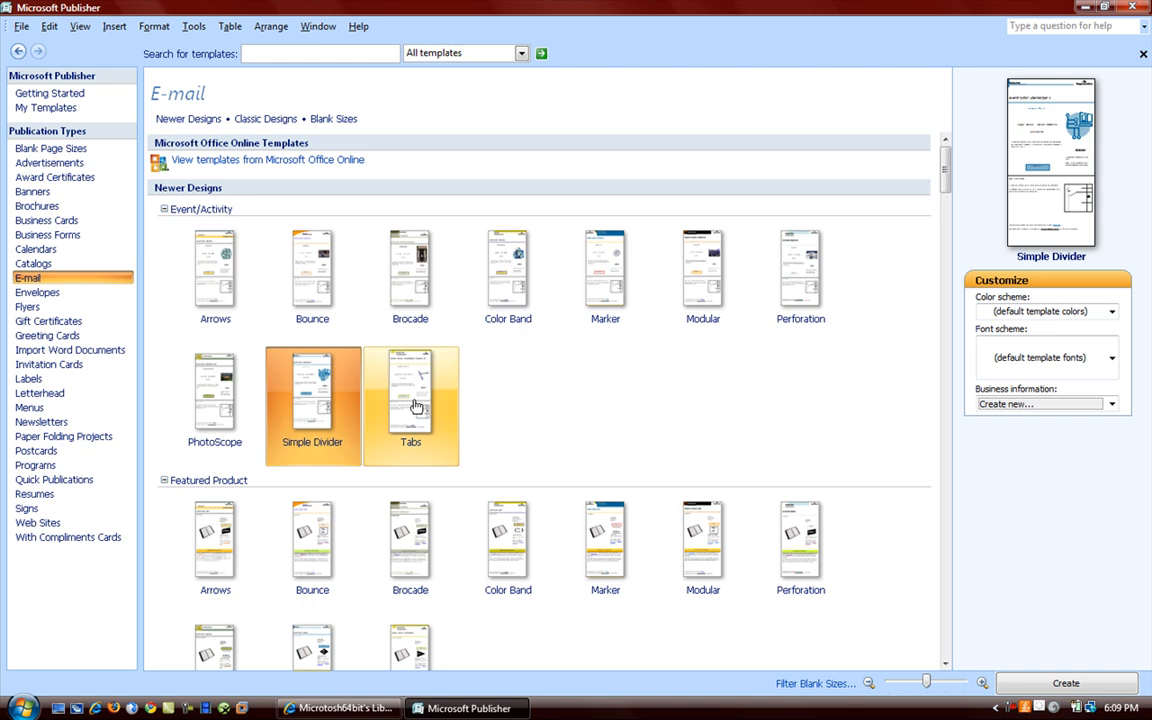
{"action": "left_click", "coordinate": [216, 268]}
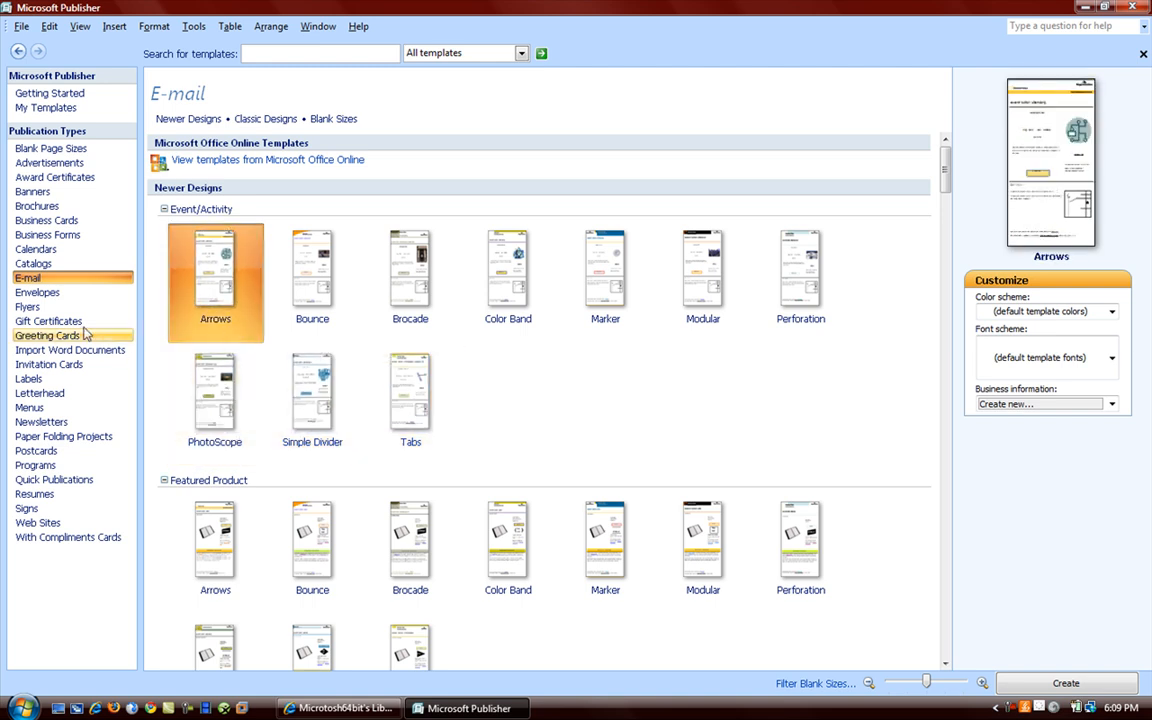
- Look through the Flyers, Gift Certificates, Import Word Documents and Invitation Cards galleries
{"action": "left_click", "coordinate": [28, 308]}
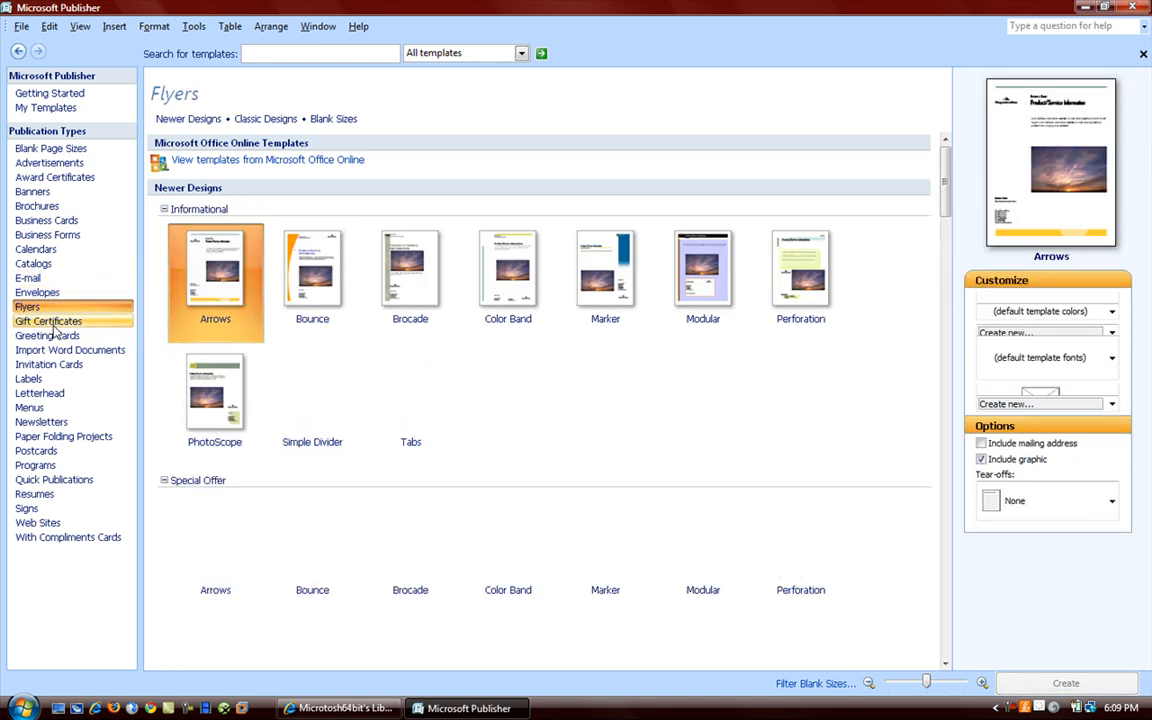
{"action": "left_click", "coordinate": [48, 320]}
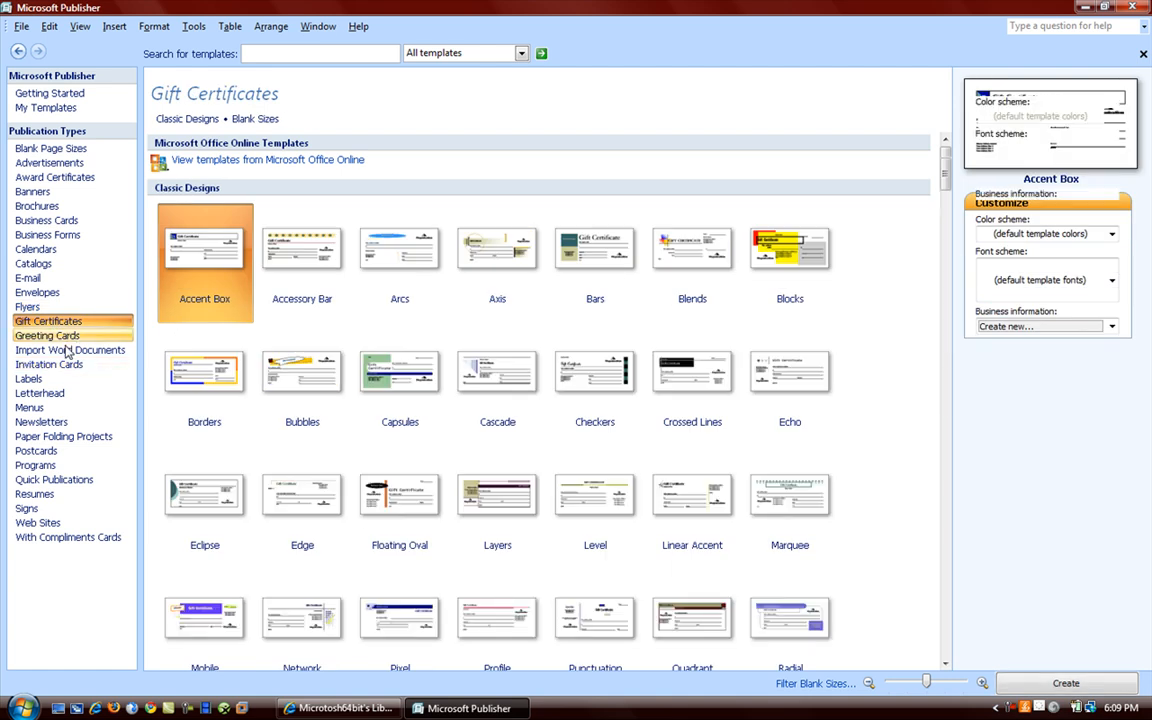
{"action": "left_click", "coordinate": [70, 350]}
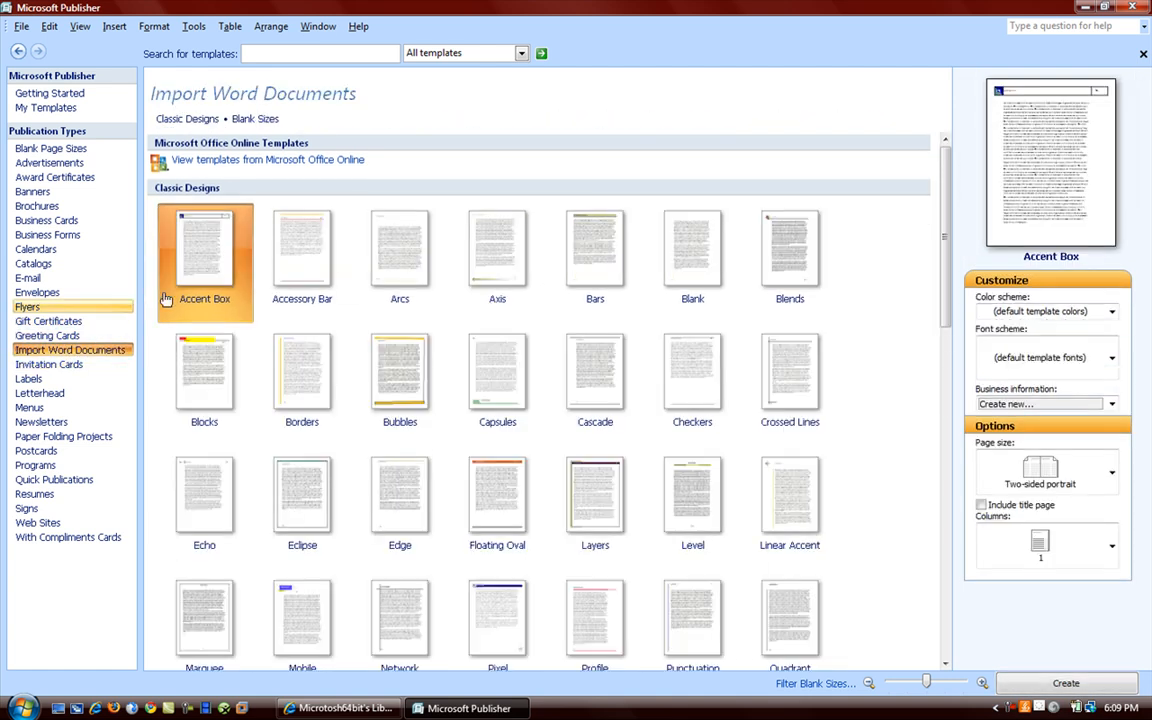
{"action": "left_click", "coordinate": [790, 250]}
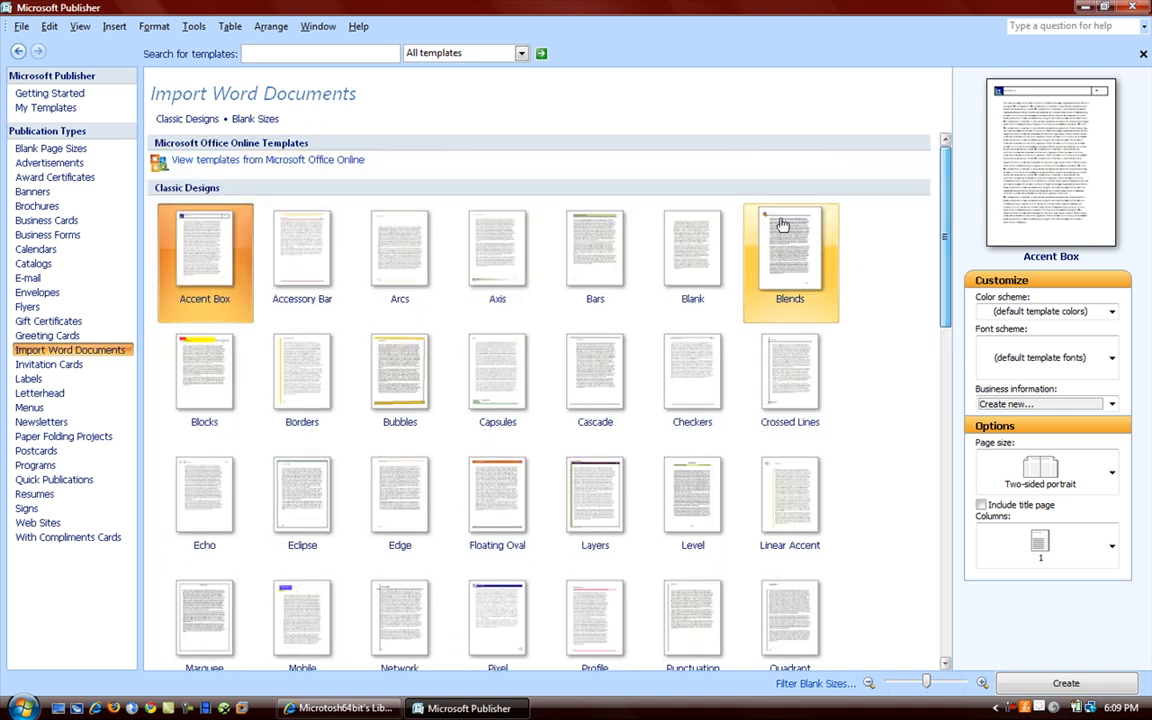
{"action": "left_click", "coordinate": [48, 364]}
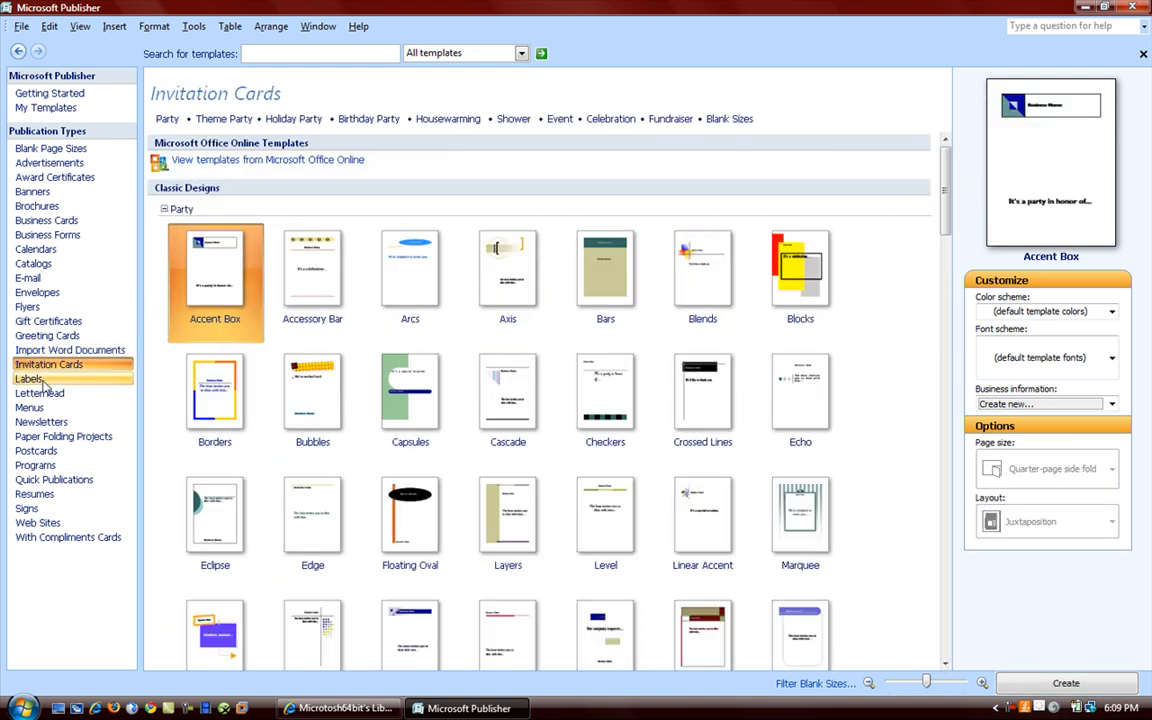
- Scroll through the Labels designs and browse the Menus gallery
{"action": "left_click", "coordinate": [30, 378]}
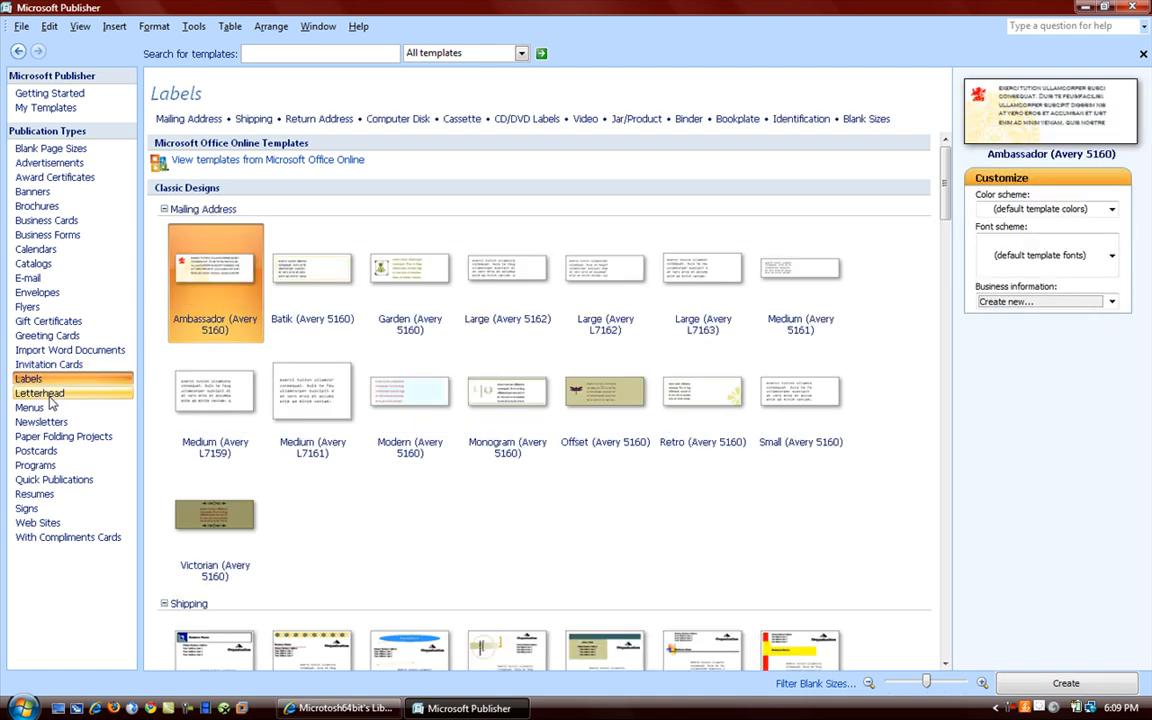
{"action": "scroll", "scroll_direction": "down", "scroll_amount": 3}
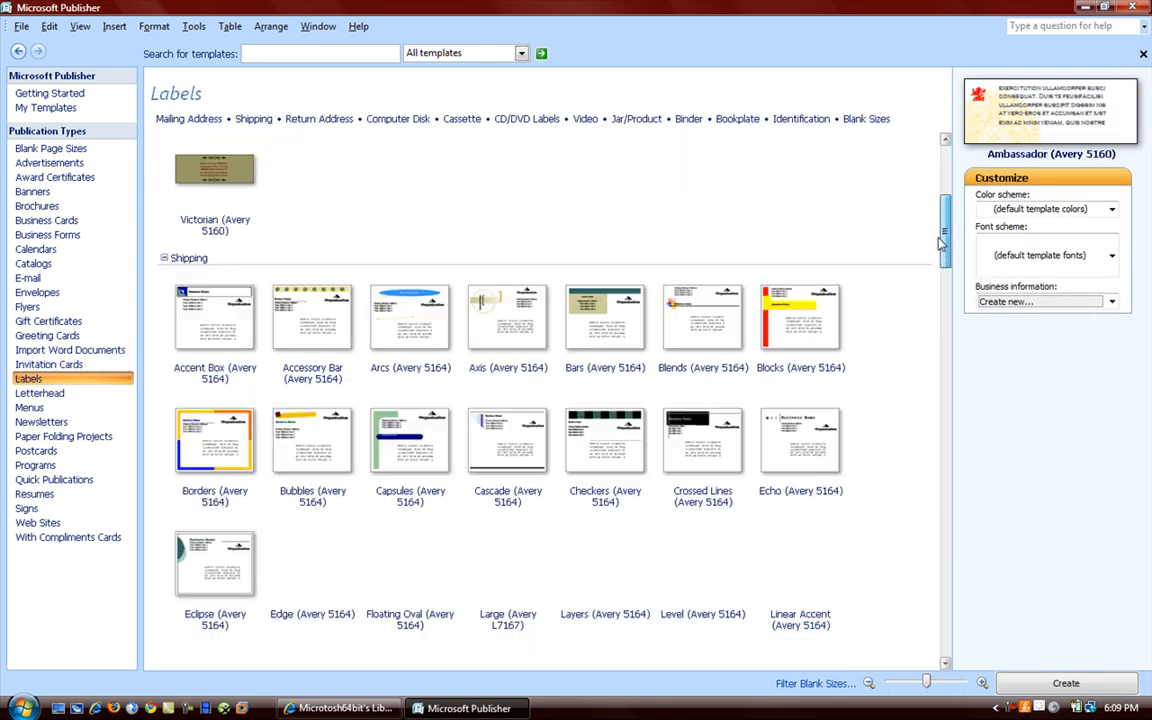
{"action": "scroll", "scroll_direction": "down", "scroll_amount": 3}
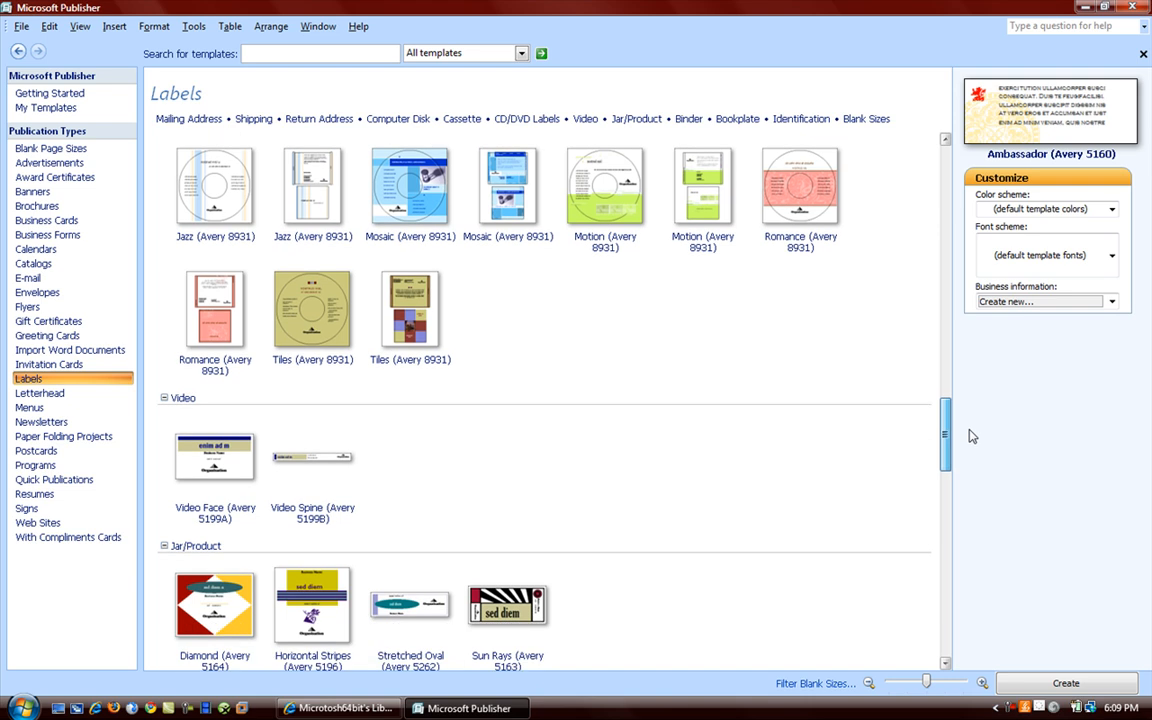
{"action": "left_click", "coordinate": [410, 310]}
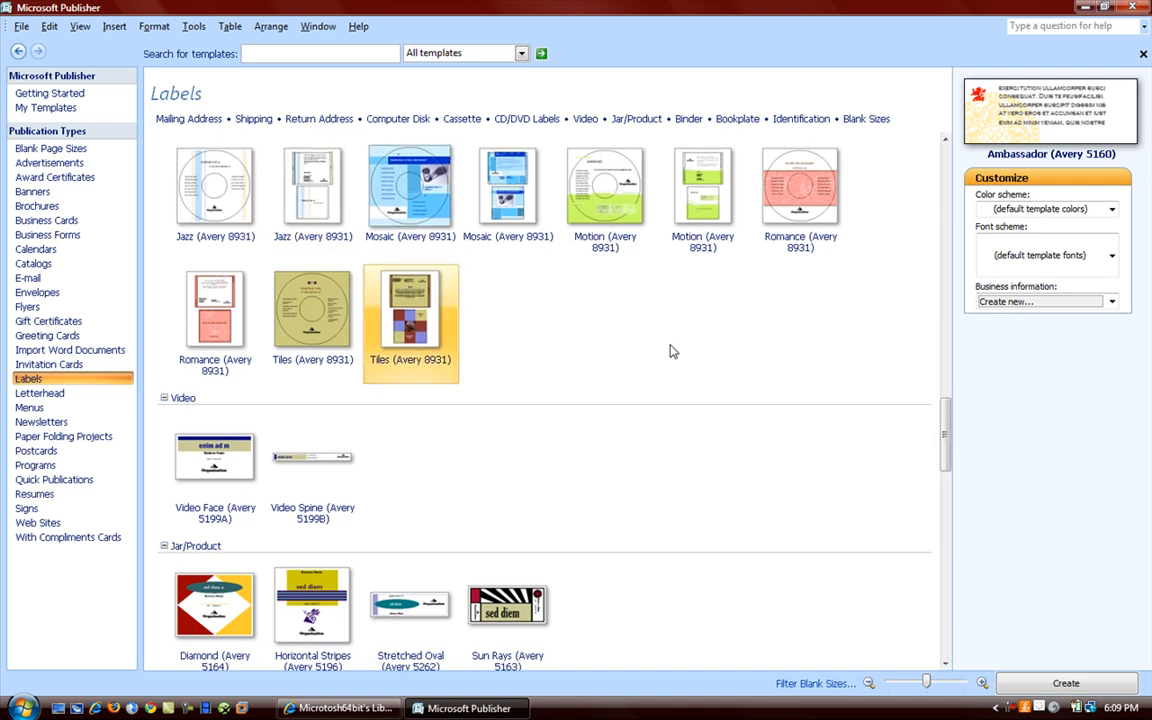
{"action": "scroll", "scroll_direction": "down", "scroll_amount": 3}
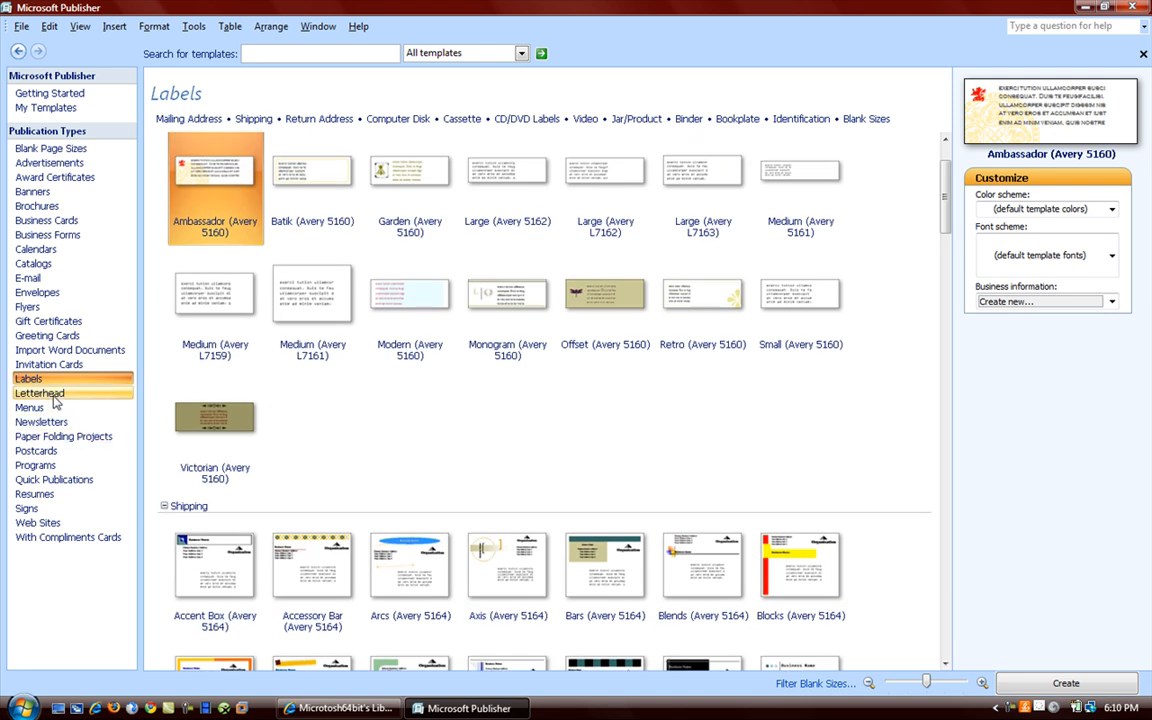
{"action": "left_click", "coordinate": [28, 408]}
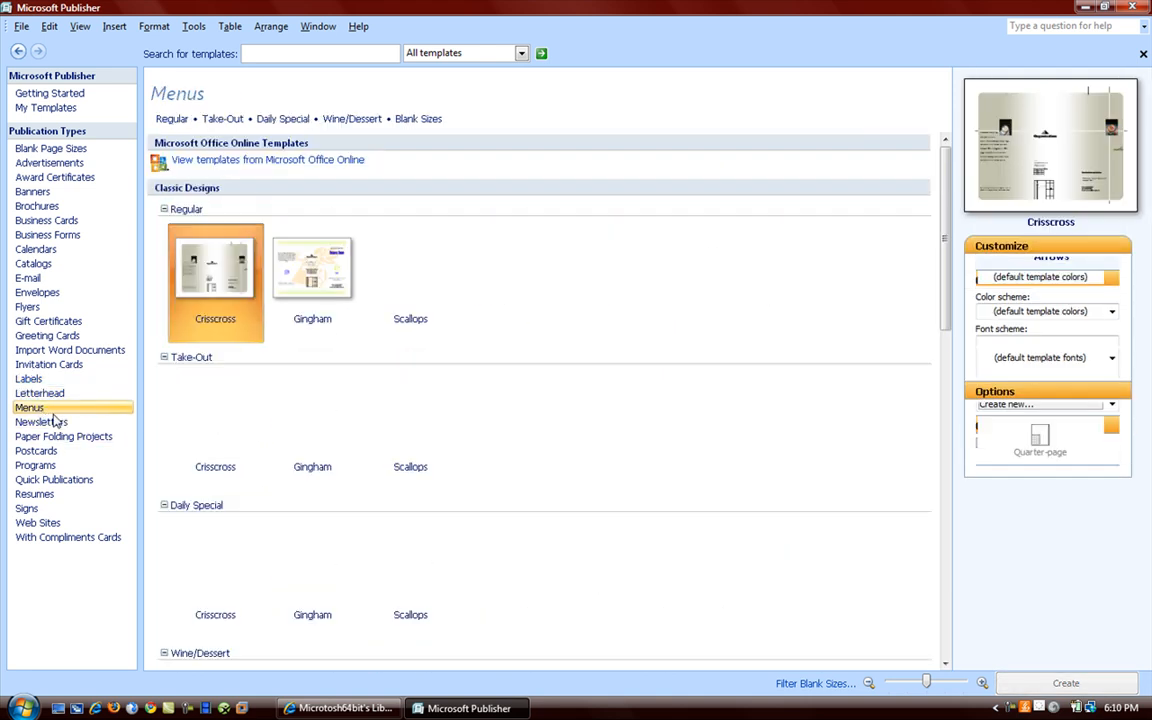
{"action": "left_click", "coordinate": [410, 414]}
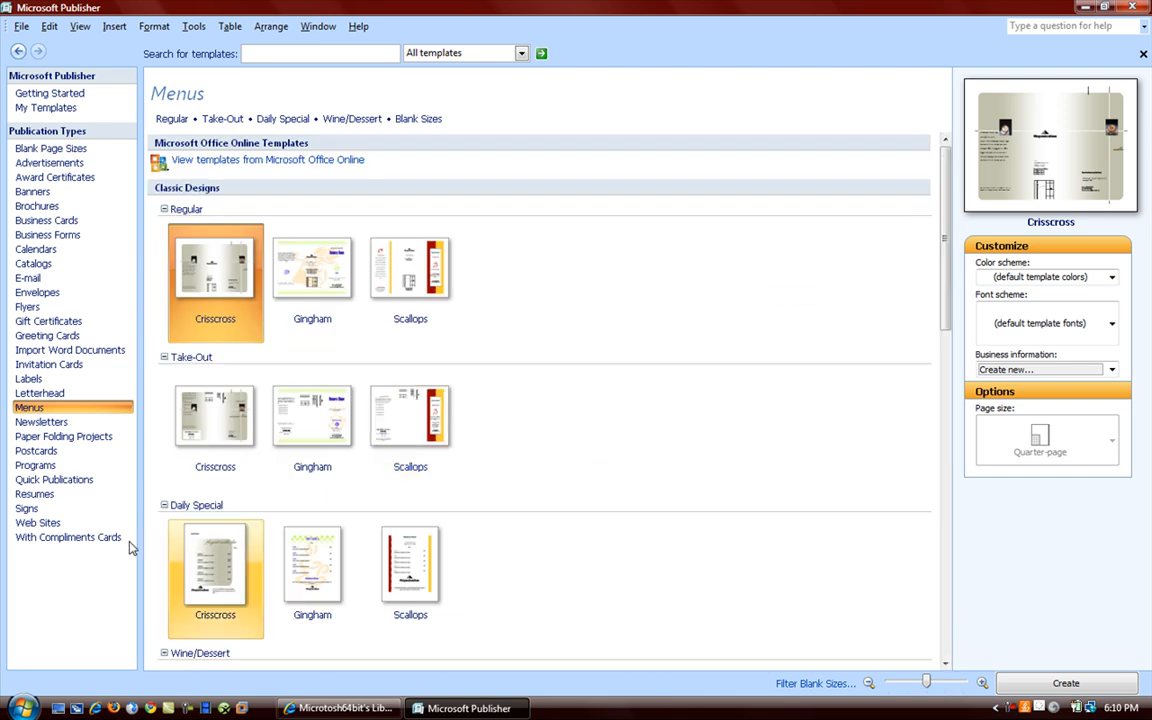
- Scroll through the Newsletters designs, then show the Paper Folding Projects gallery
{"action": "left_click", "coordinate": [40, 420]}
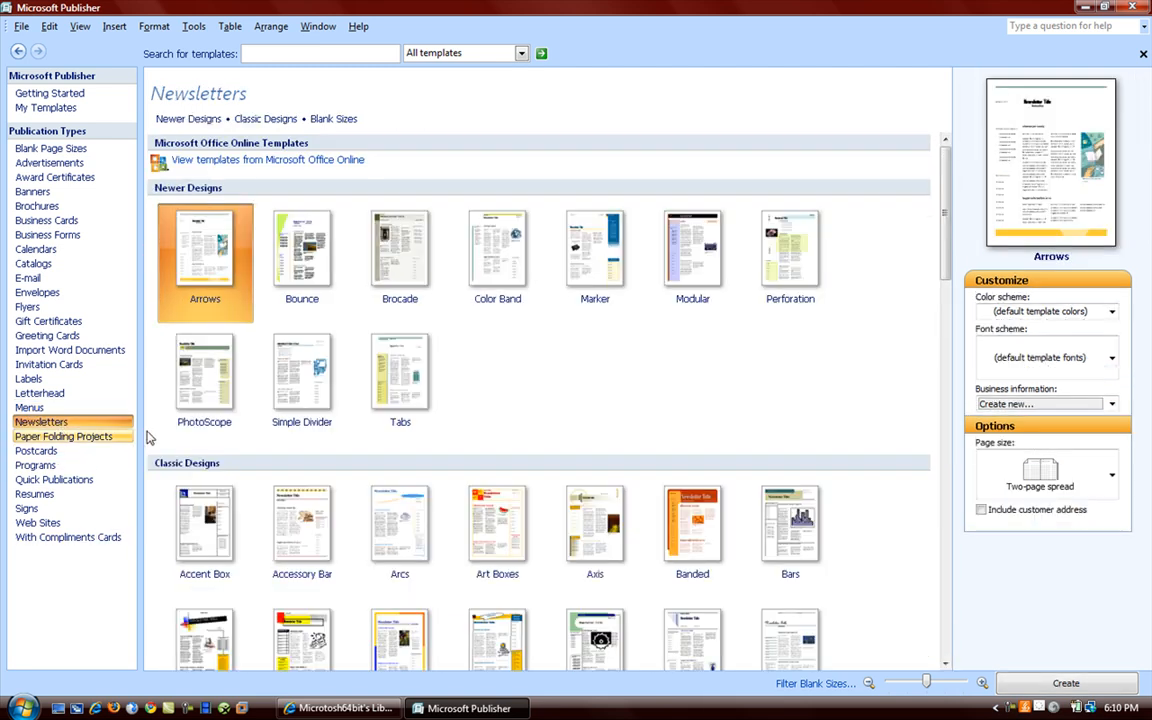
{"action": "mouse_move", "coordinate": [400, 384]}
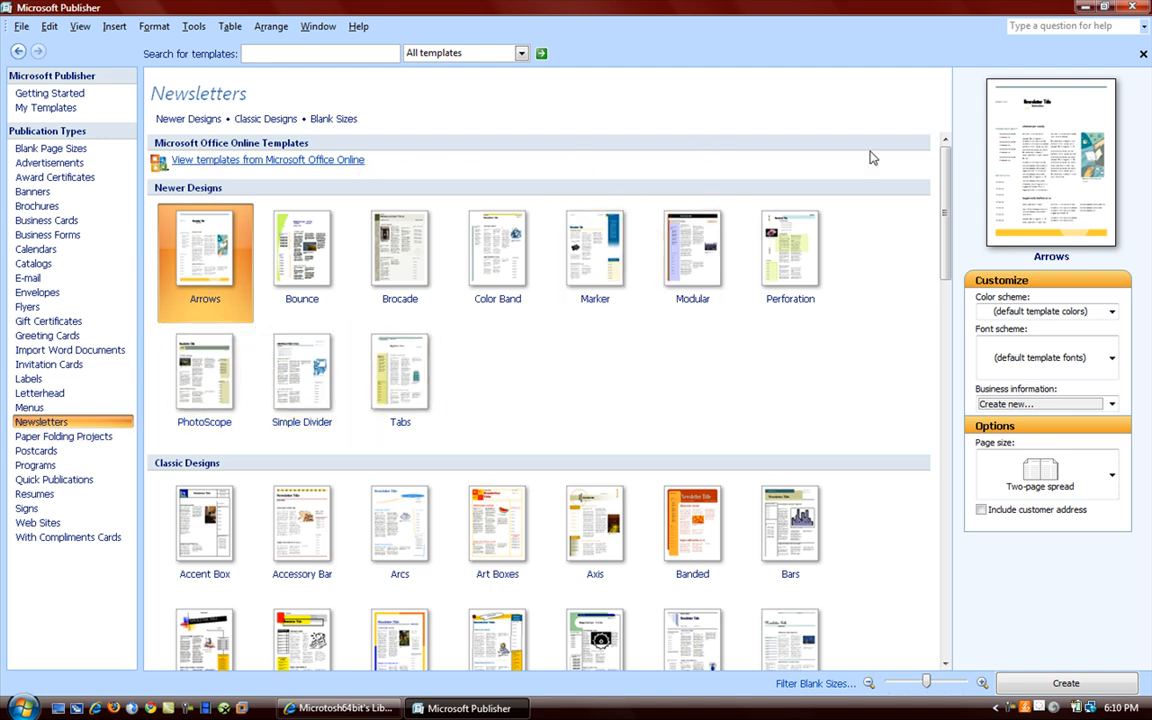
{"action": "scroll", "scroll_direction": "down", "scroll_amount": 3}
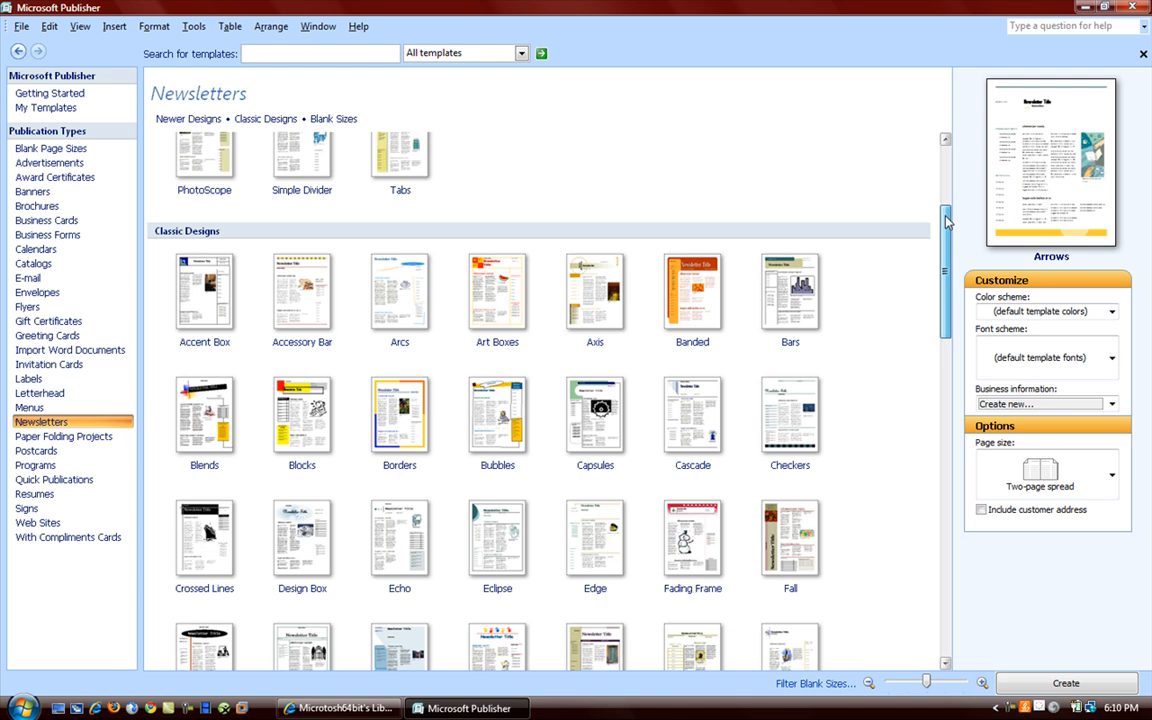
{"action": "scroll", "scroll_direction": "down", "scroll_amount": 3}
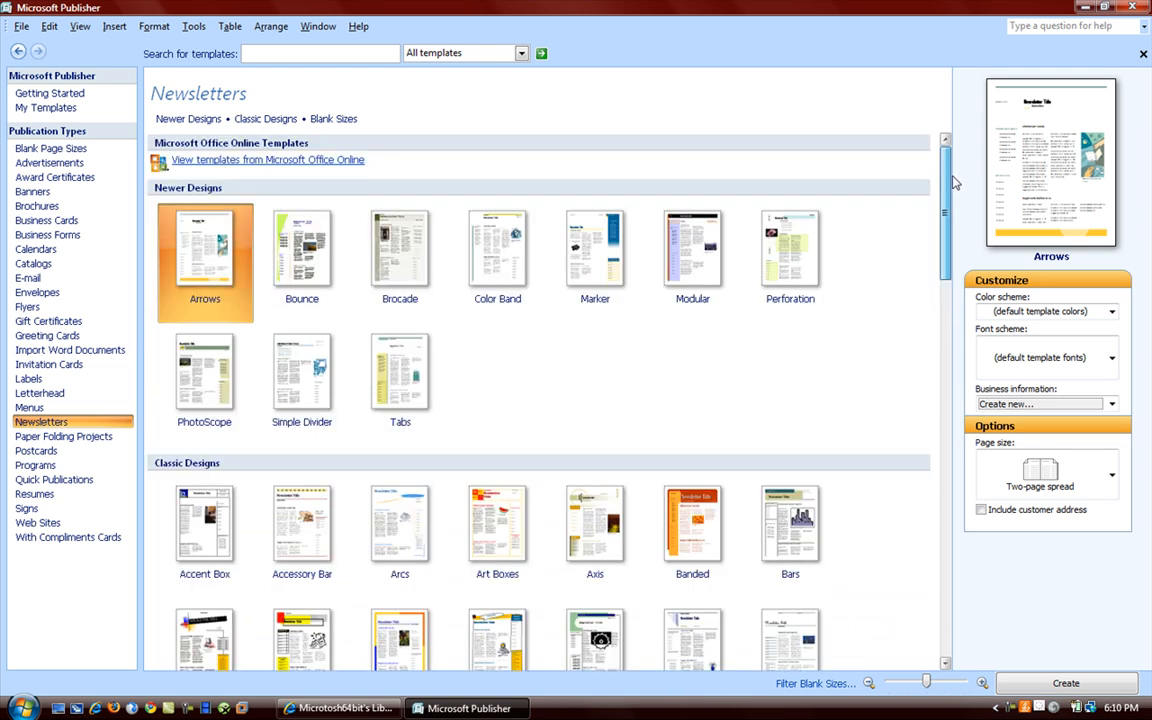
{"action": "scroll", "scroll_direction": "down", "scroll_amount": 3}
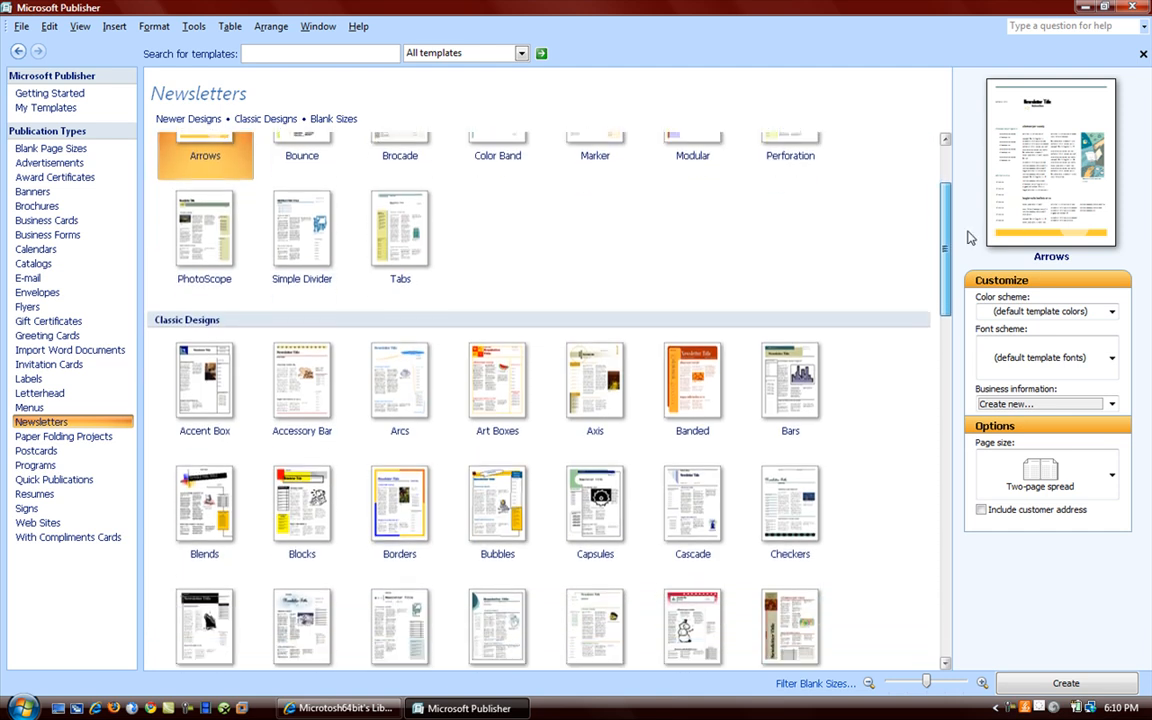
{"action": "scroll", "scroll_direction": "down", "scroll_amount": 3}
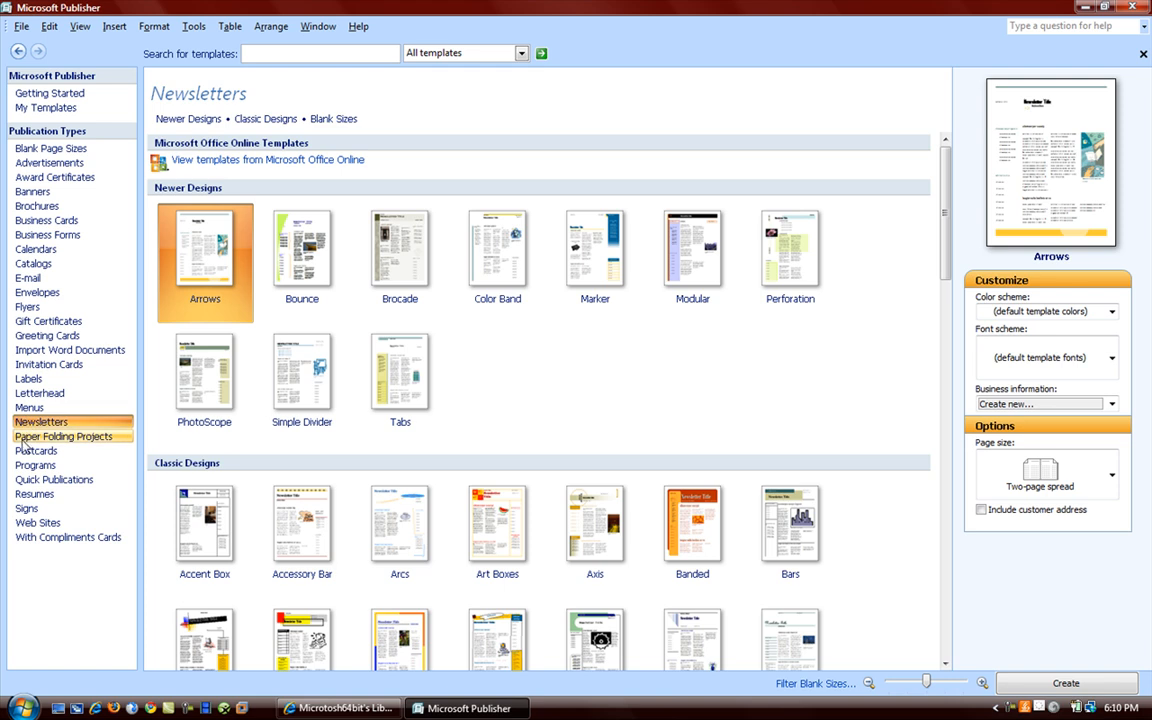
{"action": "mouse_move", "coordinate": [36, 450]}
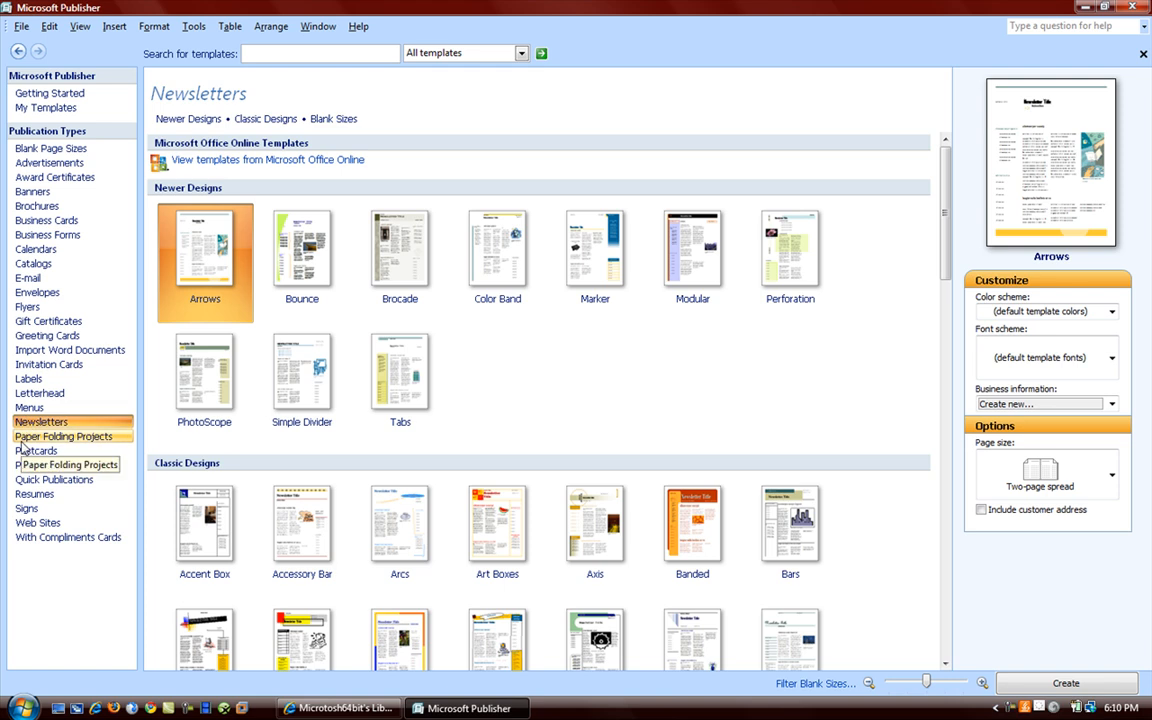
{"action": "left_click", "coordinate": [64, 436]}
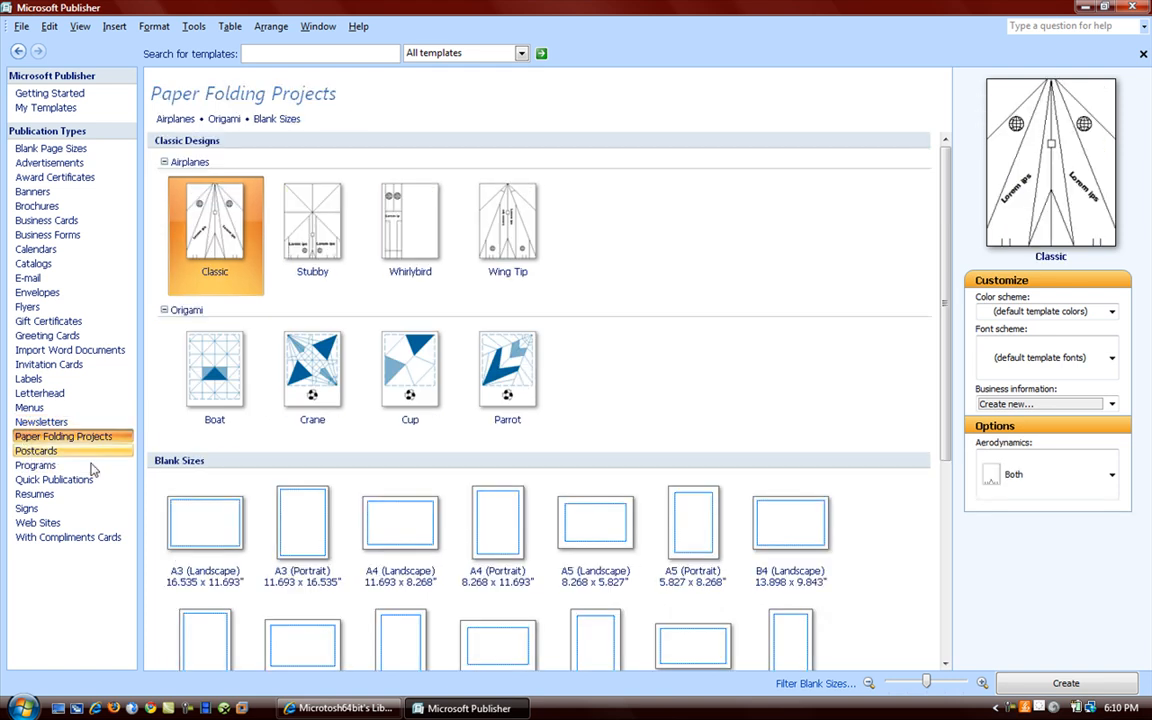
- Browse the Postcards, Programs, Quick Publications and Resumes galleries
{"action": "left_click", "coordinate": [36, 450]}
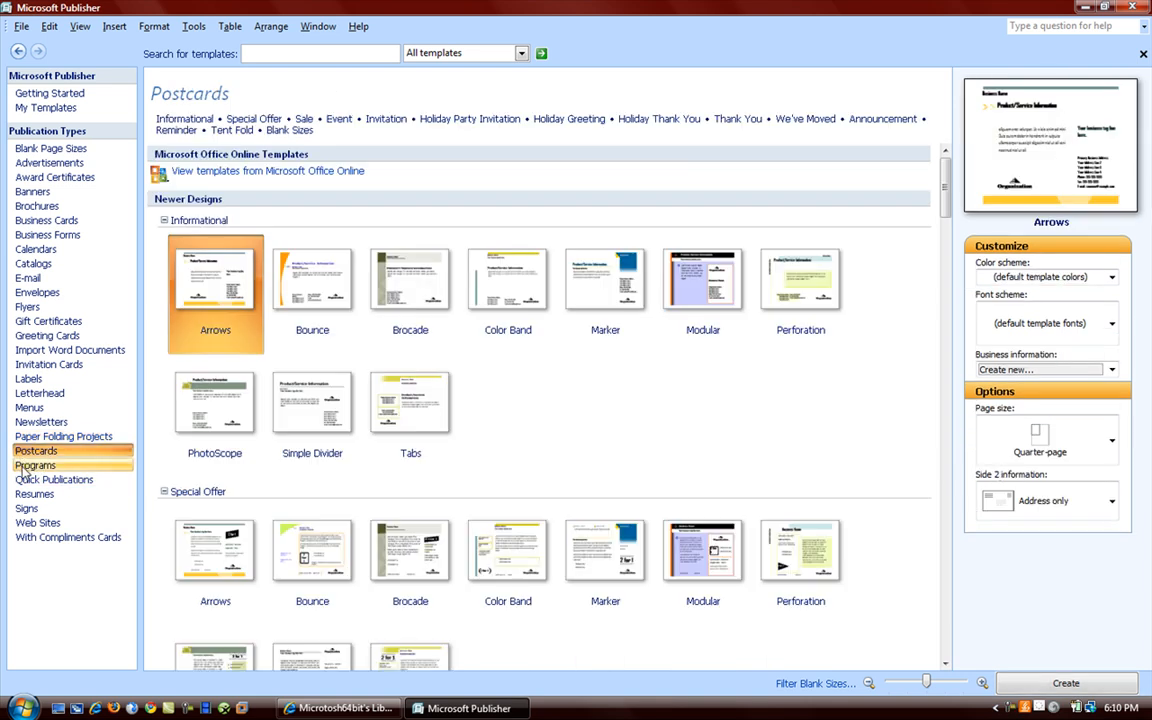
{"action": "left_click", "coordinate": [36, 464]}
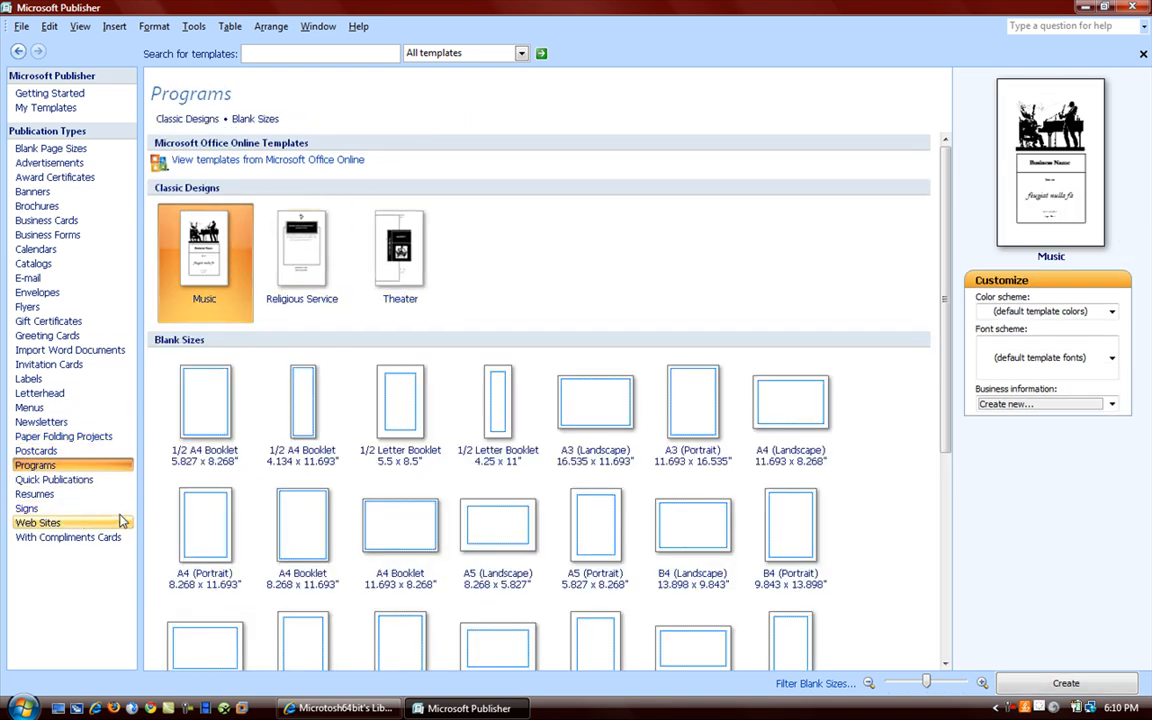
{"action": "left_click", "coordinate": [54, 480]}
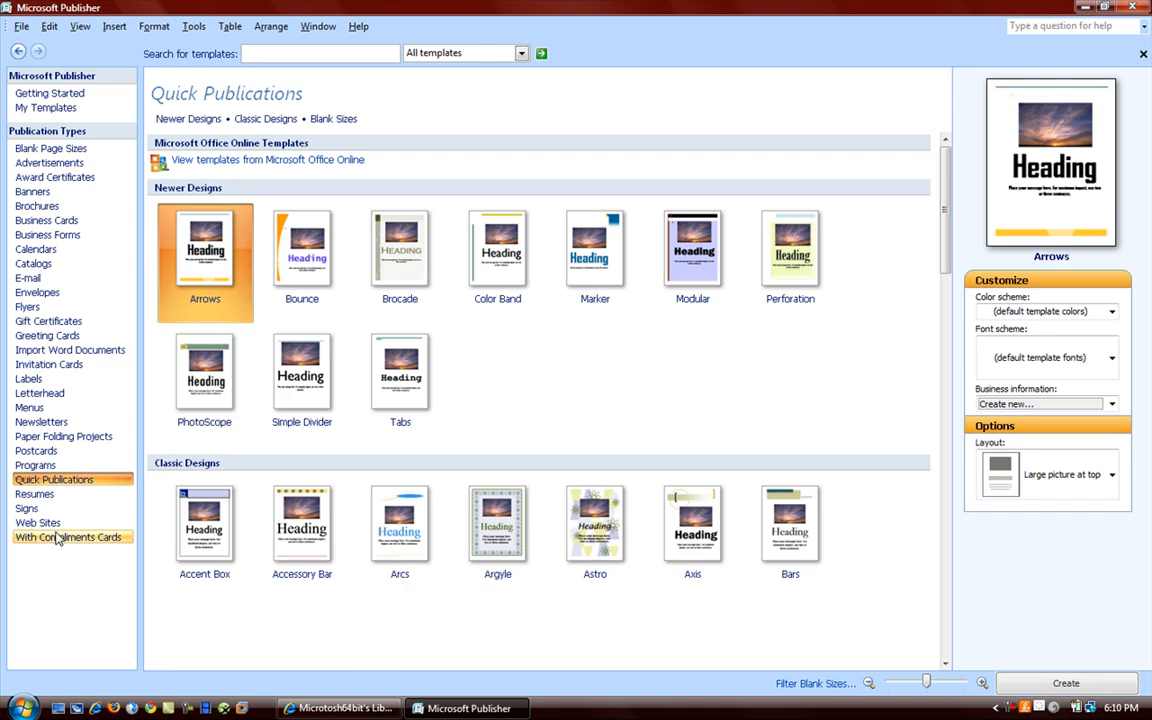
{"action": "left_click", "coordinate": [34, 492]}
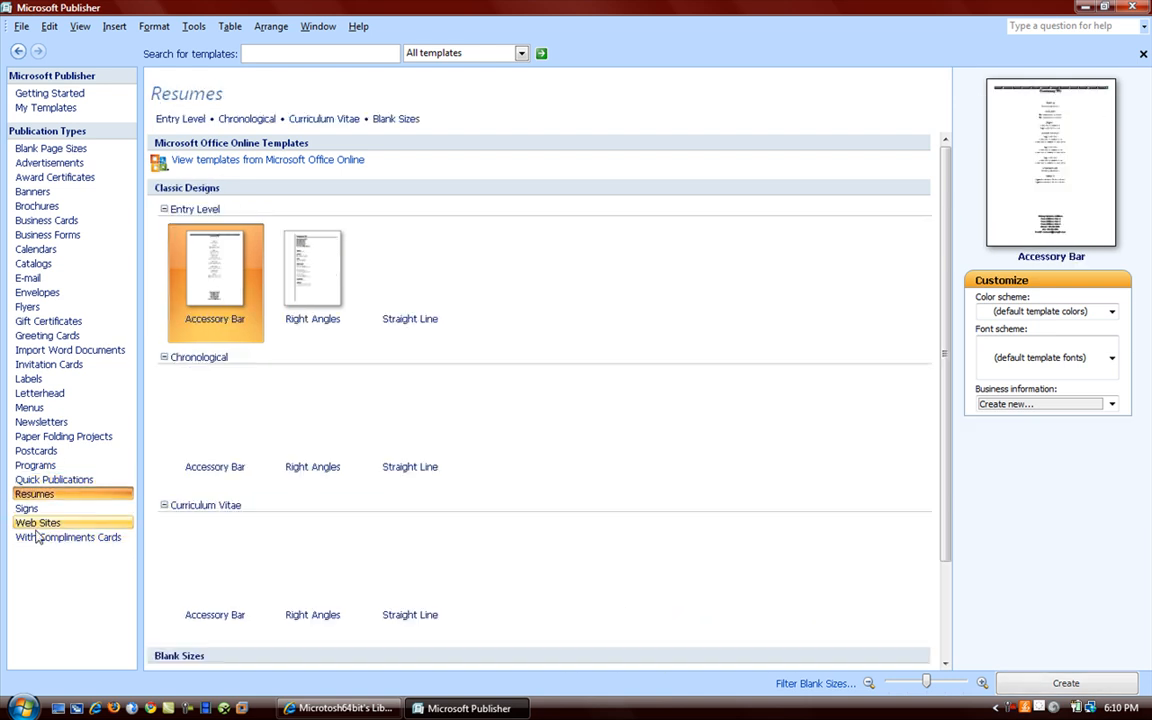
- Look through the Signs designs, then show the Web Sites templates
{"action": "left_click", "coordinate": [28, 508]}
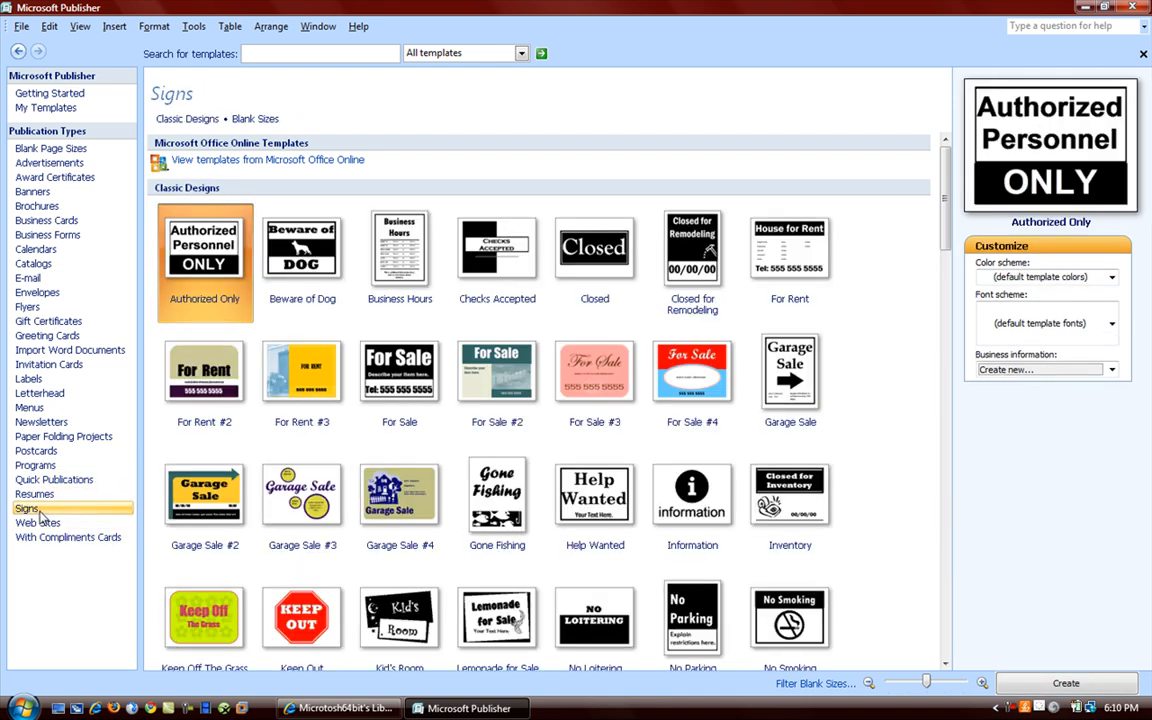
{"action": "left_click", "coordinate": [302, 372]}
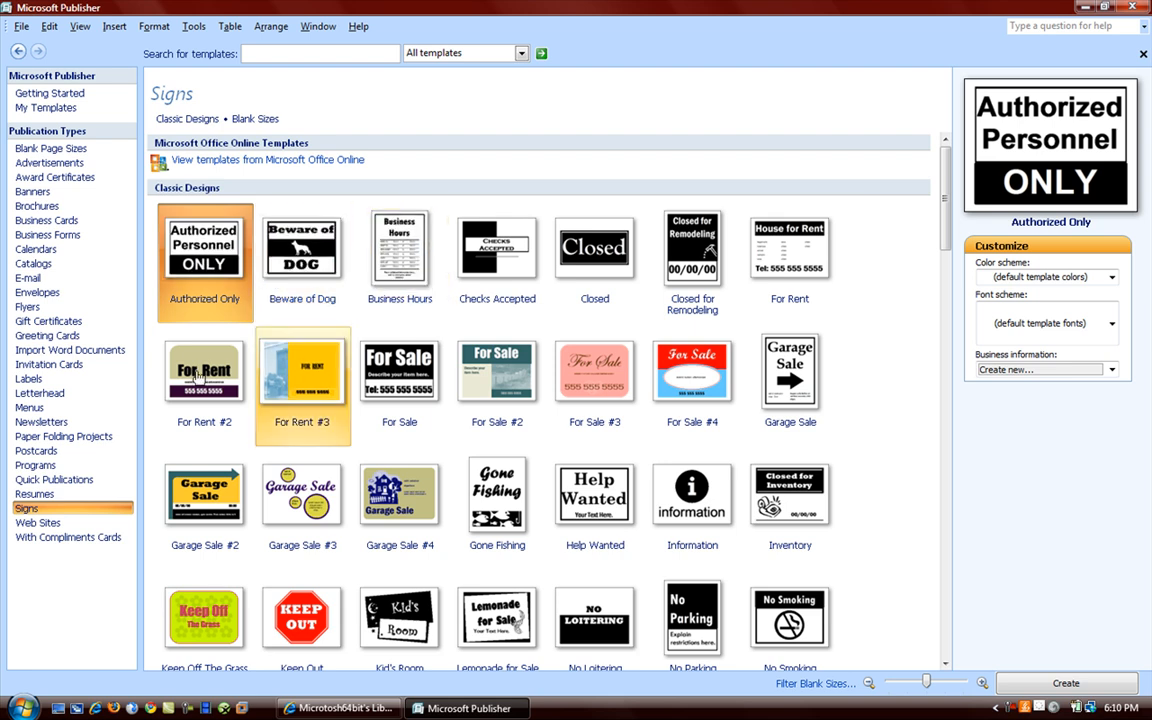
{"action": "left_click", "coordinate": [594, 248]}
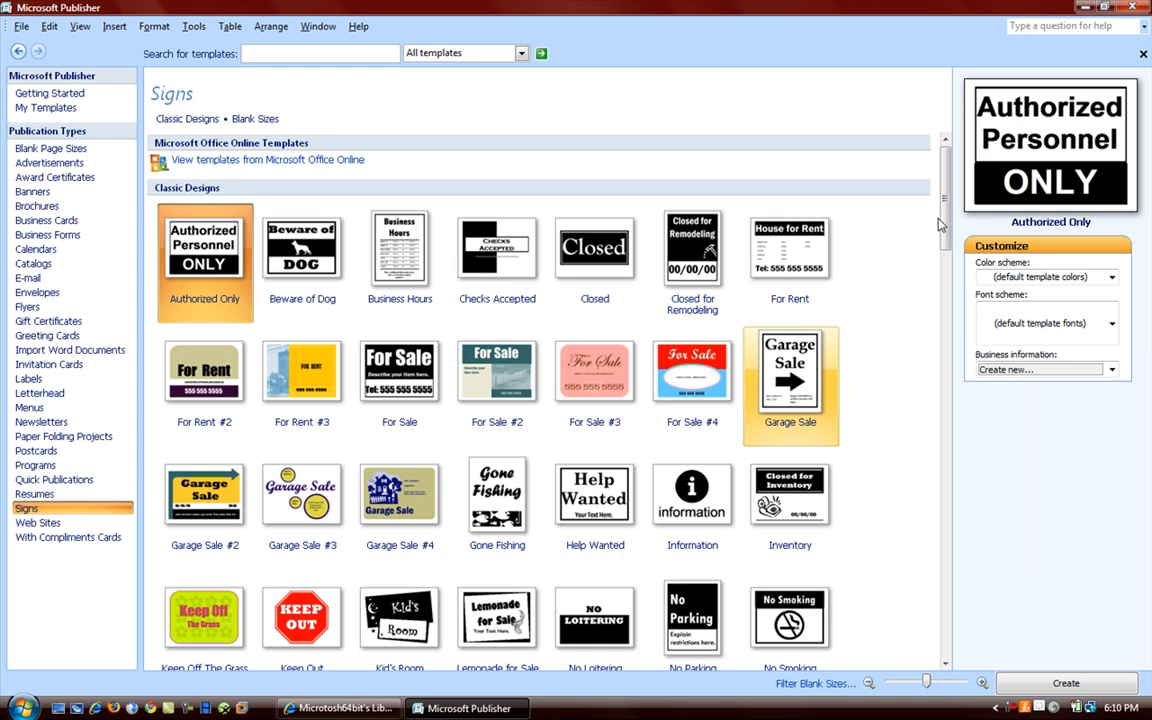
{"action": "scroll", "scroll_direction": "down", "scroll_amount": 3}
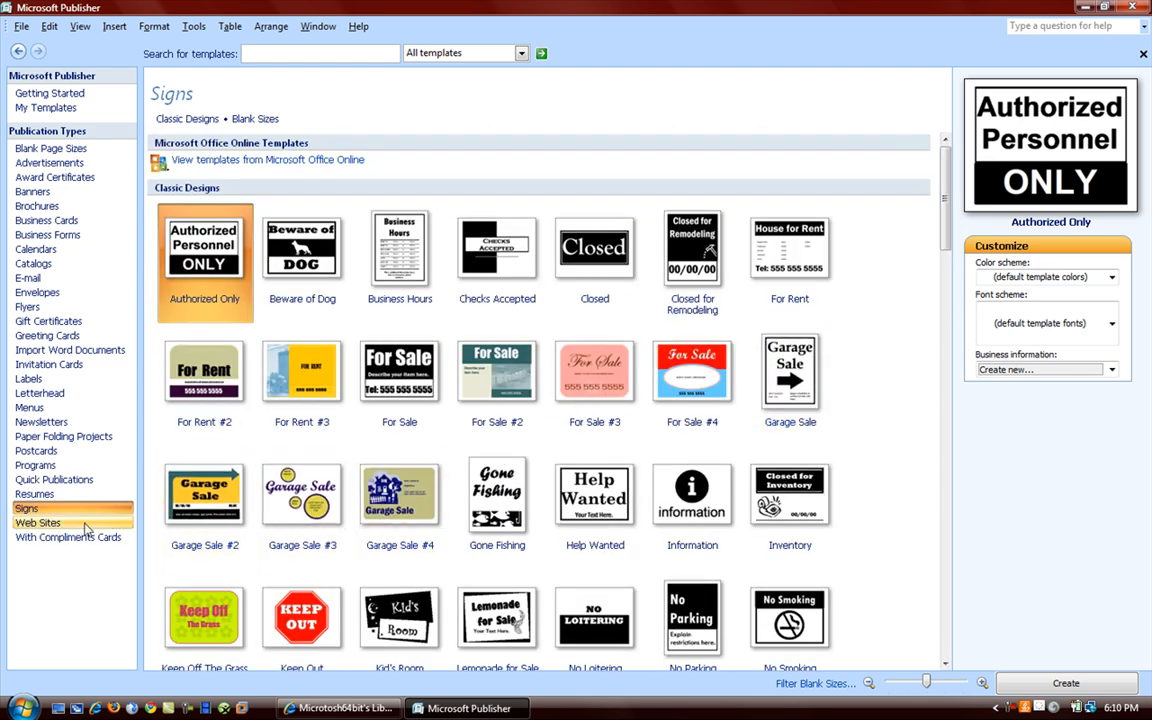
{"action": "left_click", "coordinate": [36, 522]}
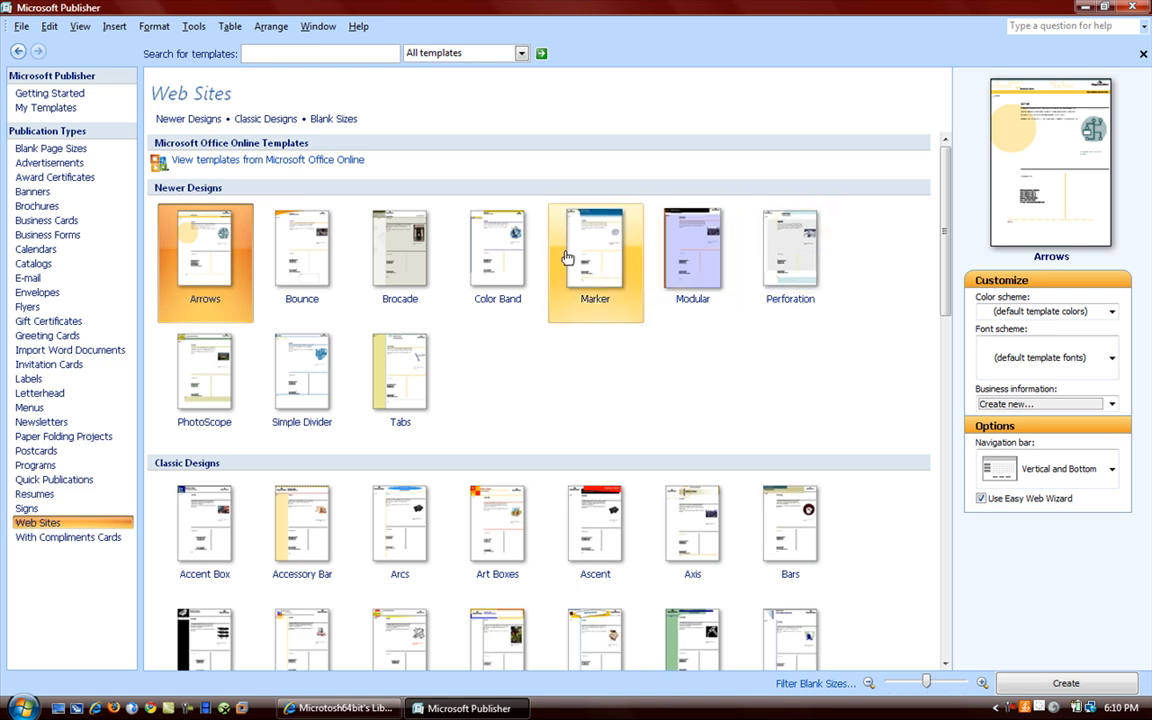
{"action": "left_click", "coordinate": [68, 536]}
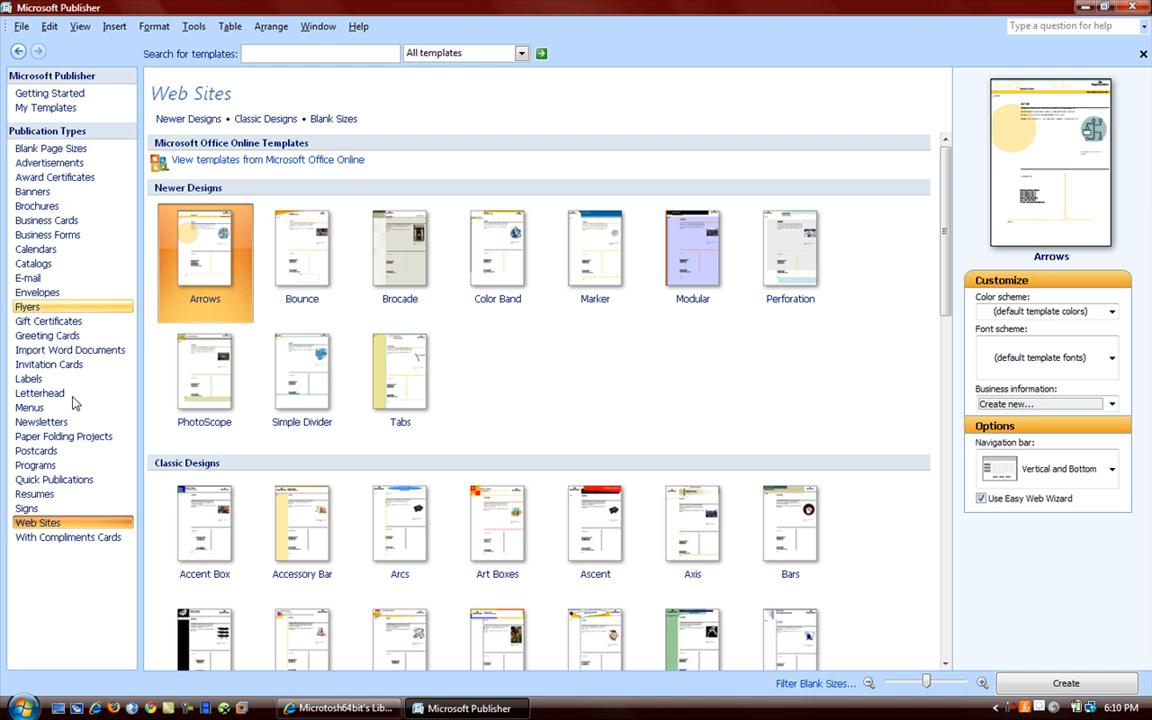
- Return to the Newsletters gallery and scroll its designs
{"action": "left_click", "coordinate": [42, 420]}
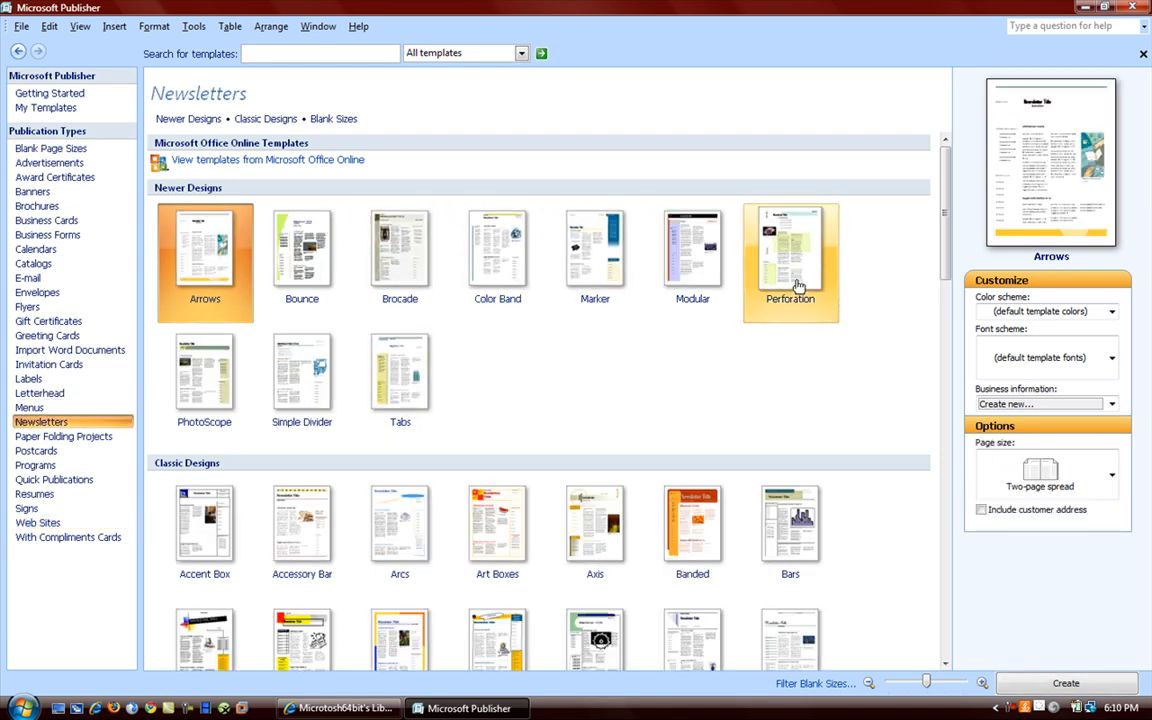
{"action": "mouse_move", "coordinate": [596, 270]}
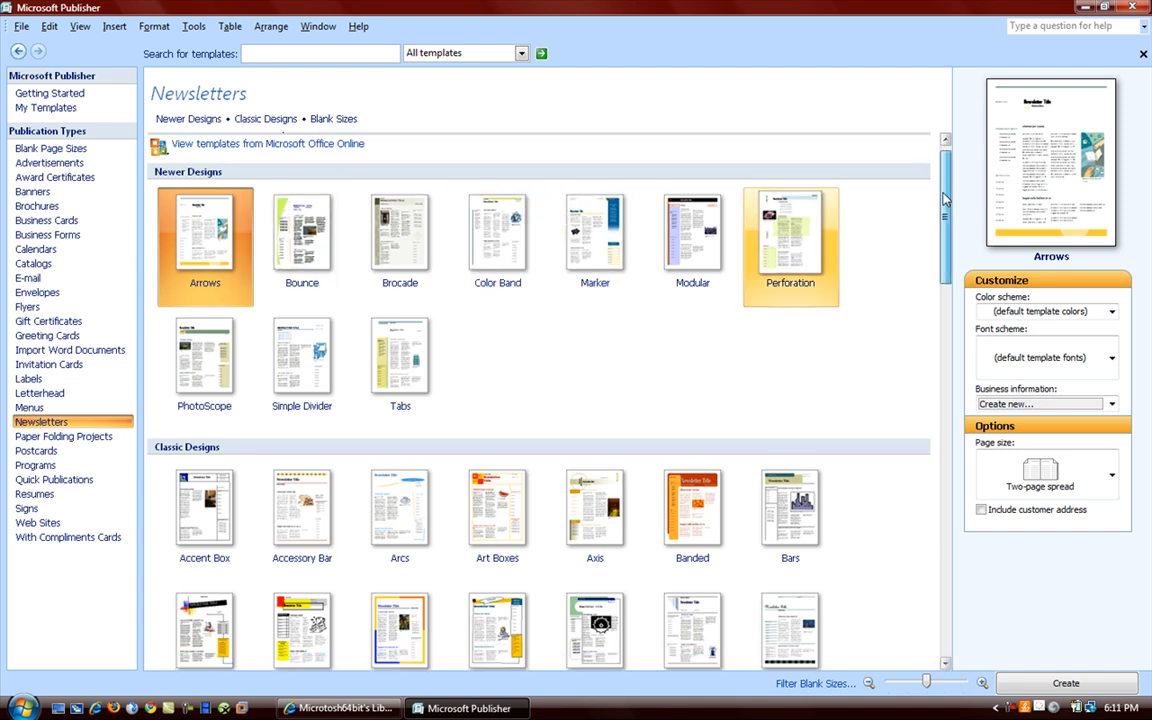
{"action": "scroll", "scroll_direction": "down", "scroll_amount": 3}
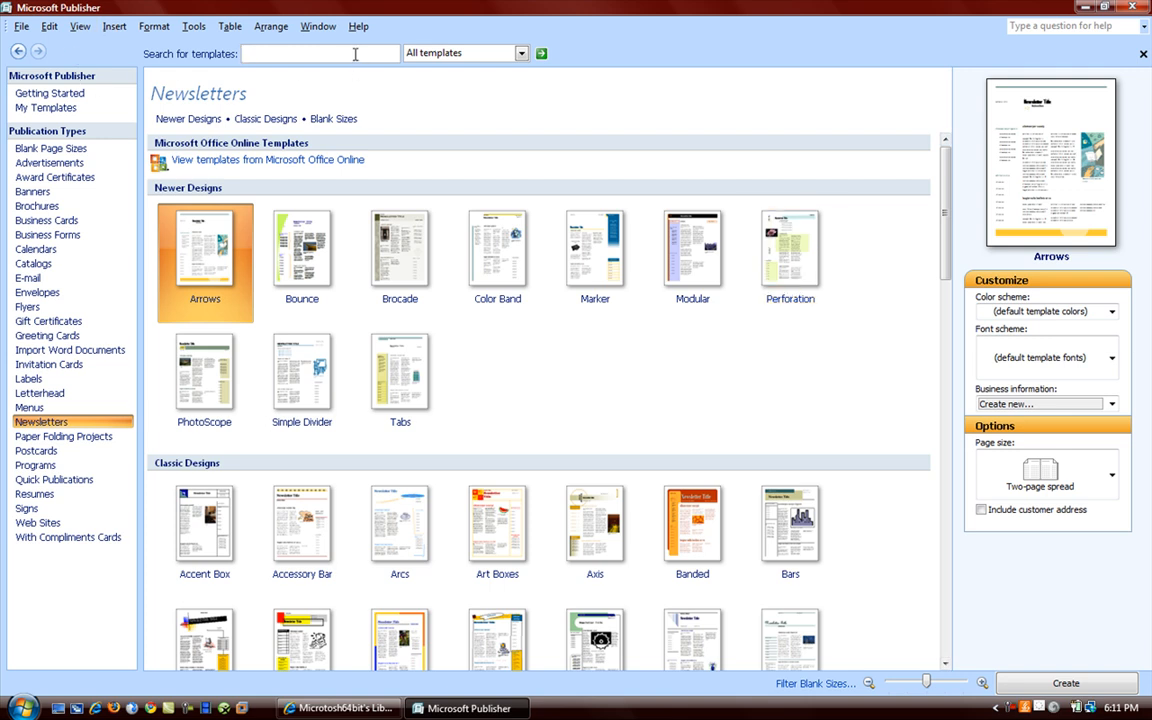
- Search Microsoft Office Online templates for 'Newsletters' and show the results
{"action": "left_click", "coordinate": [520, 52]}
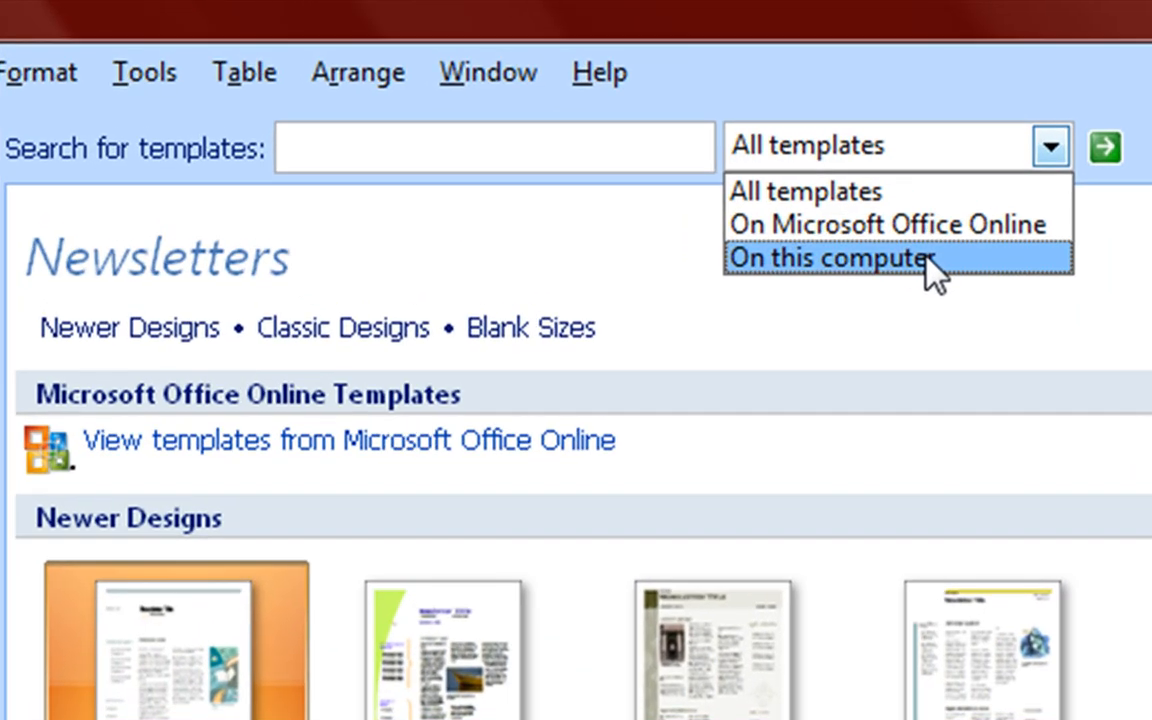
{"action": "mouse_move", "coordinate": [990, 256]}
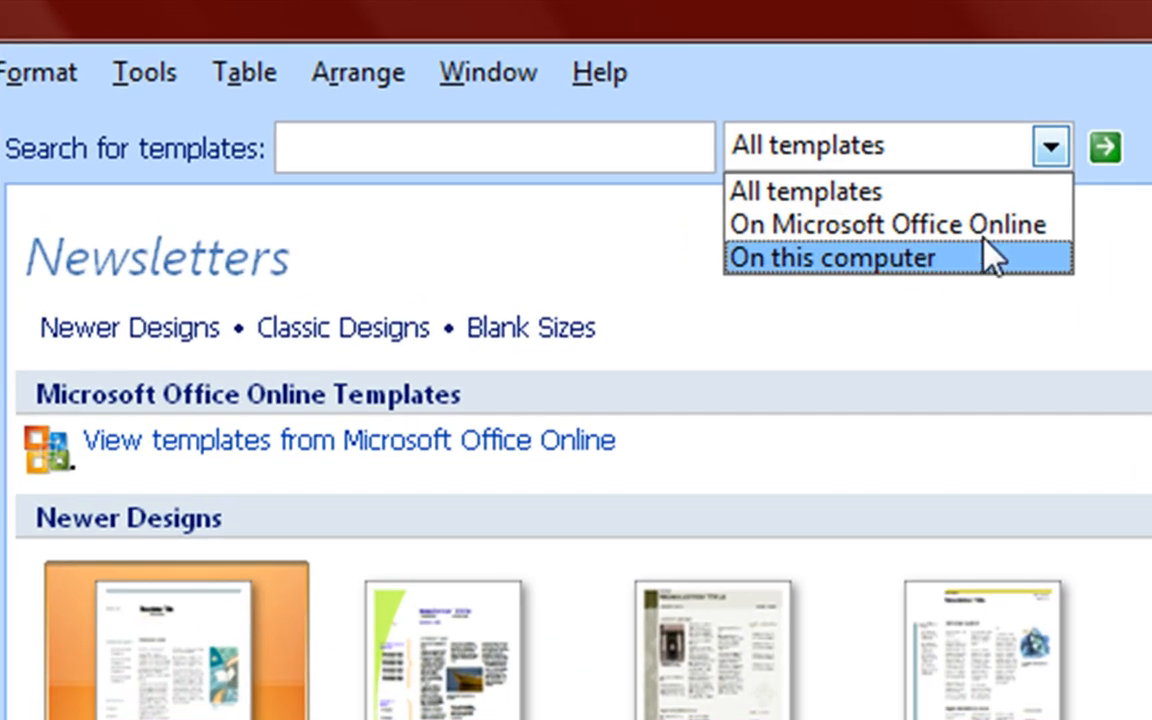
{"action": "left_click", "coordinate": [888, 224]}
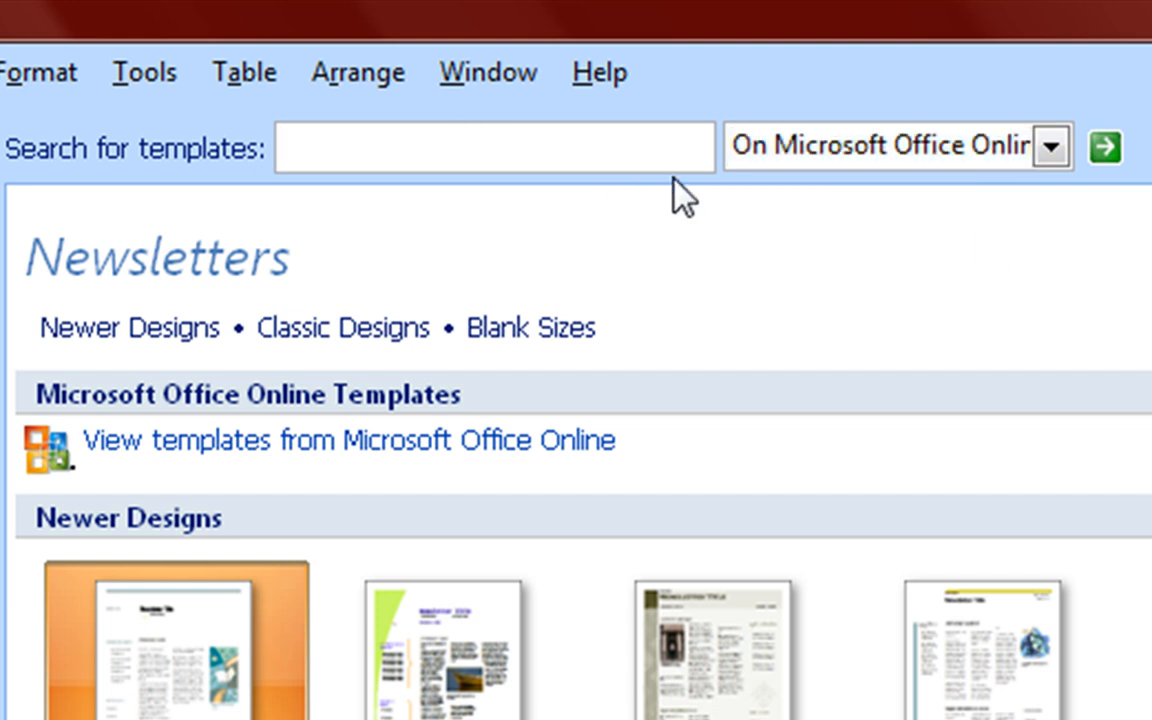
{"action": "type", "text": "Ne"}
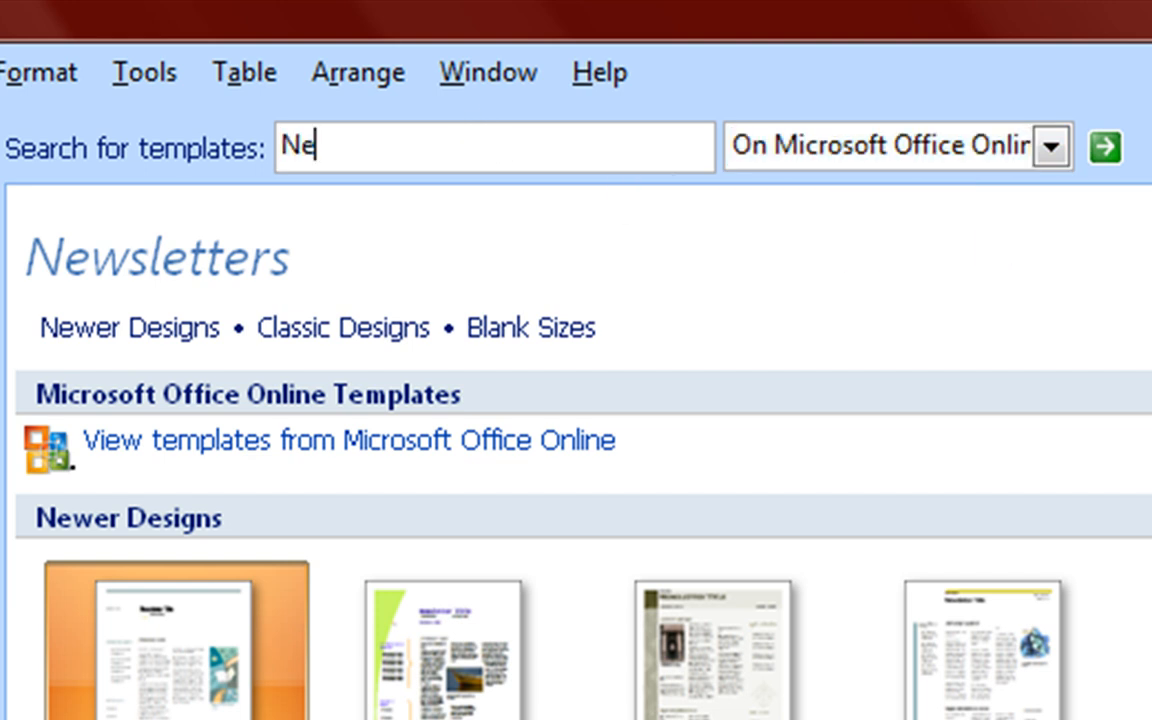
{"action": "type", "text": "wslee"}
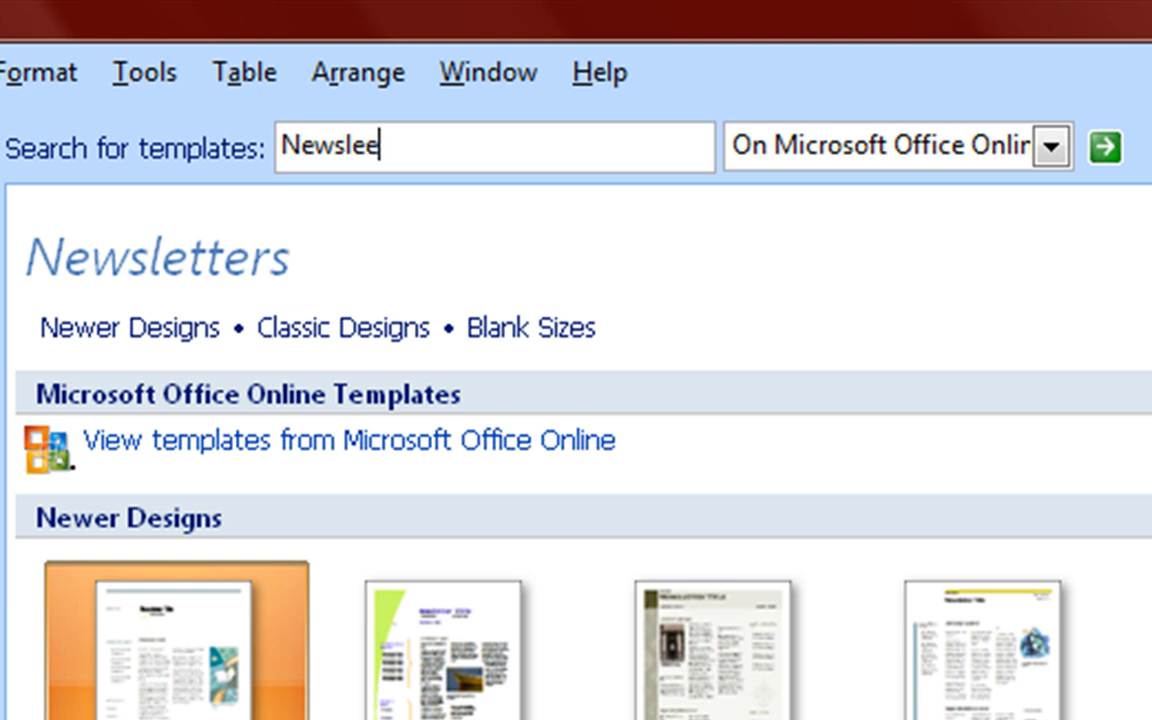
{"action": "type", "text": "tters"}
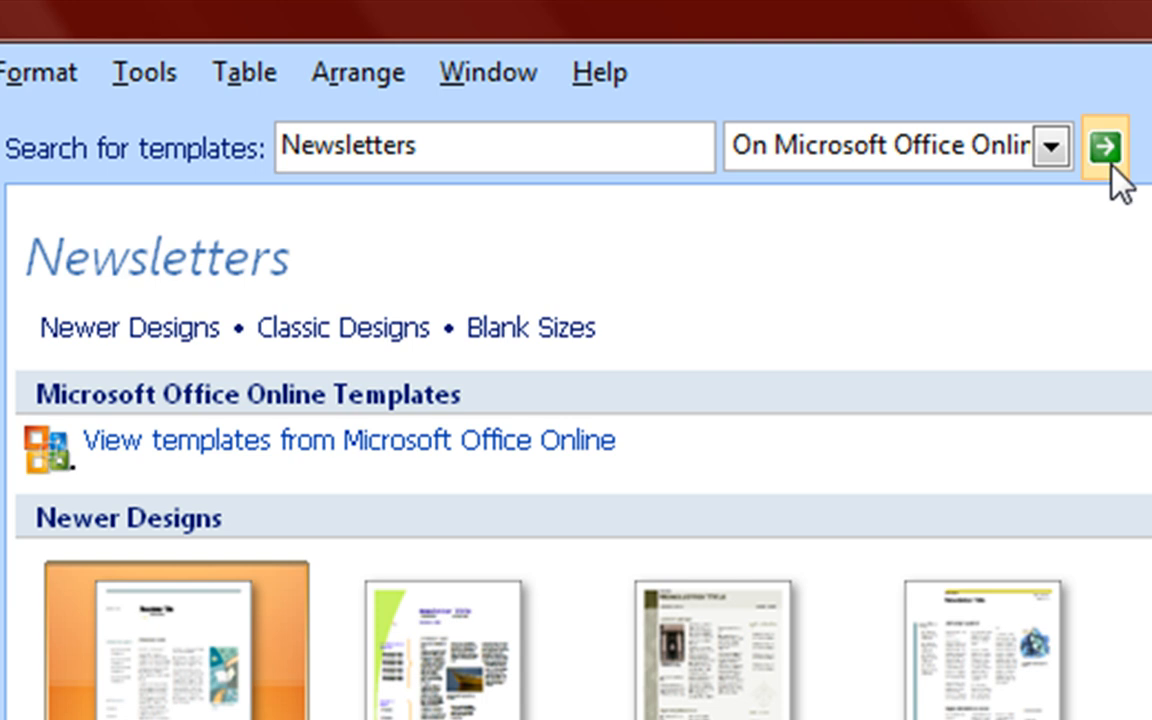
{"action": "left_click", "coordinate": [1104, 146]}
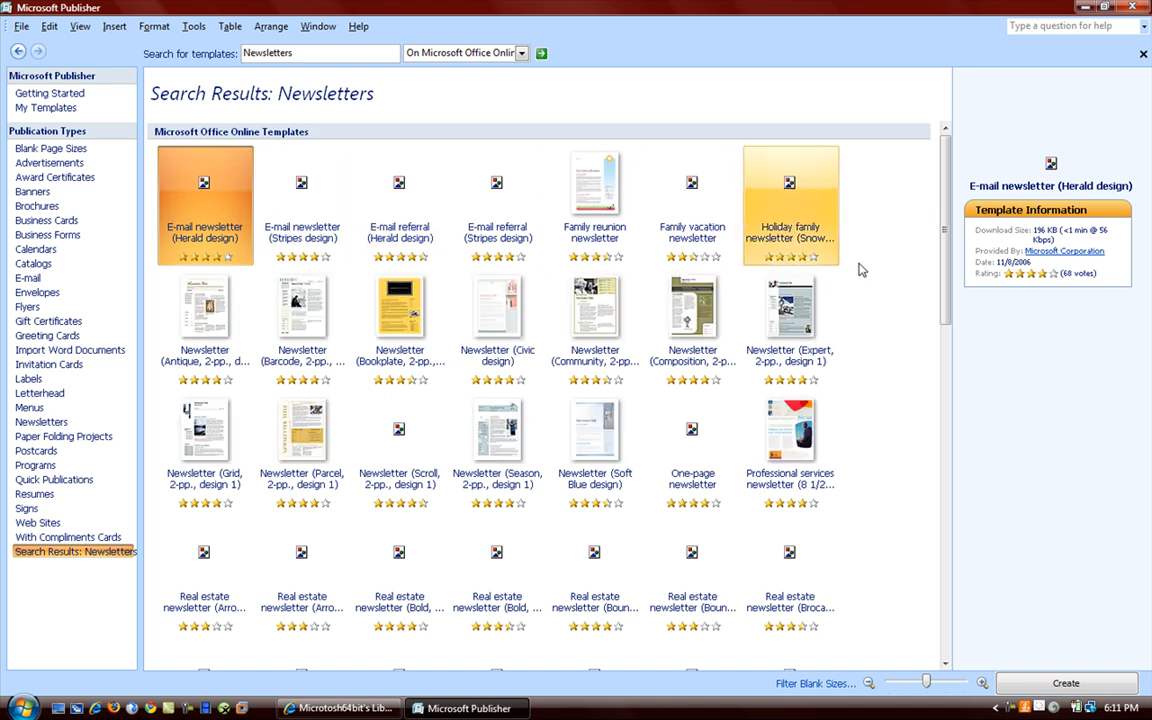
- Scroll through and preview the online results, then return to the Newsletters design gallery
{"action": "scroll", "scroll_direction": "down", "scroll_amount": 3}
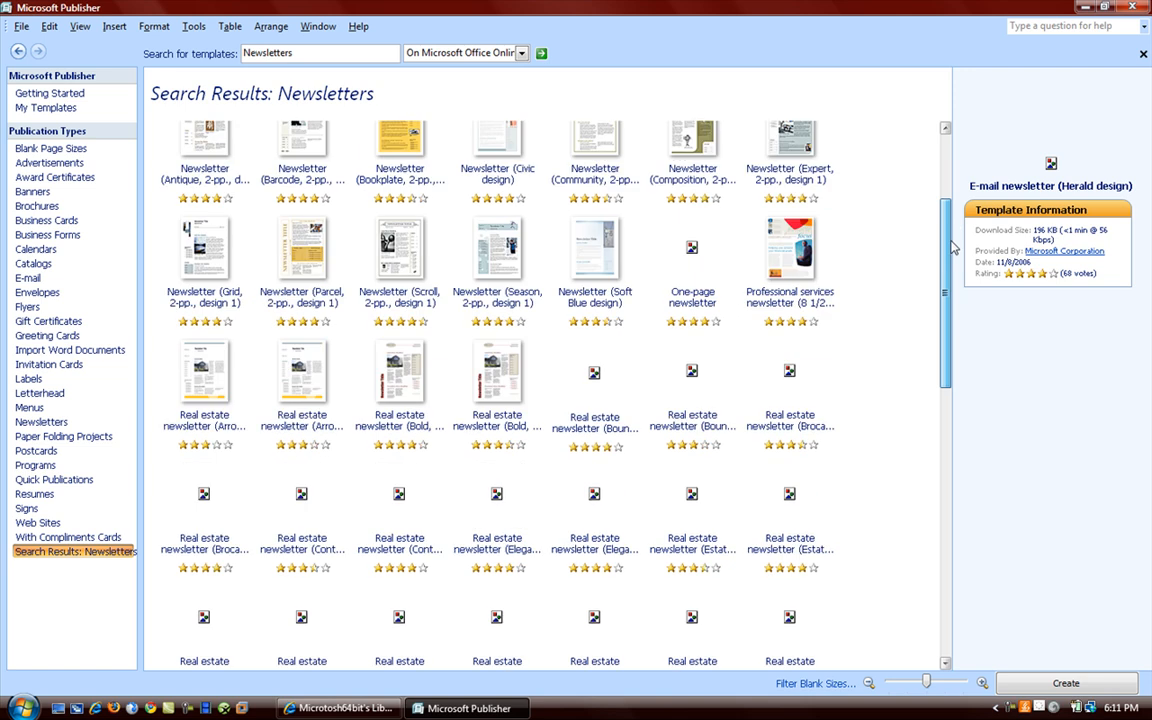
{"action": "scroll", "scroll_direction": "down", "scroll_amount": 3}
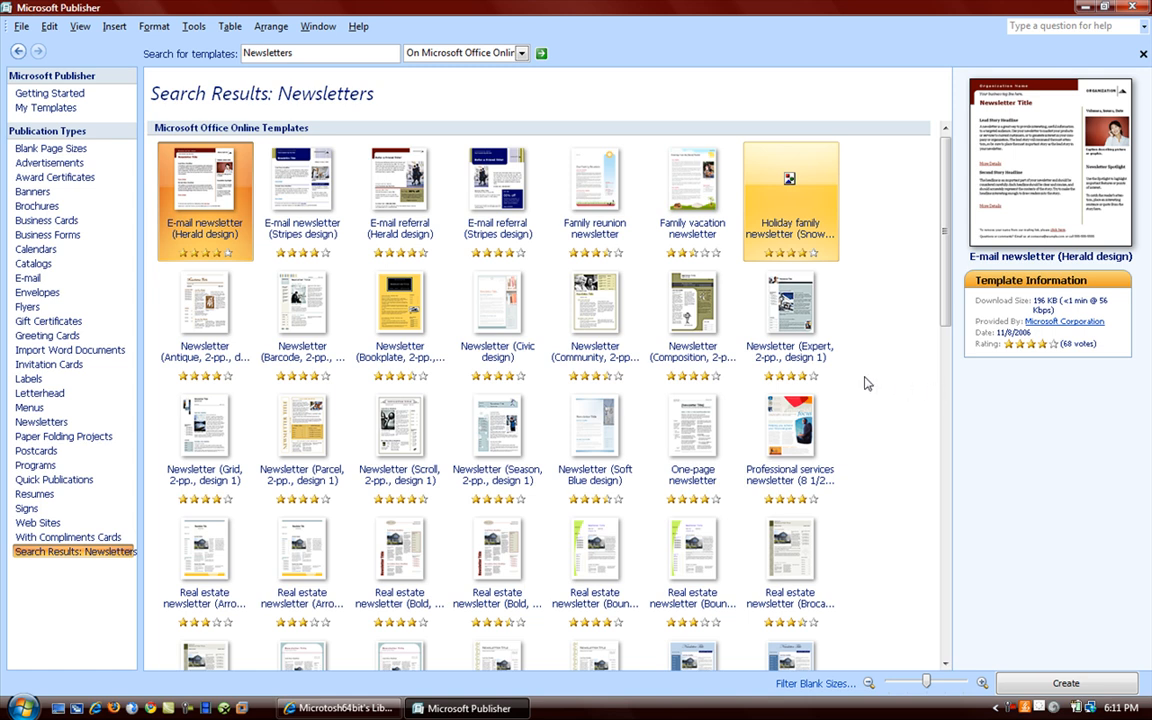
{"action": "left_click", "coordinate": [788, 304]}
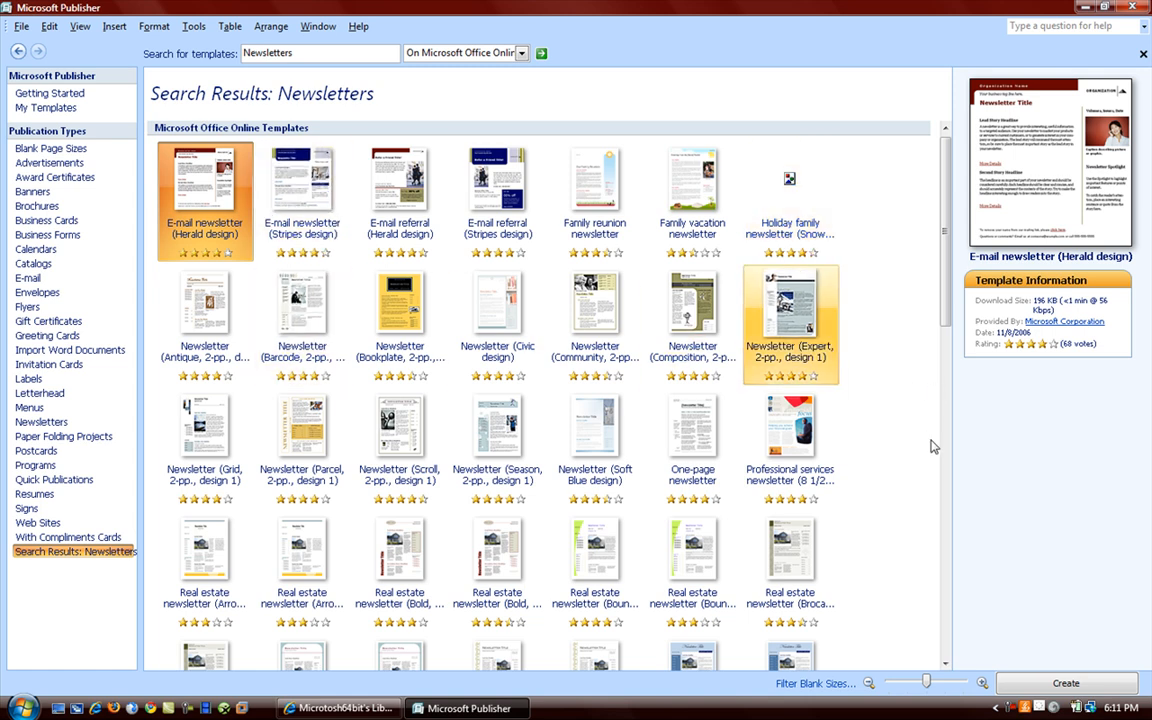
{"action": "scroll", "scroll_direction": "down", "scroll_amount": 3}
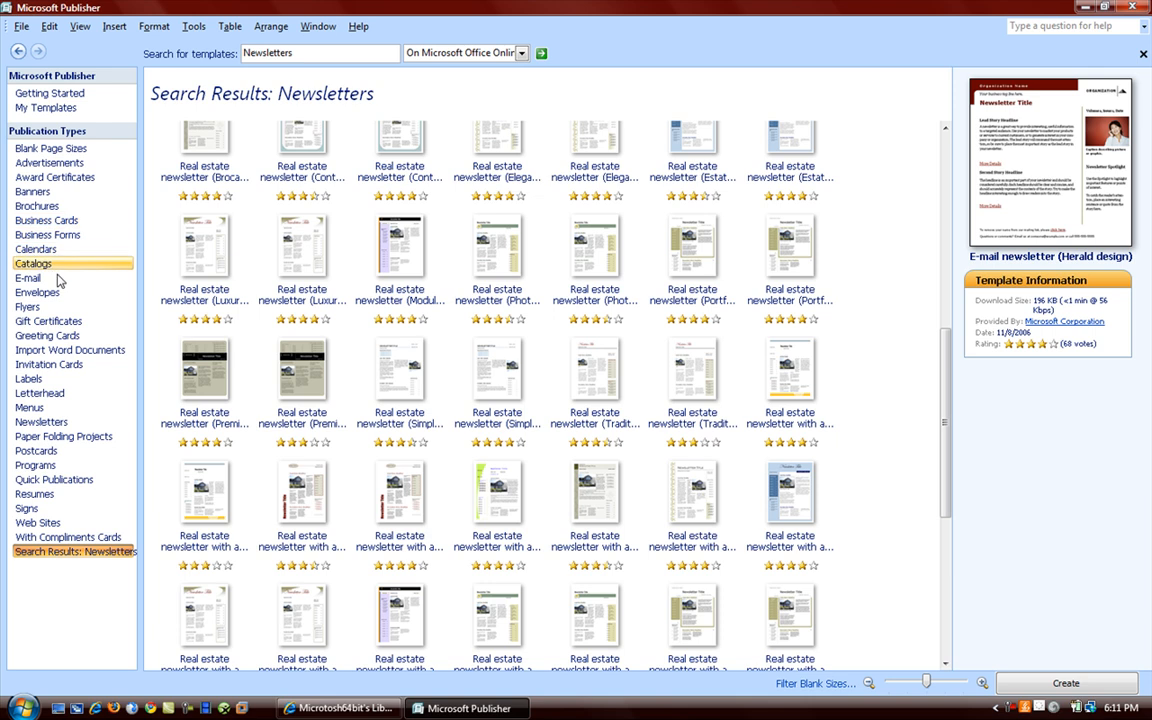
{"action": "left_click", "coordinate": [40, 420]}
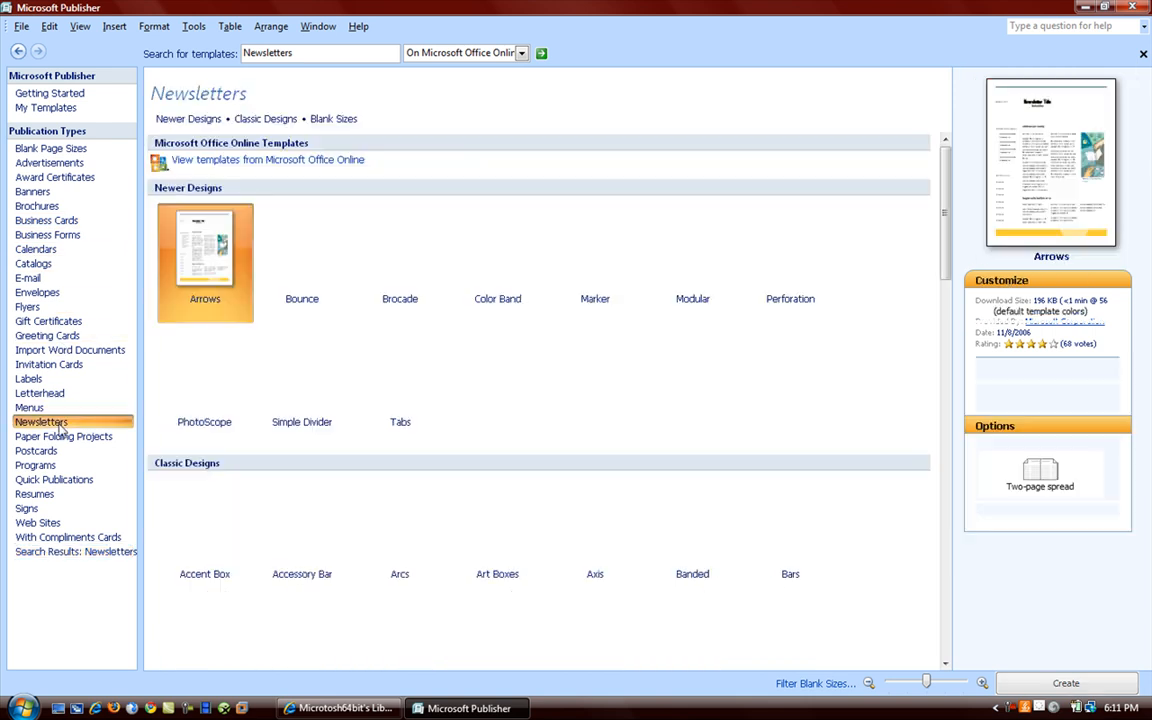
- Create a new newsletter publication from the Marker design
{"action": "left_click", "coordinate": [596, 250]}
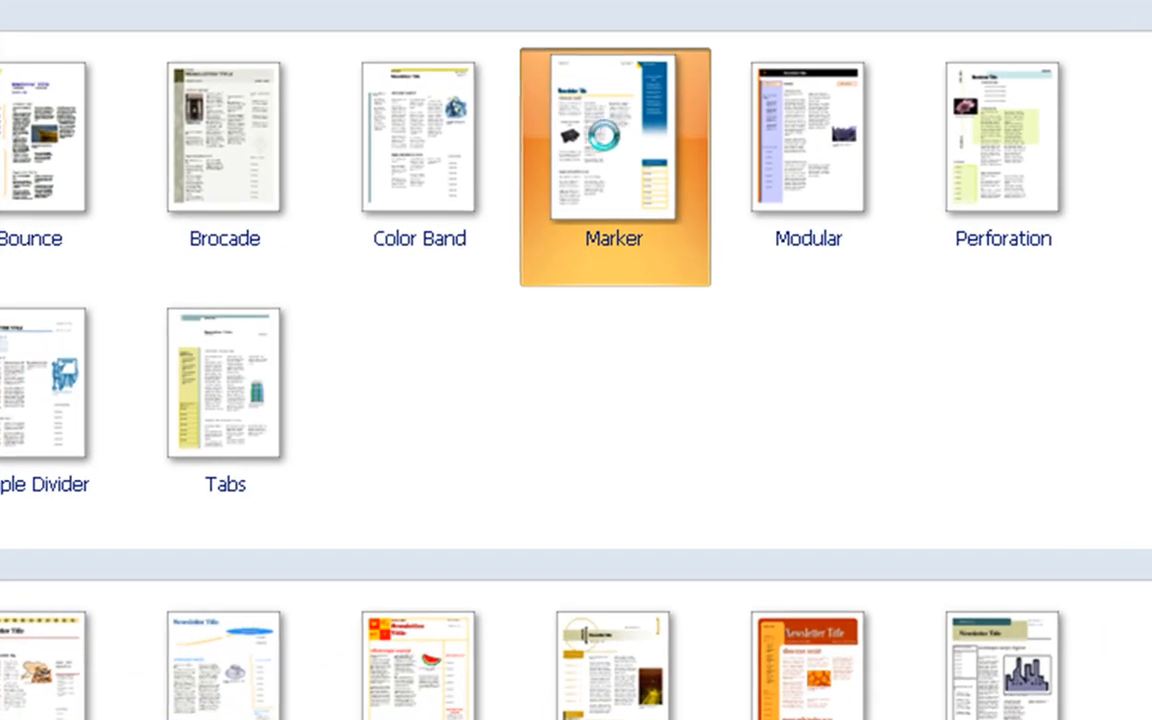
{"action": "double_click", "coordinate": [614, 136]}
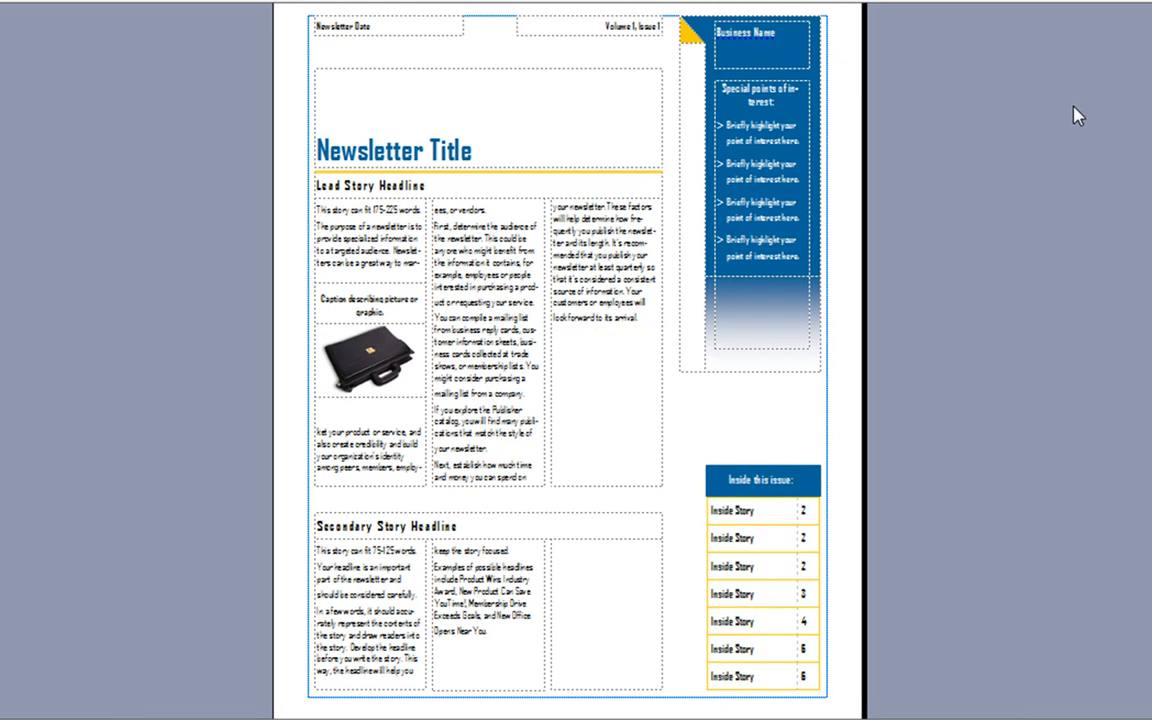
{"action": "mouse_move", "coordinate": [920, 100]}
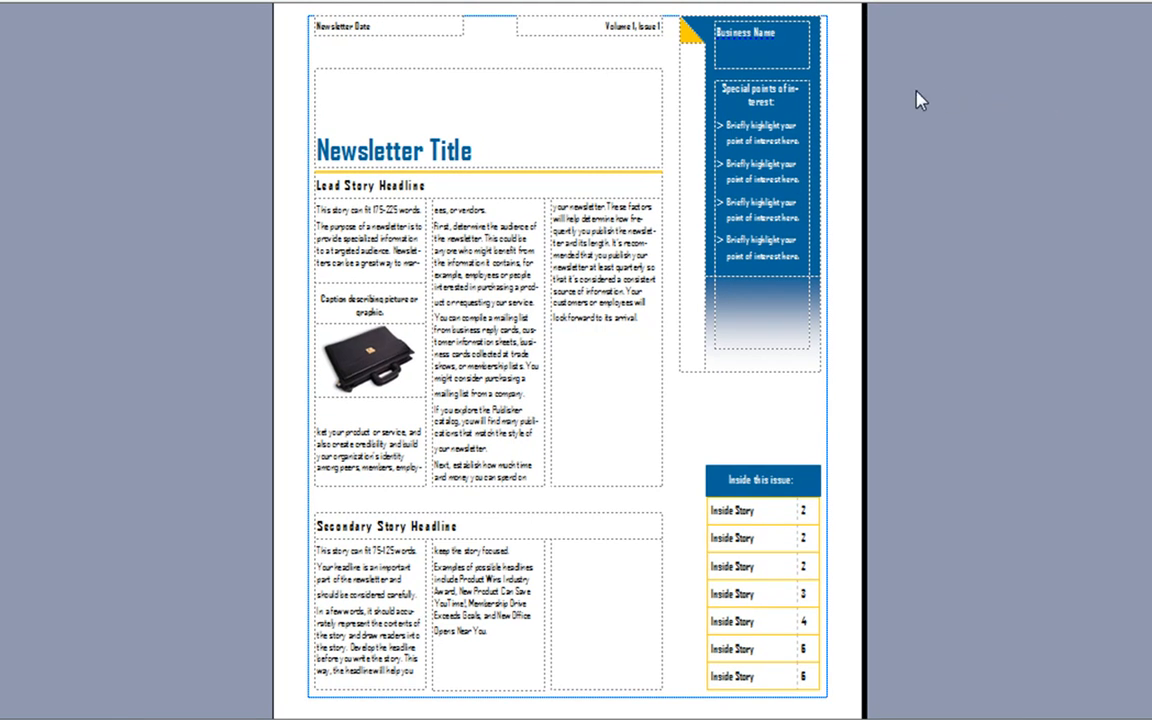
- Look through the File, Insert and View menus of the Marker newsletter
{"action": "left_click", "coordinate": [28, 36]}
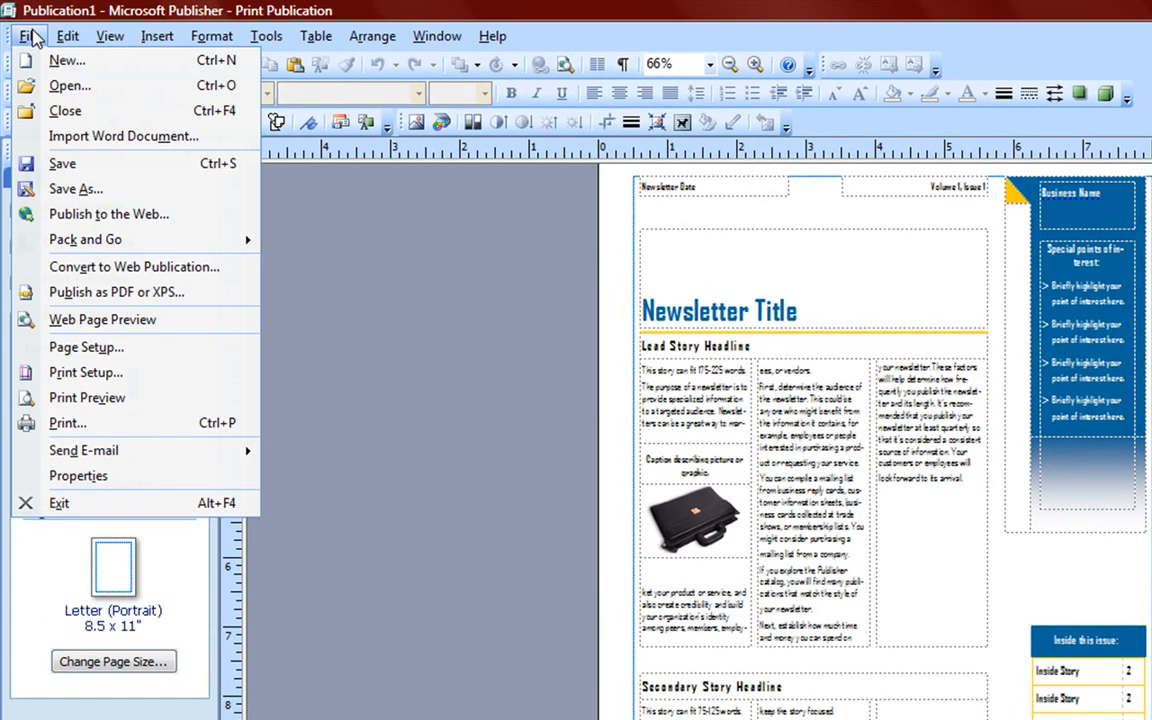
{"action": "left_click", "coordinate": [156, 36]}
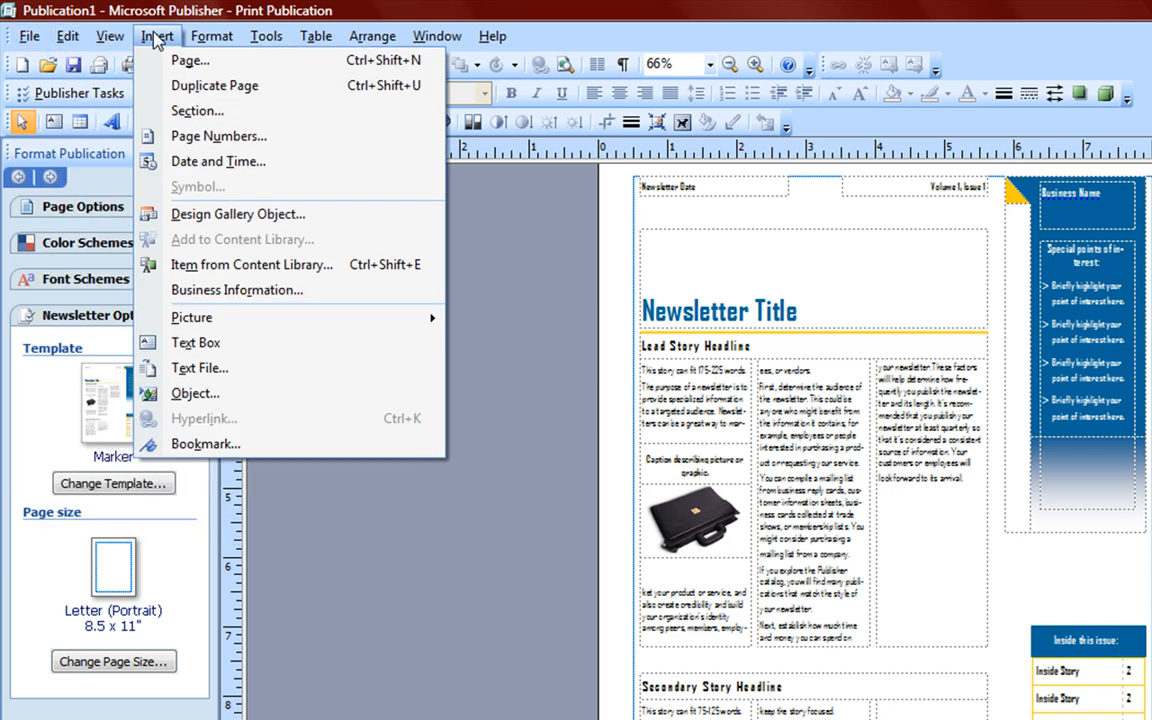
{"action": "left_click", "coordinate": [110, 36]}
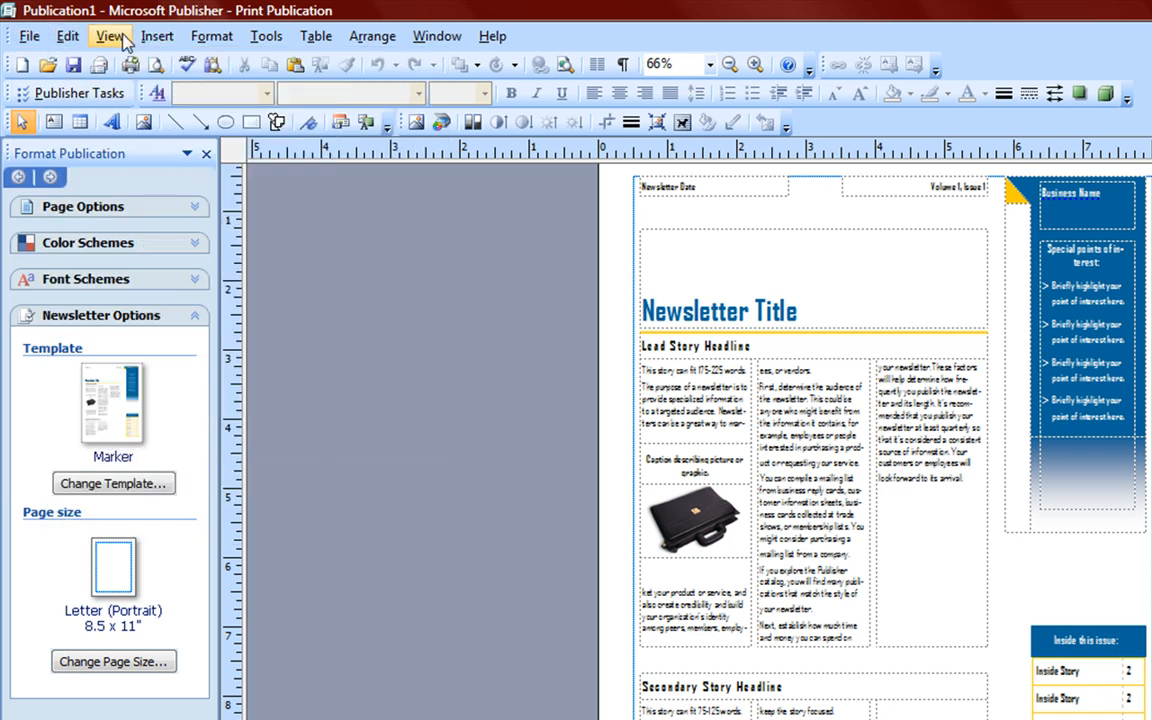
{"action": "mouse_move", "coordinate": [28, 36]}
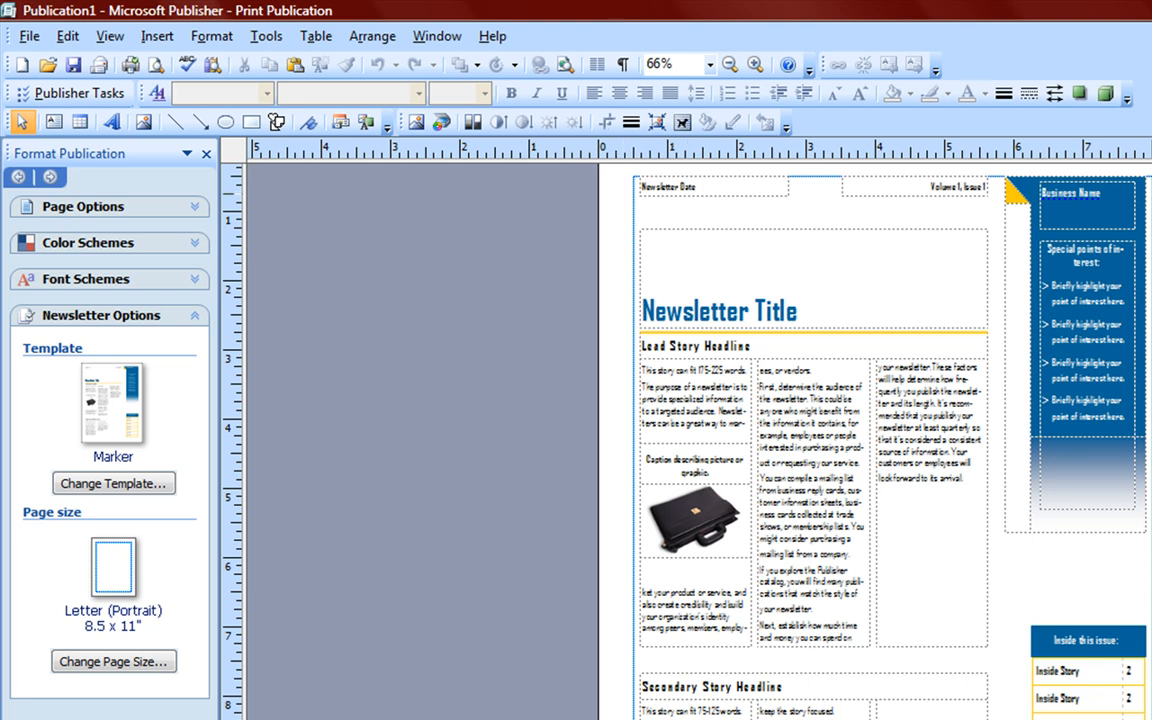
{"action": "scroll", "scroll_direction": "down", "scroll_amount": 3}
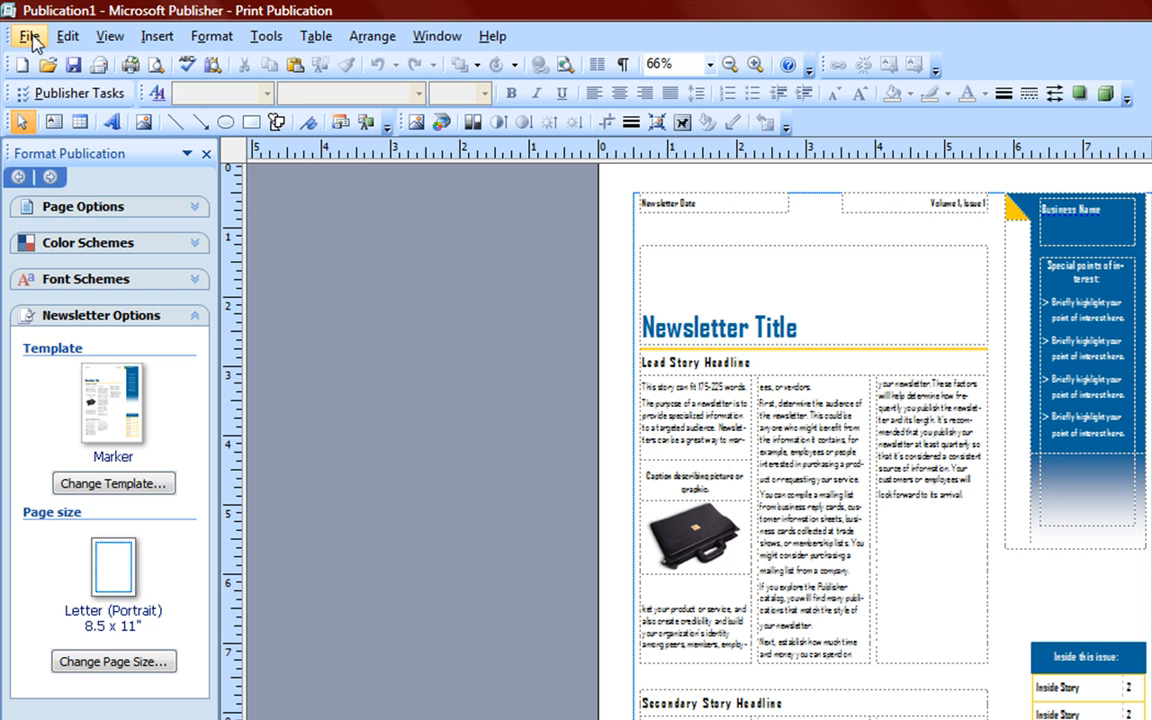
{"action": "left_click", "coordinate": [110, 36]}
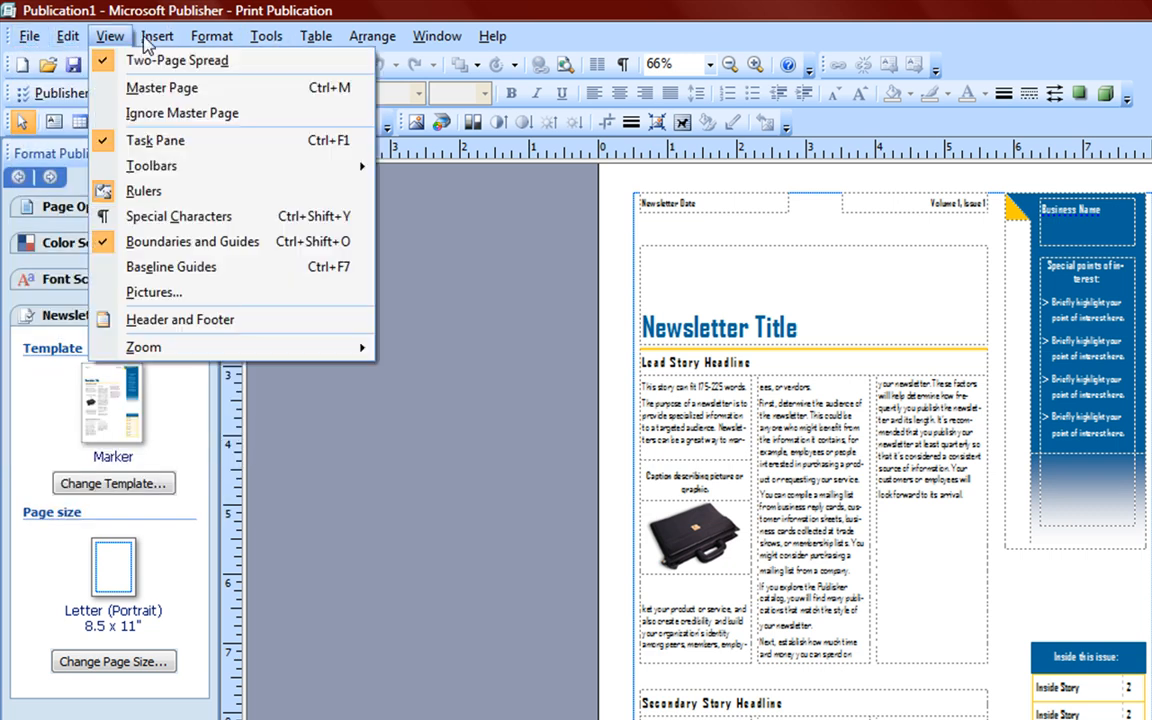
- Browse the Help and Tools menus, then list the available toolbars under View
{"action": "left_click", "coordinate": [492, 36]}
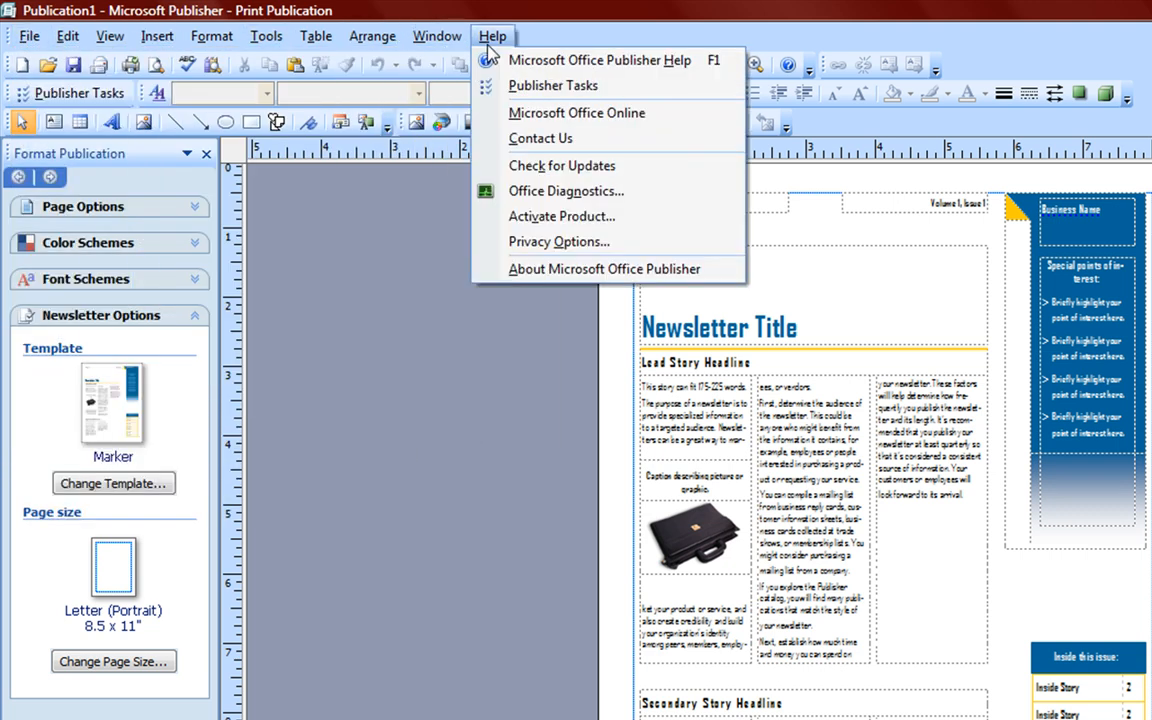
{"action": "left_click", "coordinate": [316, 36]}
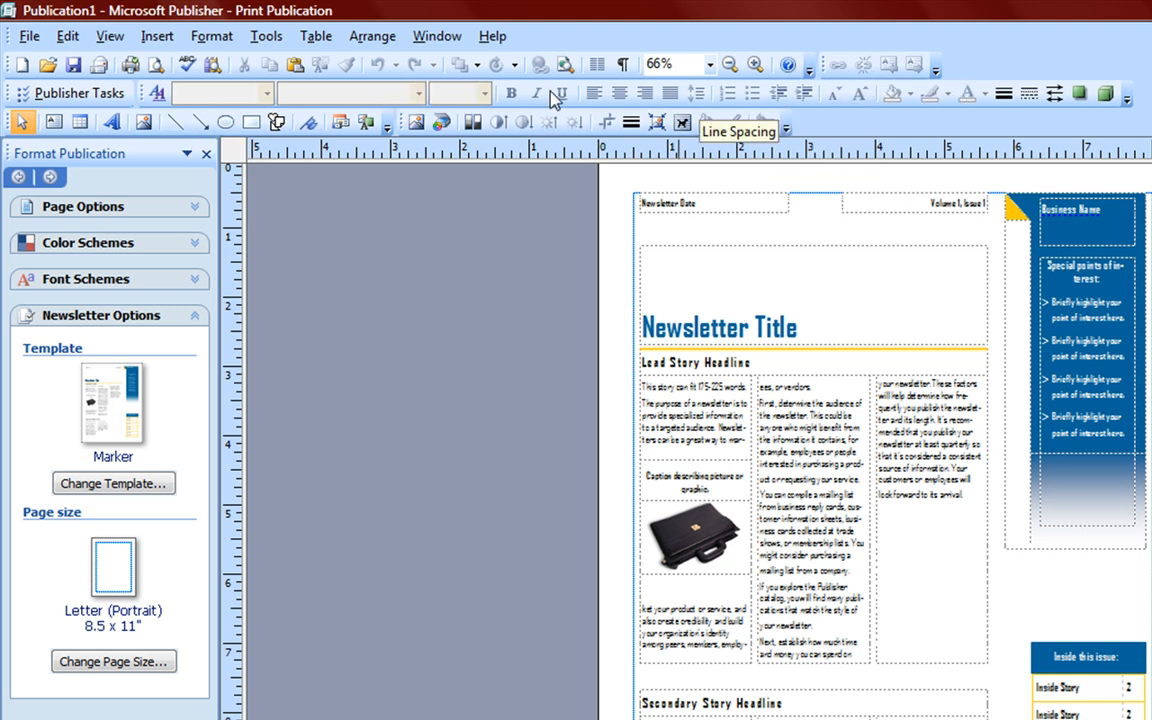
{"action": "left_click", "coordinate": [264, 36]}
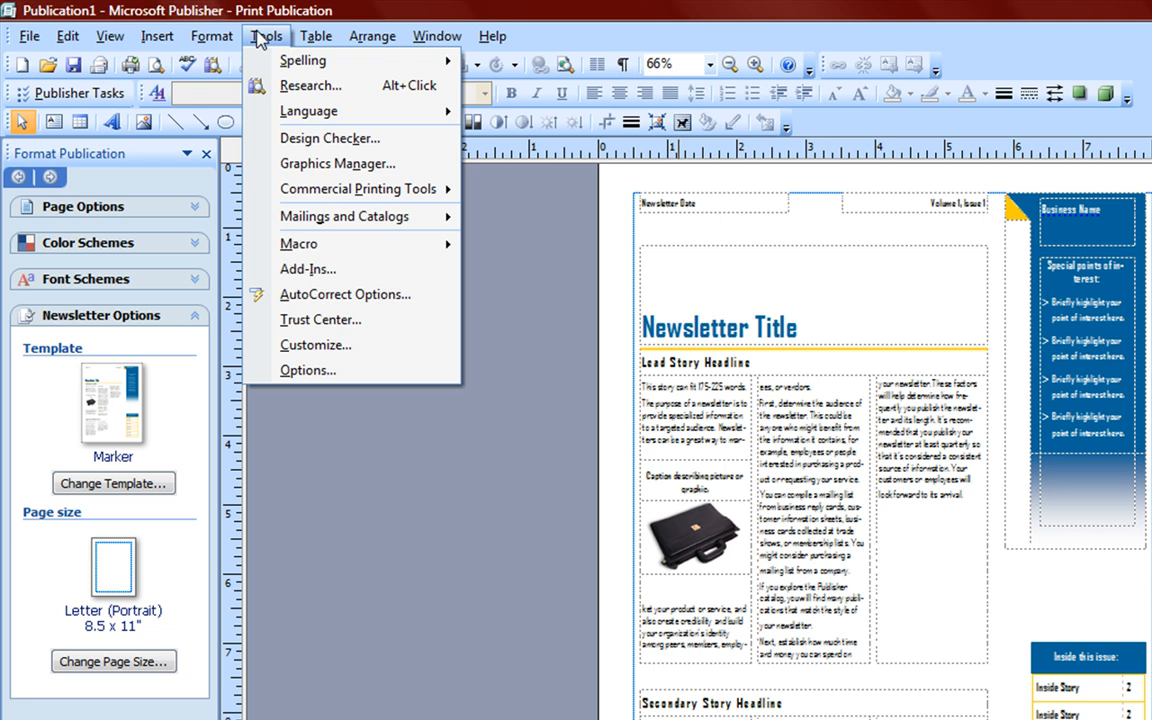
{"action": "left_click", "coordinate": [110, 36]}
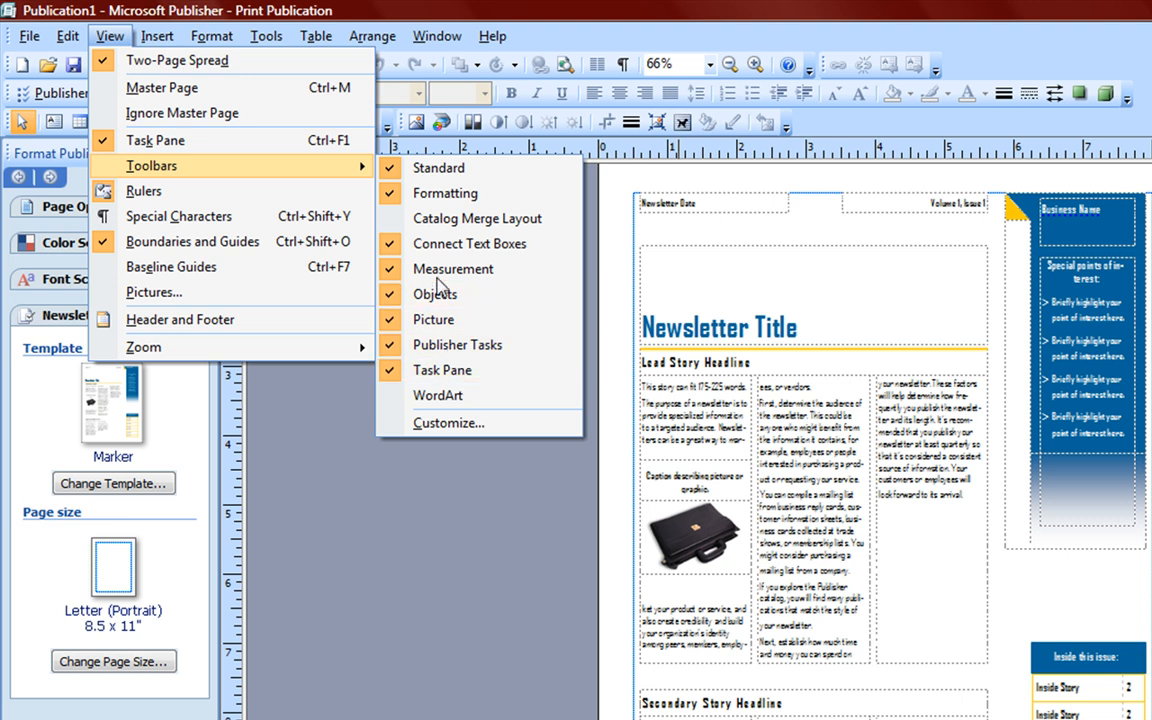
{"action": "mouse_move", "coordinate": [448, 424]}
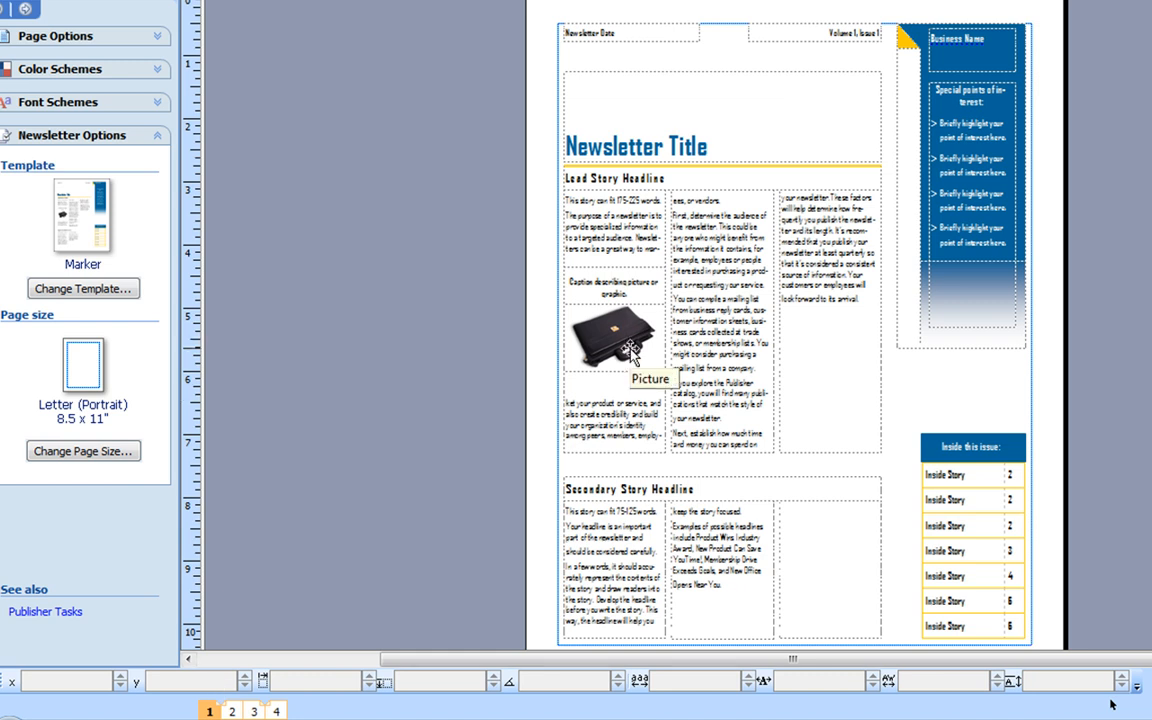
- Zoom out on the Marker newsletter page and look over its story placeholders
{"action": "left_click", "coordinate": [616, 340]}
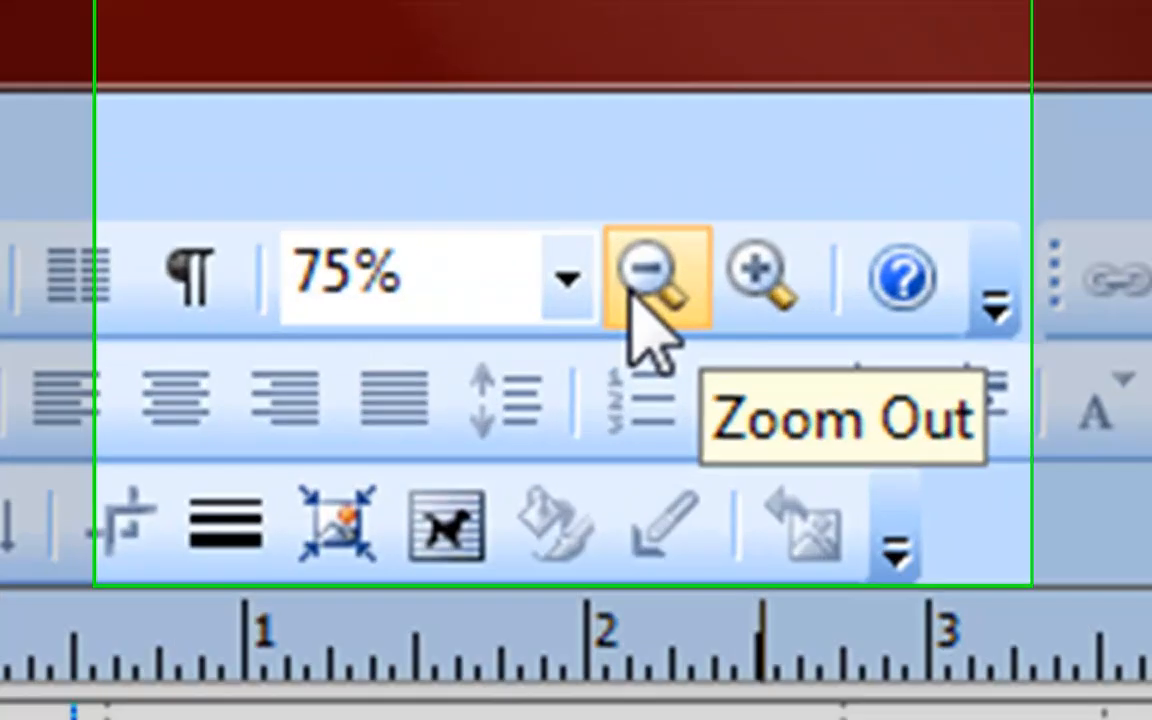
{"action": "left_click", "coordinate": [656, 276]}
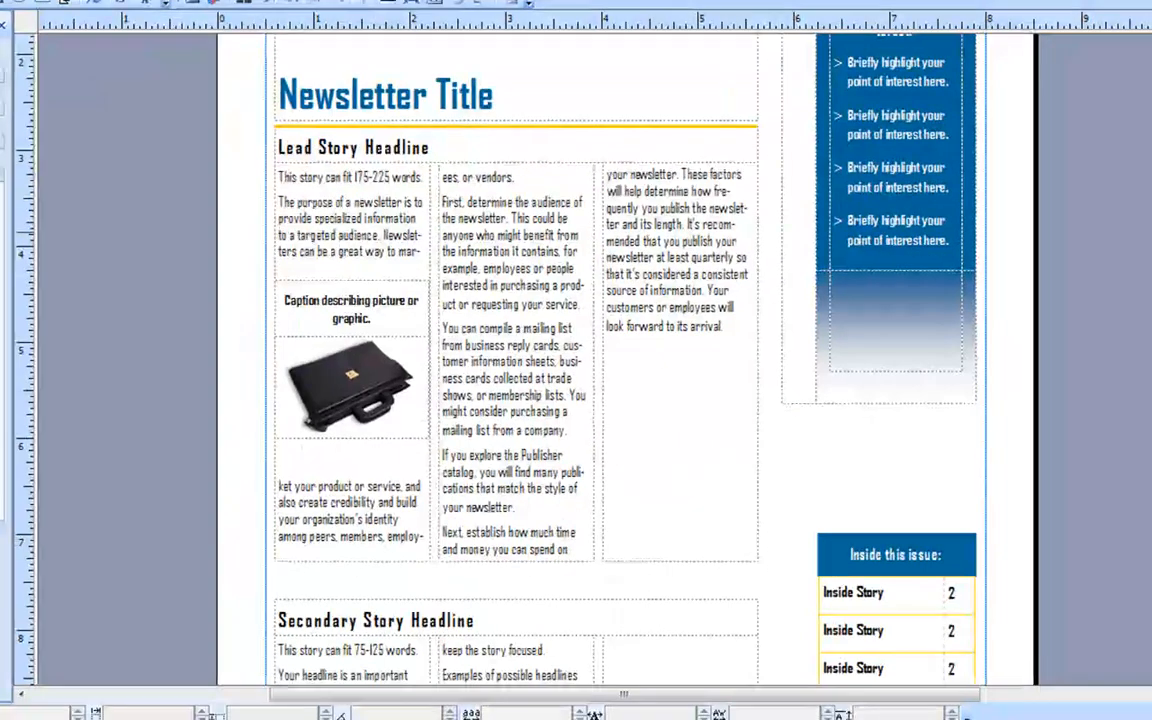
{"action": "scroll", "scroll_direction": "down", "scroll_amount": 3}
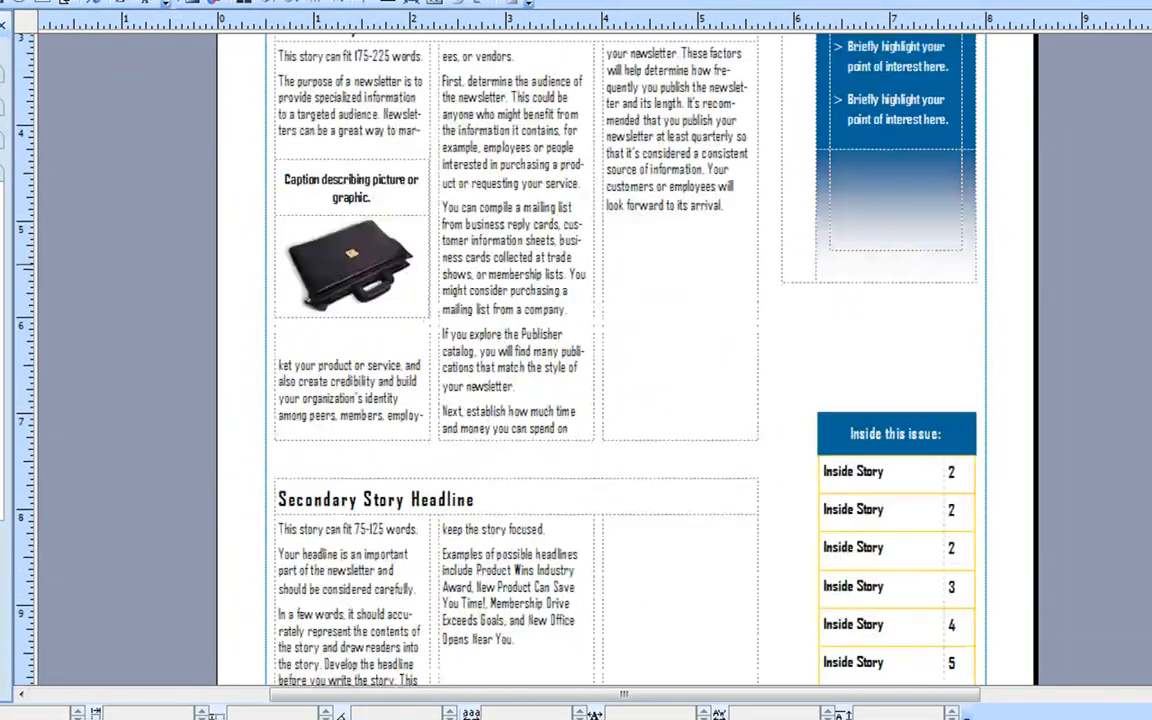
{"action": "scroll", "scroll_direction": "up", "scroll_amount": 3}
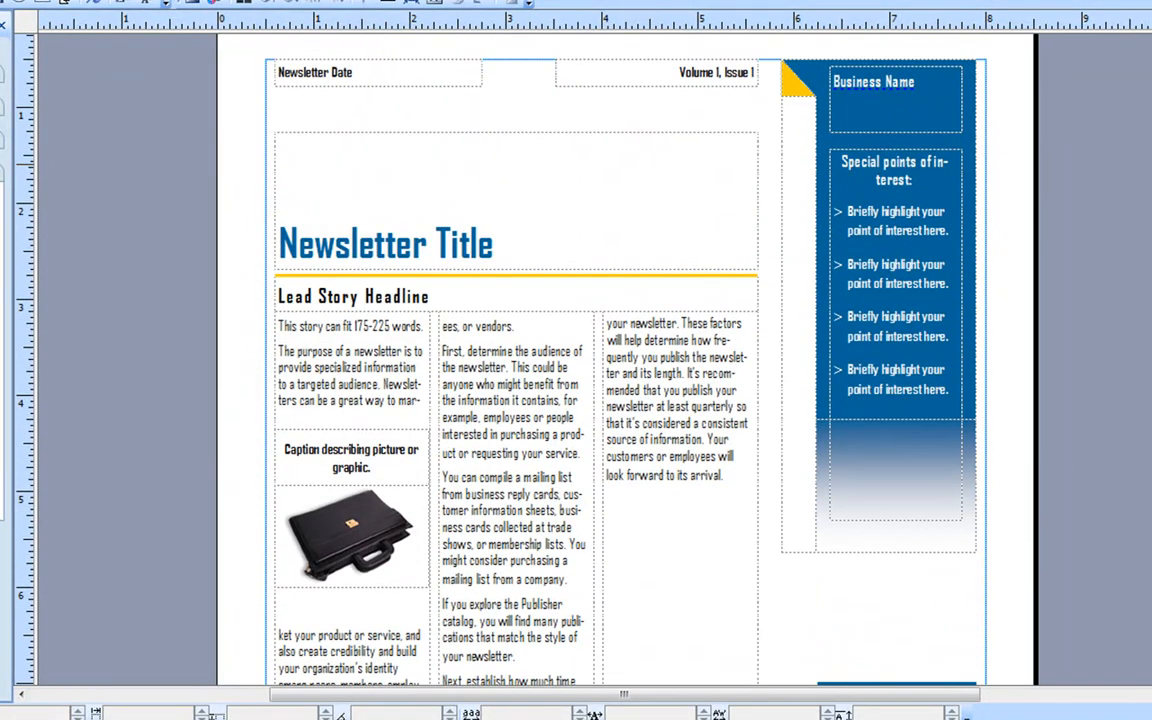
- Overwrite the Newsletter Title placeholder with 'Microtosh64bit In The News'
{"action": "left_click", "coordinate": [386, 244]}
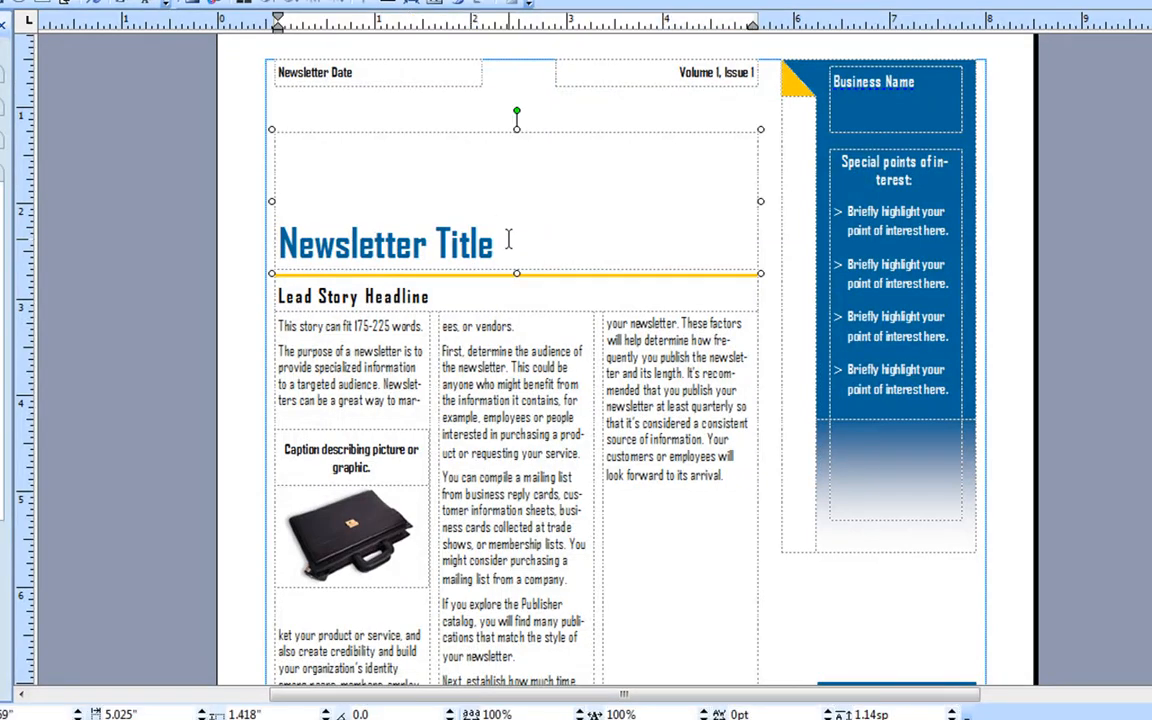
{"action": "type", "text": "Micr"}
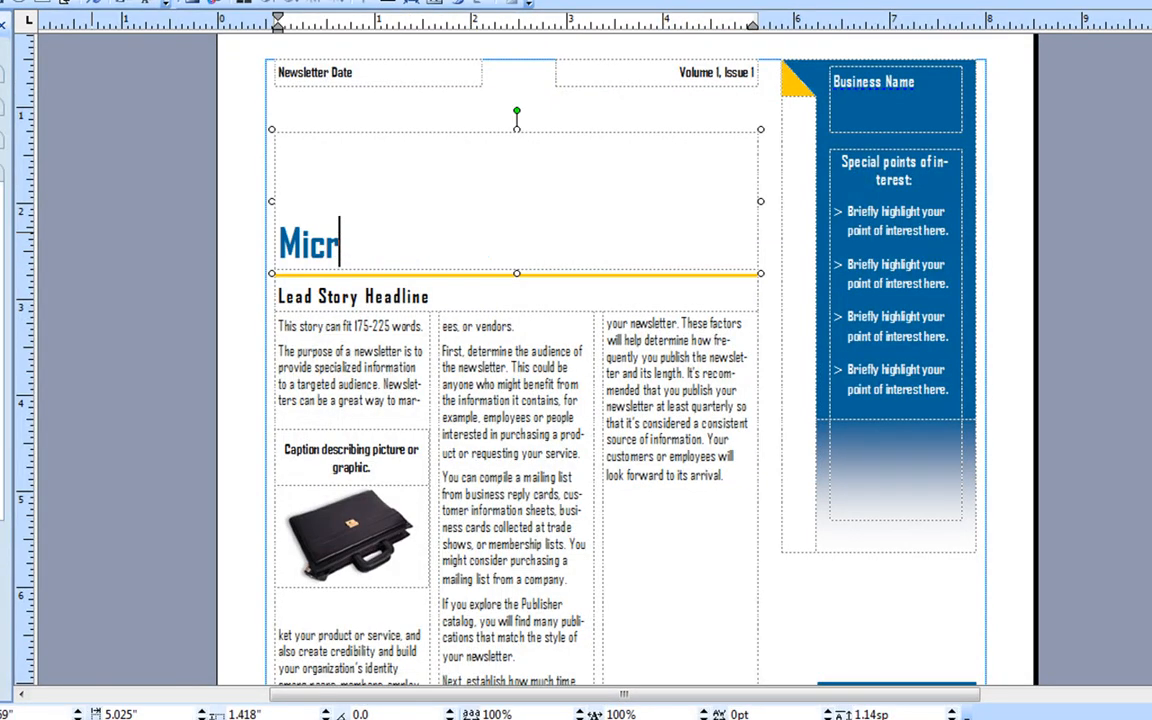
{"action": "type", "text": "otosh64bit"}
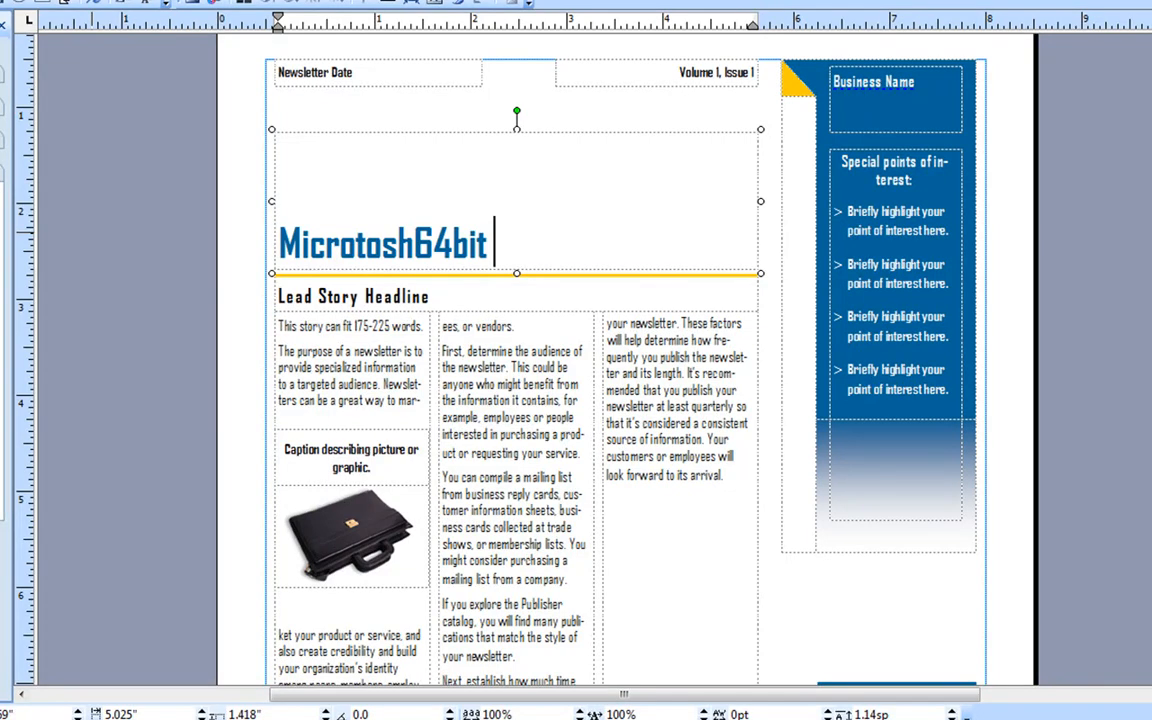
{"action": "type", "text": "In The N"}
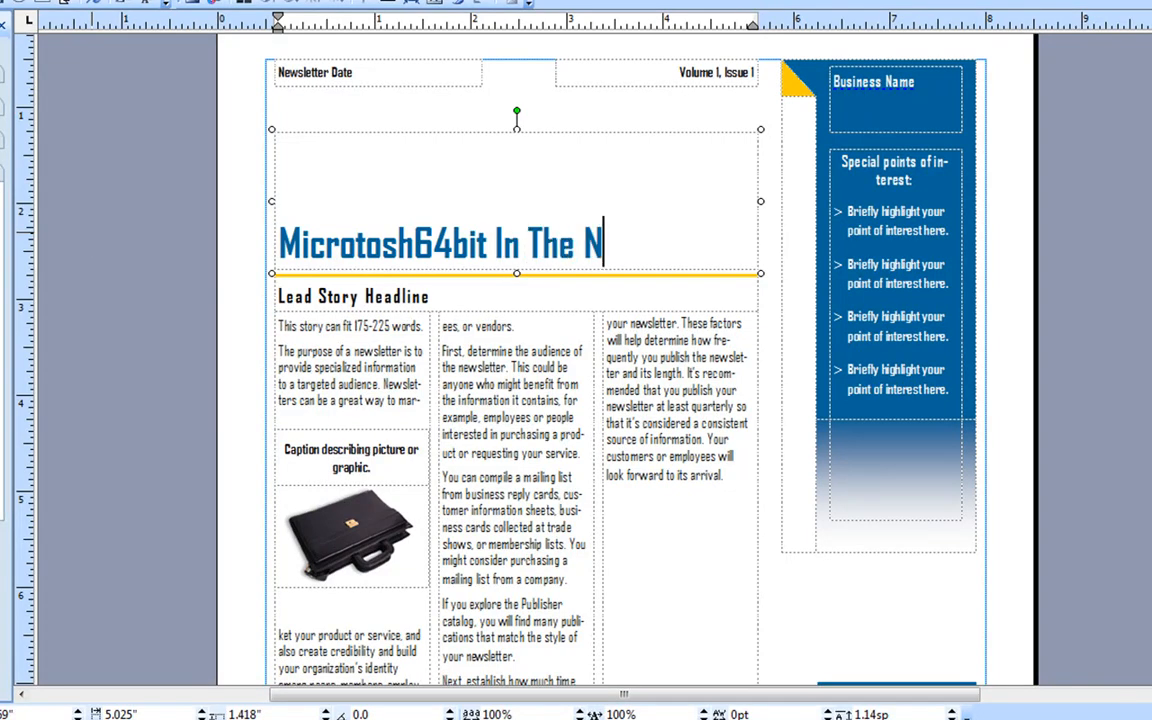
{"action": "type", "text": "ews"}
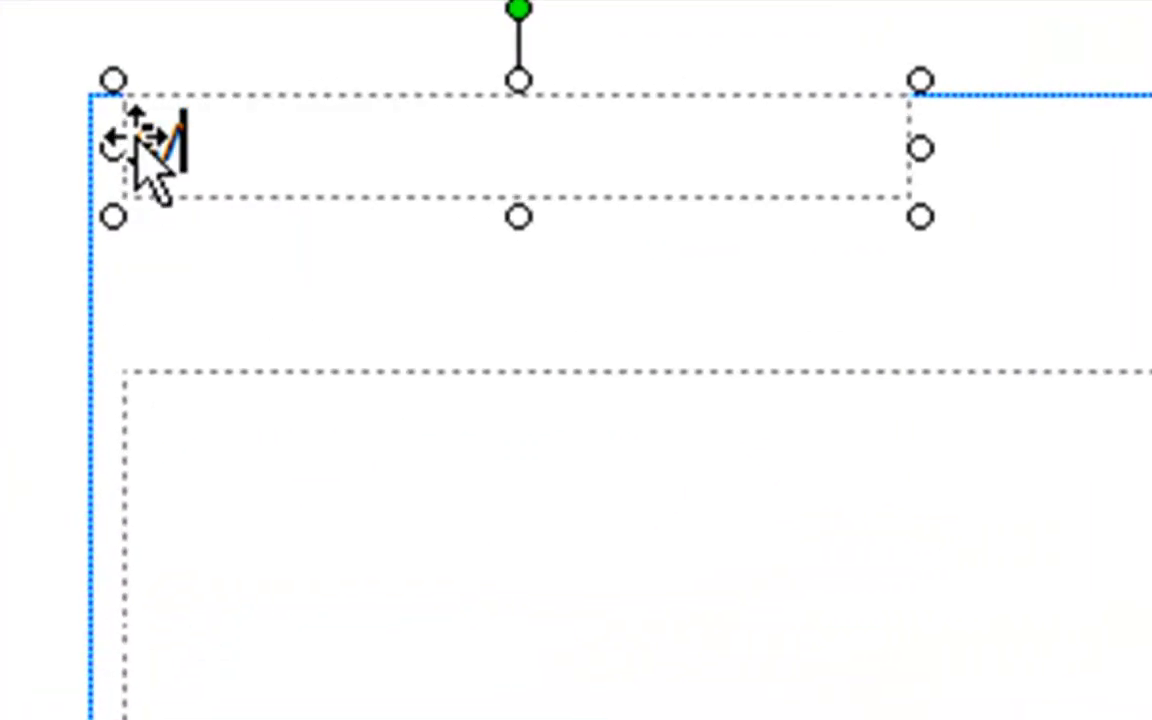
- Enter the date 5/9/09 in the header date box
{"action": "type", "text": "5/"}
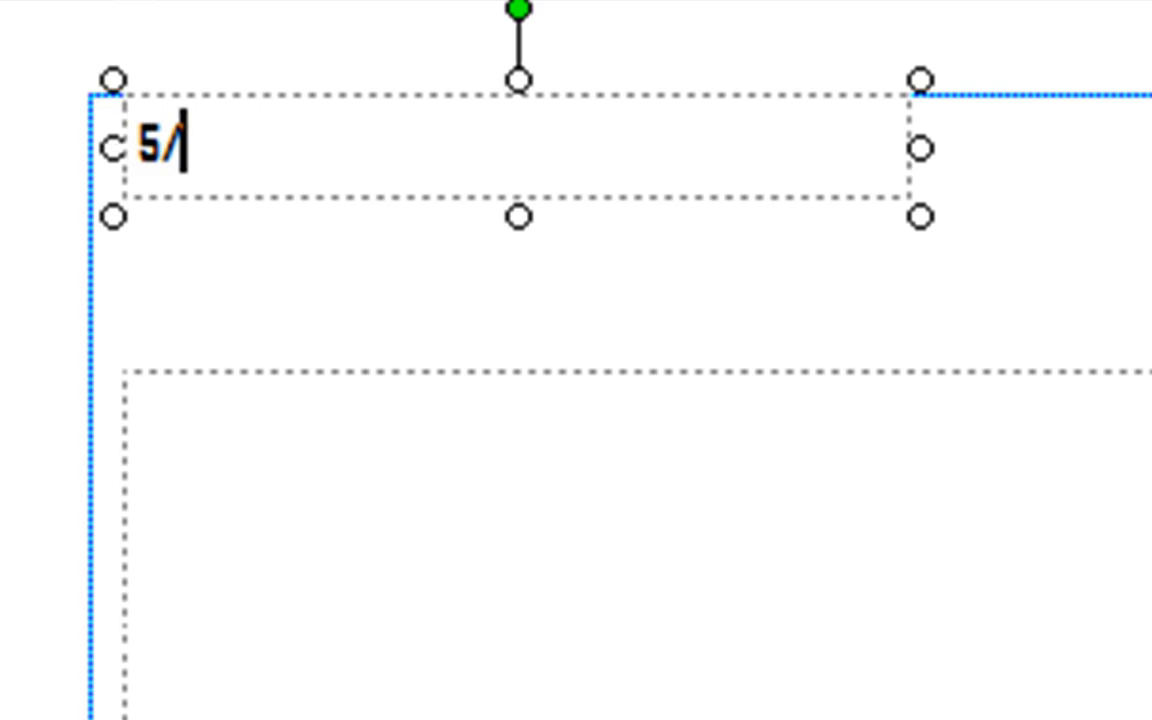
{"action": "type", "text": "9"}
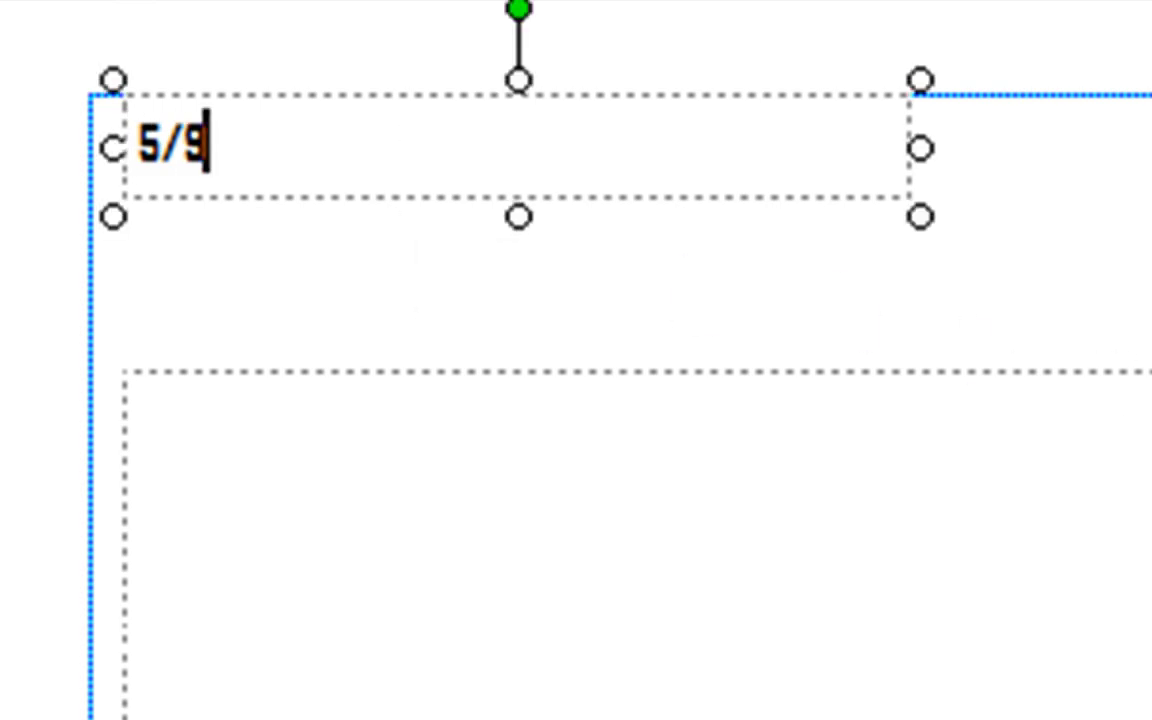
{"action": "type", "text": "/"}
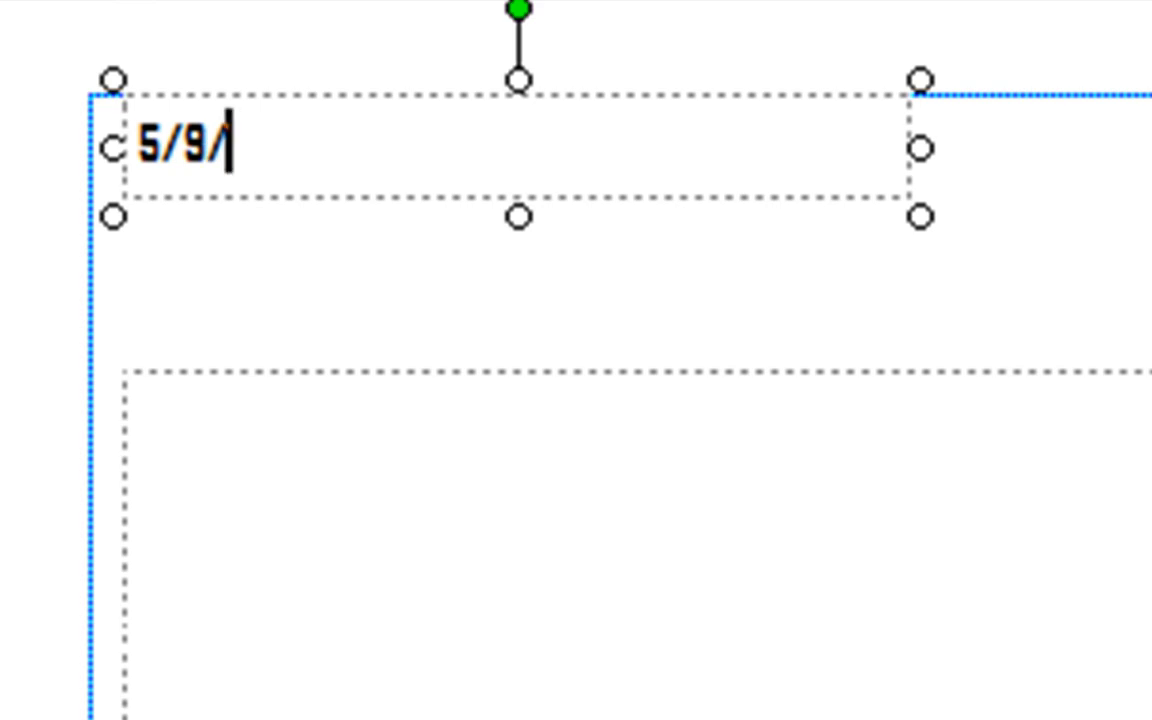
{"action": "type", "text": "09"}
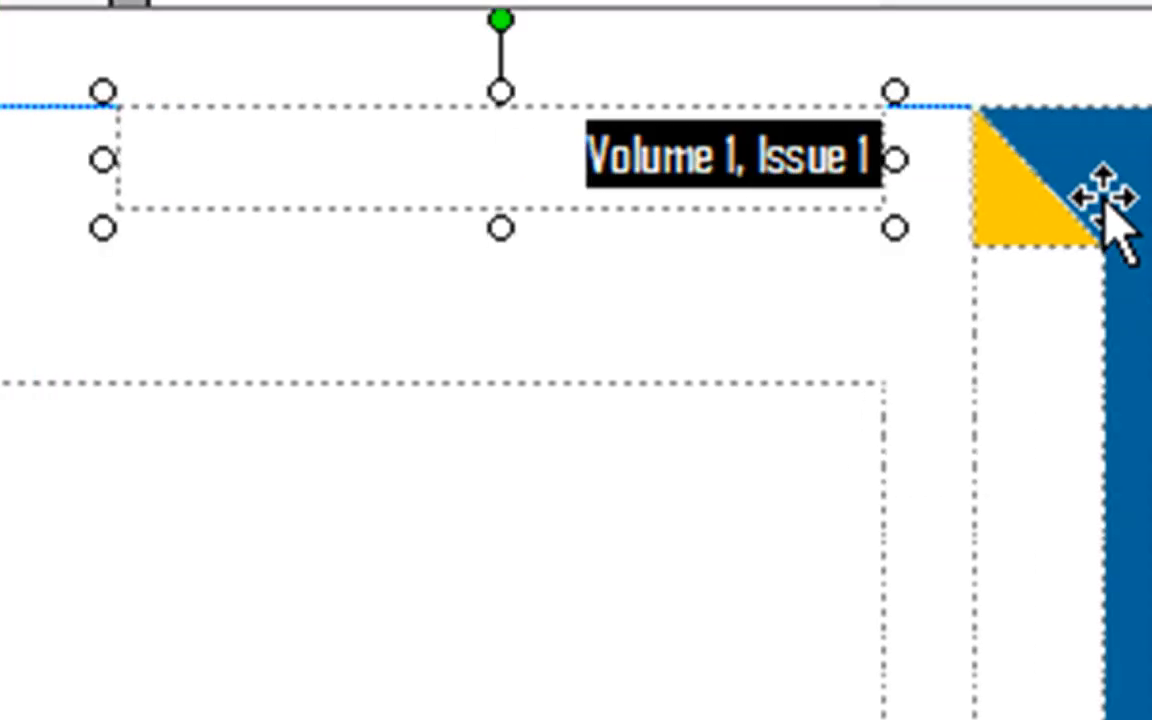
- Make the issue box read 'Volume 1 Issue 1' and the date read May 9, 2009
{"action": "type", "text": "Vac"}
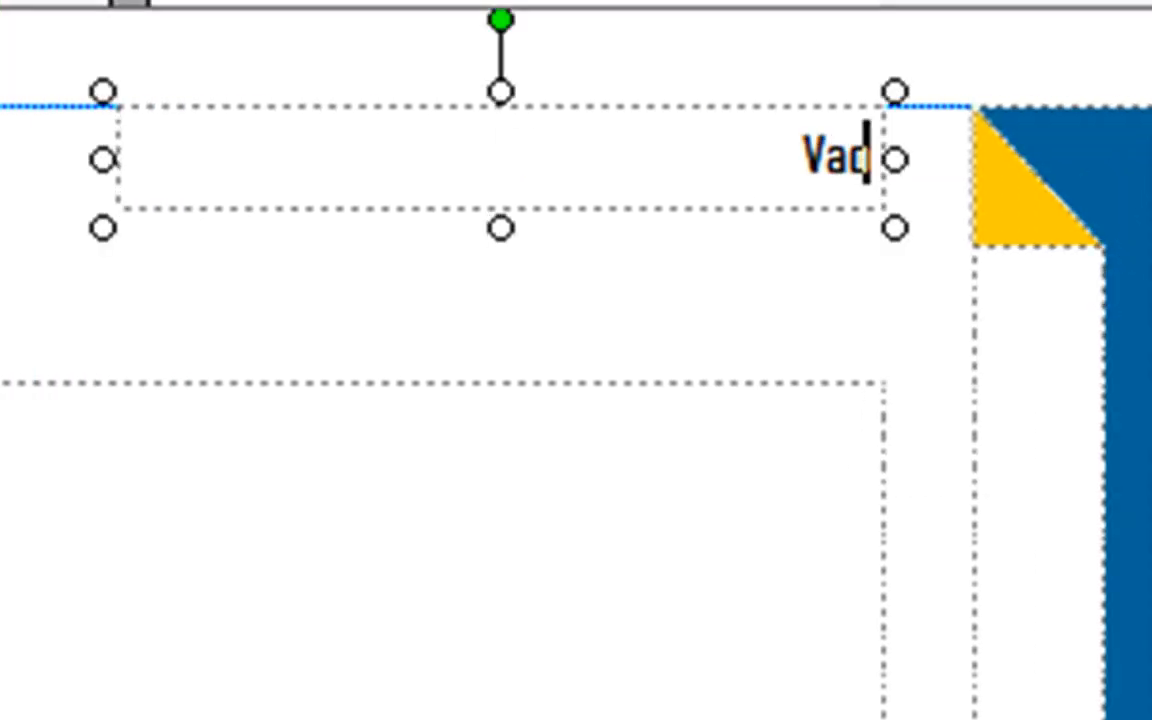
{"action": "type", "text": "olume 1"}
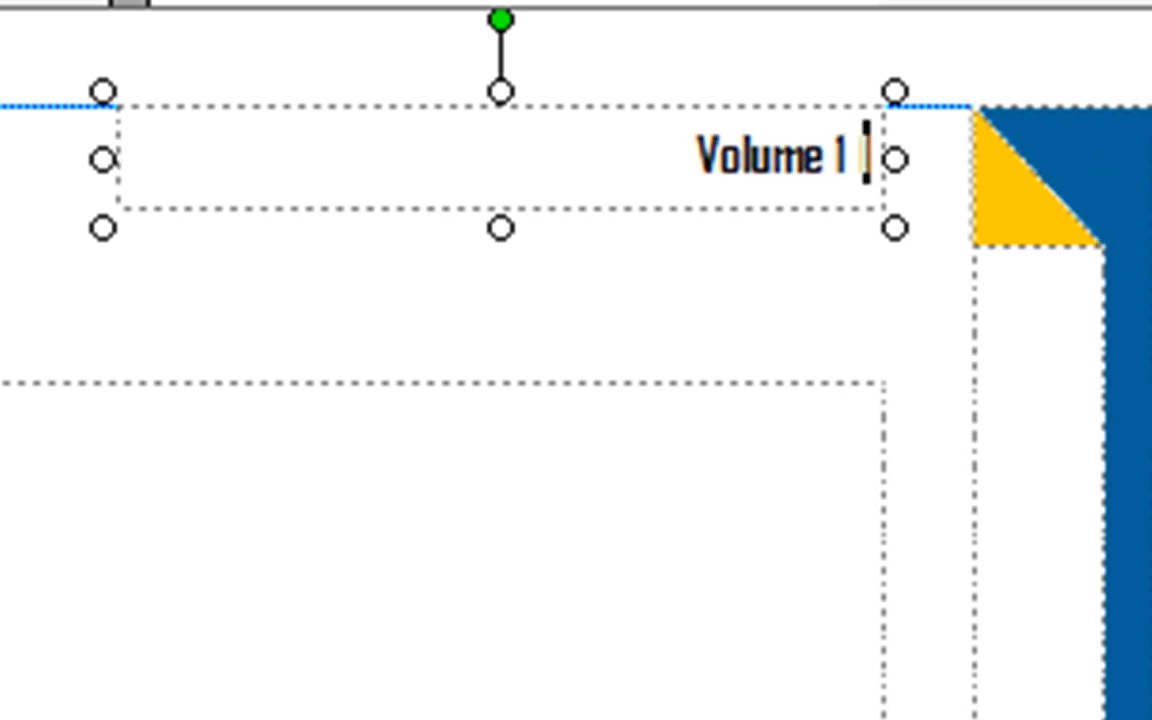
{"action": "type", "text": "Issue 1"}
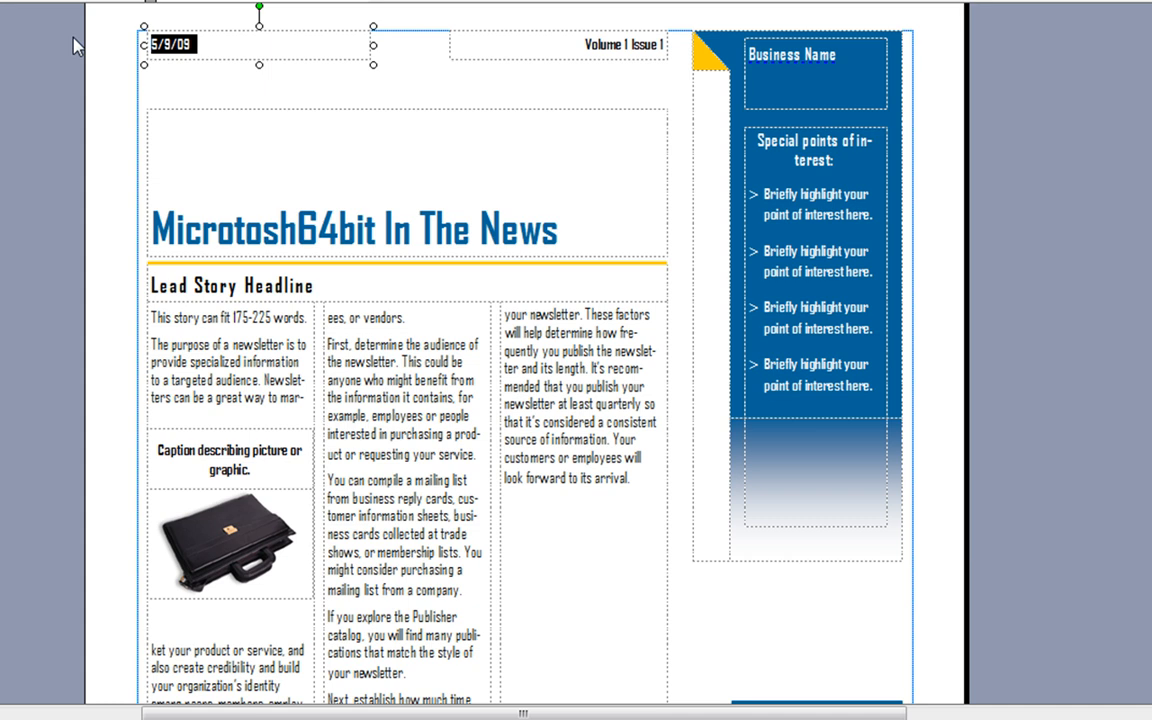
{"action": "type", "text": "May 9, 20"}
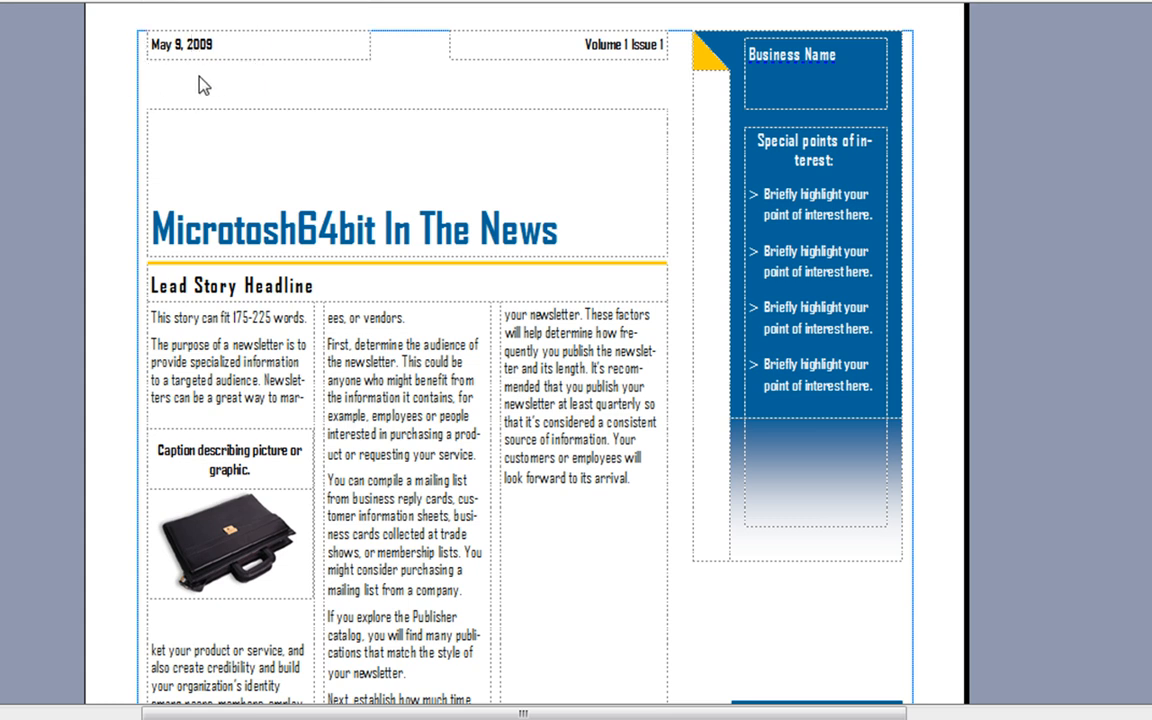
- Look over the secondary story, then bring up the Edit menu for Business Information
{"action": "scroll", "scroll_direction": "down", "scroll_amount": 3}
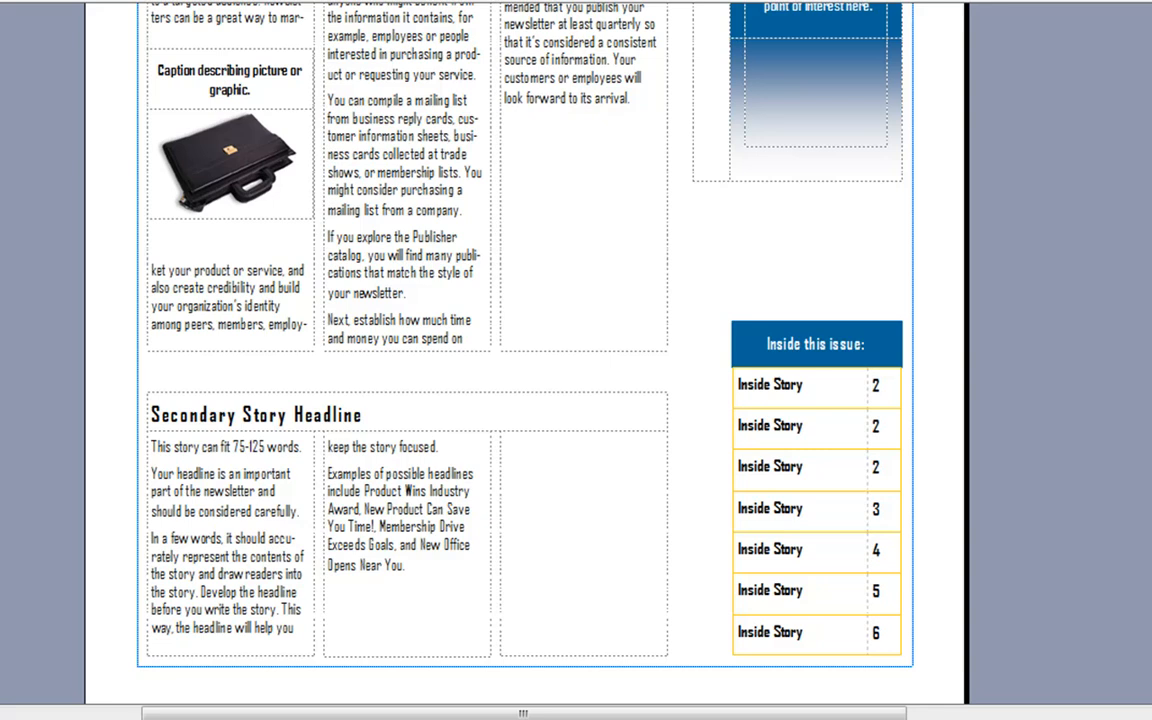
{"action": "scroll", "scroll_direction": "up", "scroll_amount": 3}
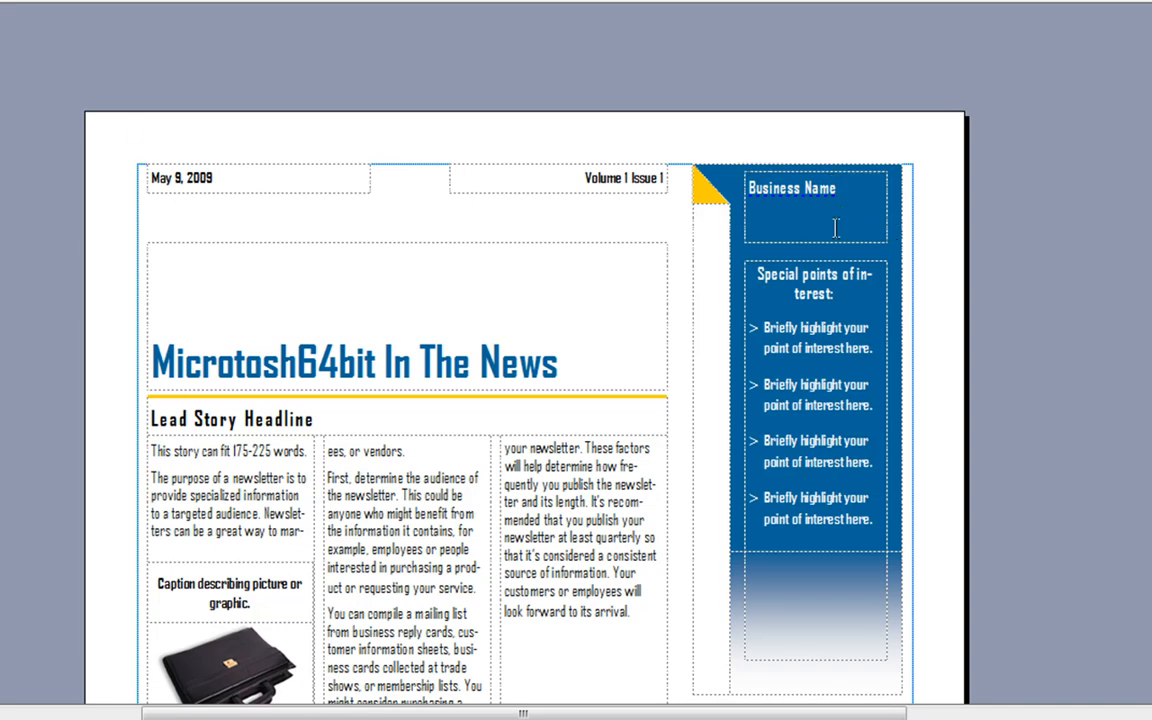
{"action": "left_click", "coordinate": [816, 206]}
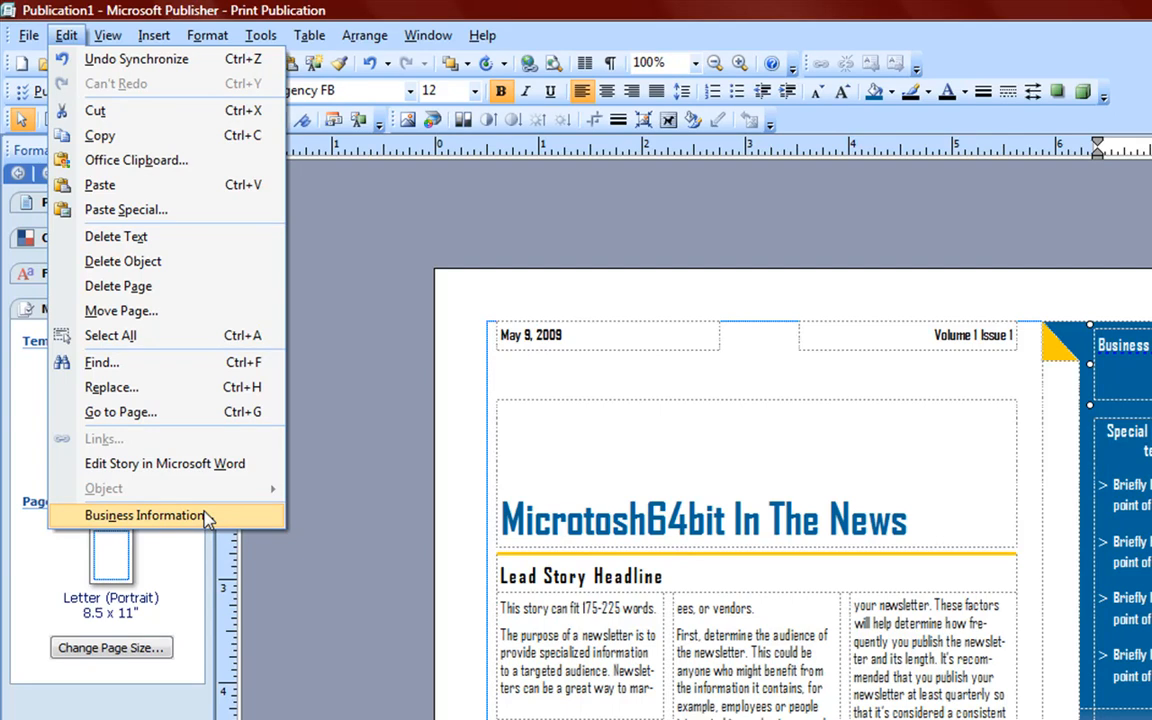
- Start a new business information set with job position Owner
{"action": "left_click", "coordinate": [144, 516]}
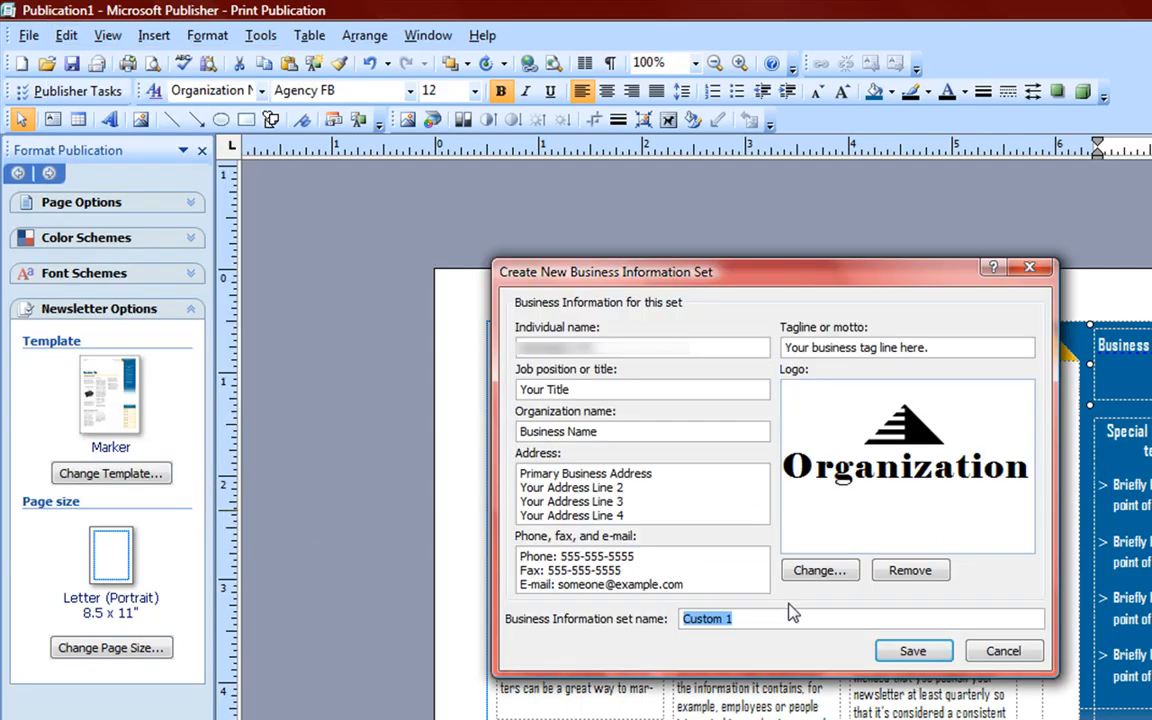
{"action": "mouse_move", "coordinate": [924, 376]}
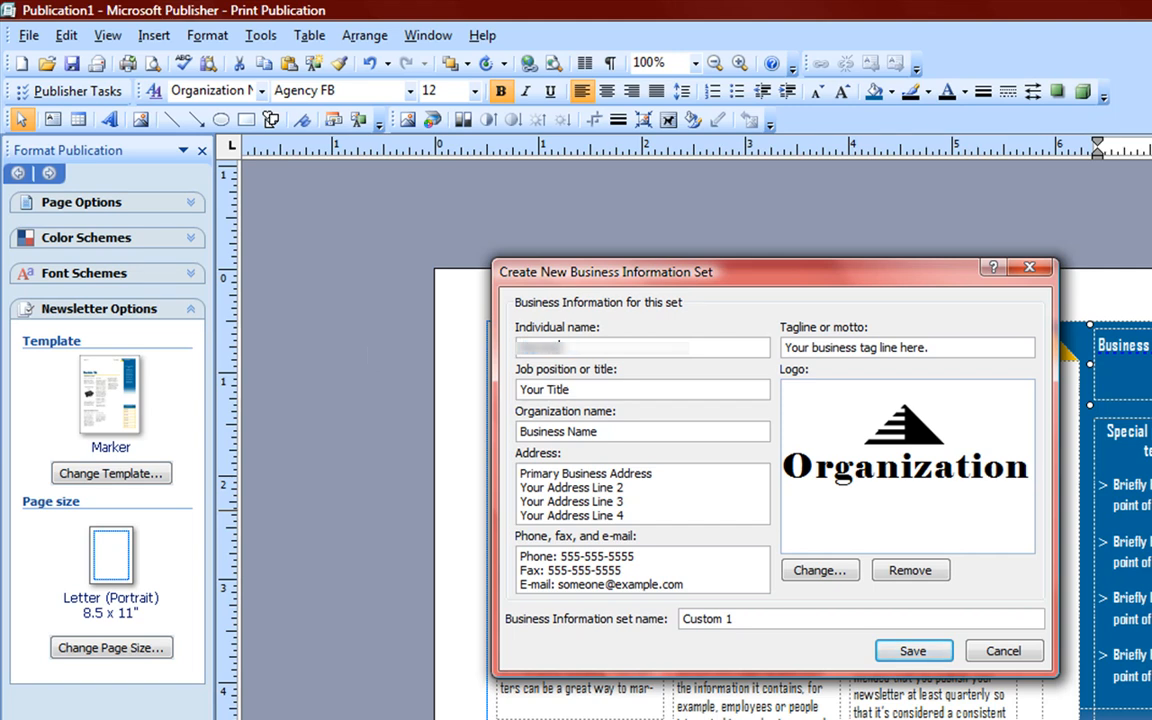
{"action": "type", "text": "Microtosh64bit"}
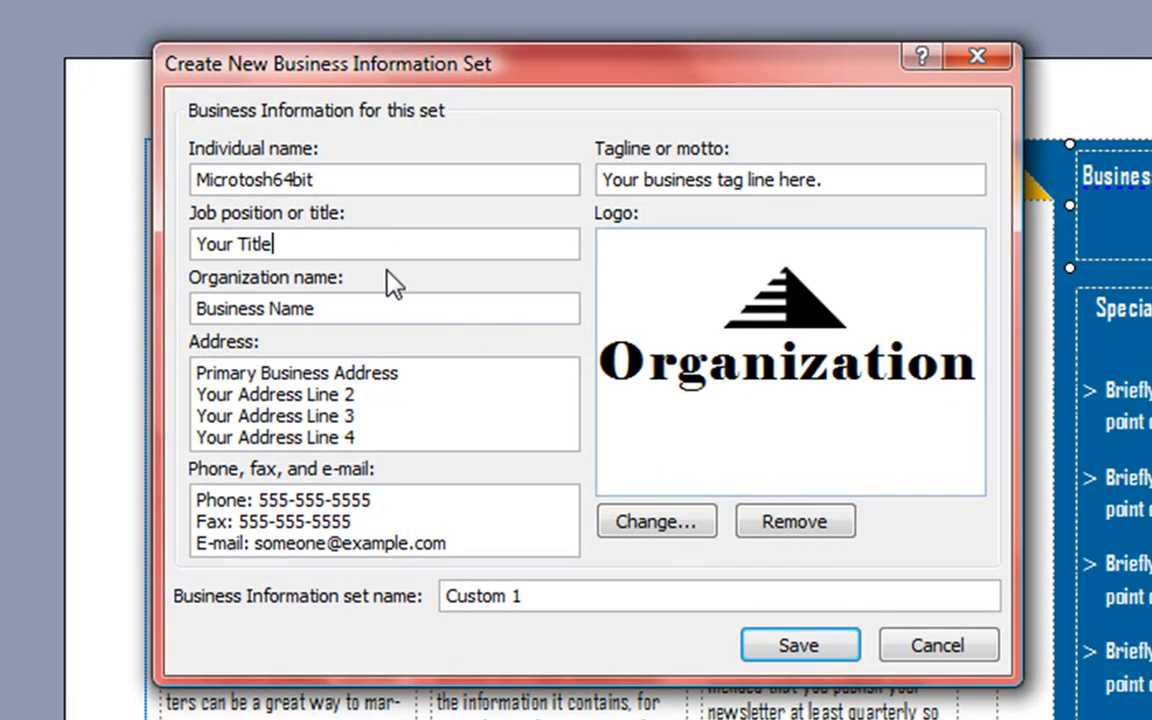
{"action": "type", "text": "O"}
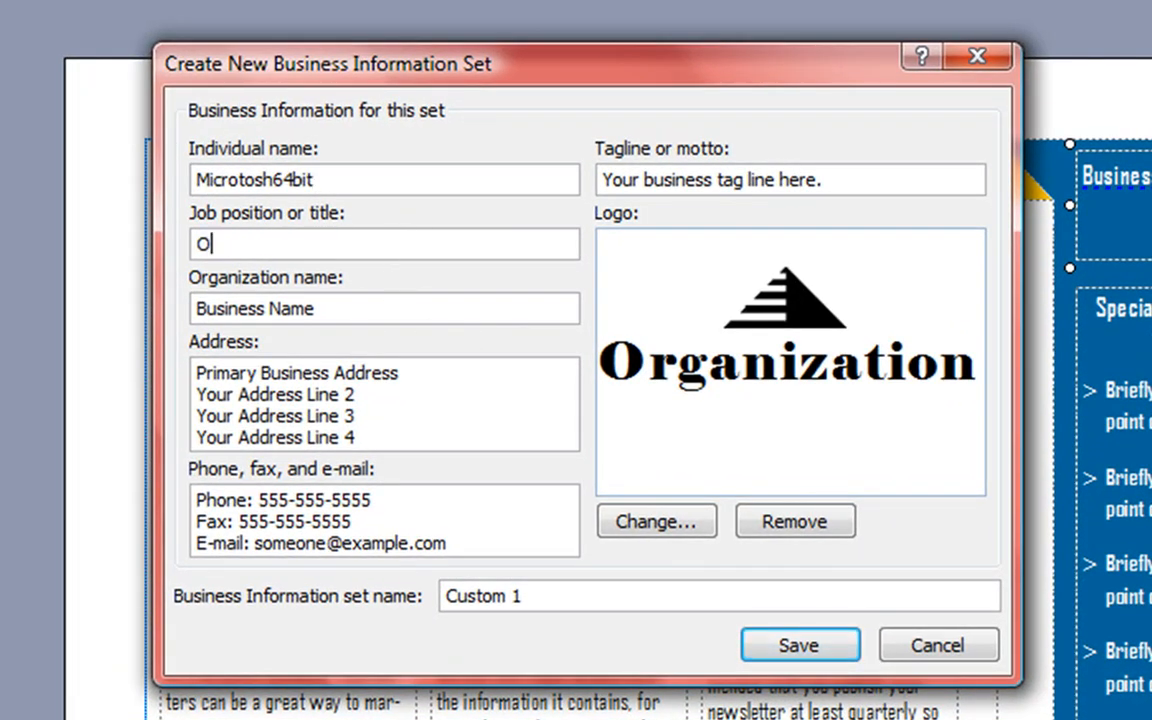
{"action": "type", "text": "we"}
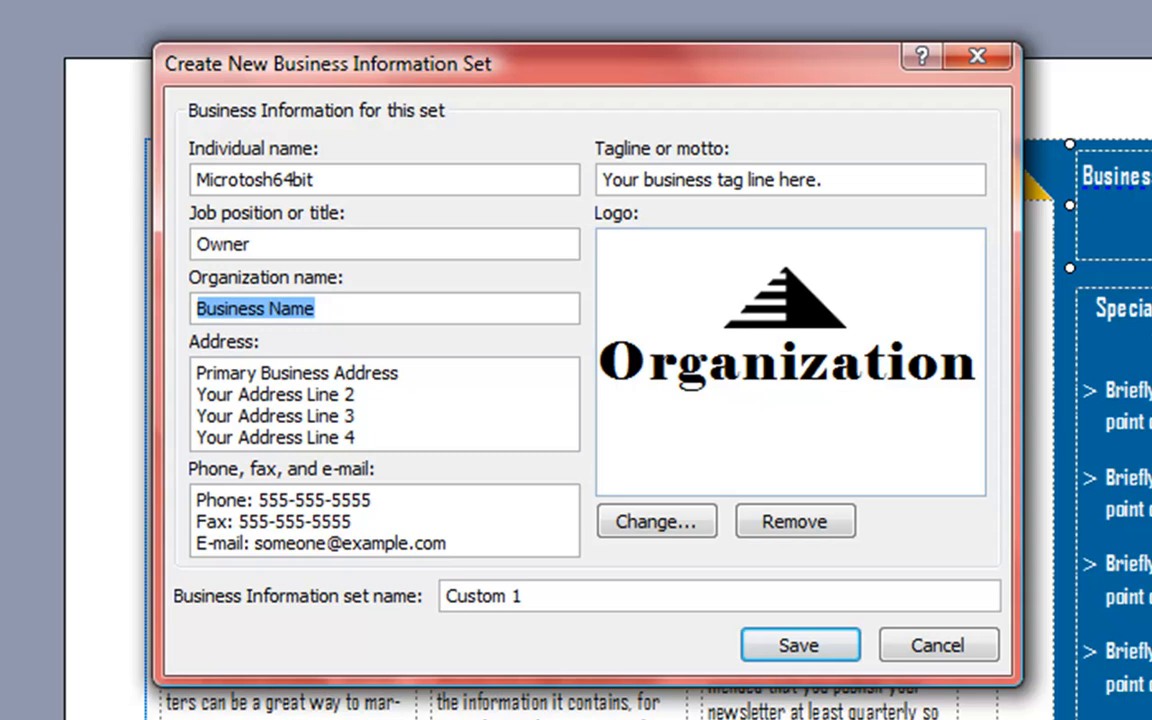
{"action": "type", "text": "Microtosh64b"}
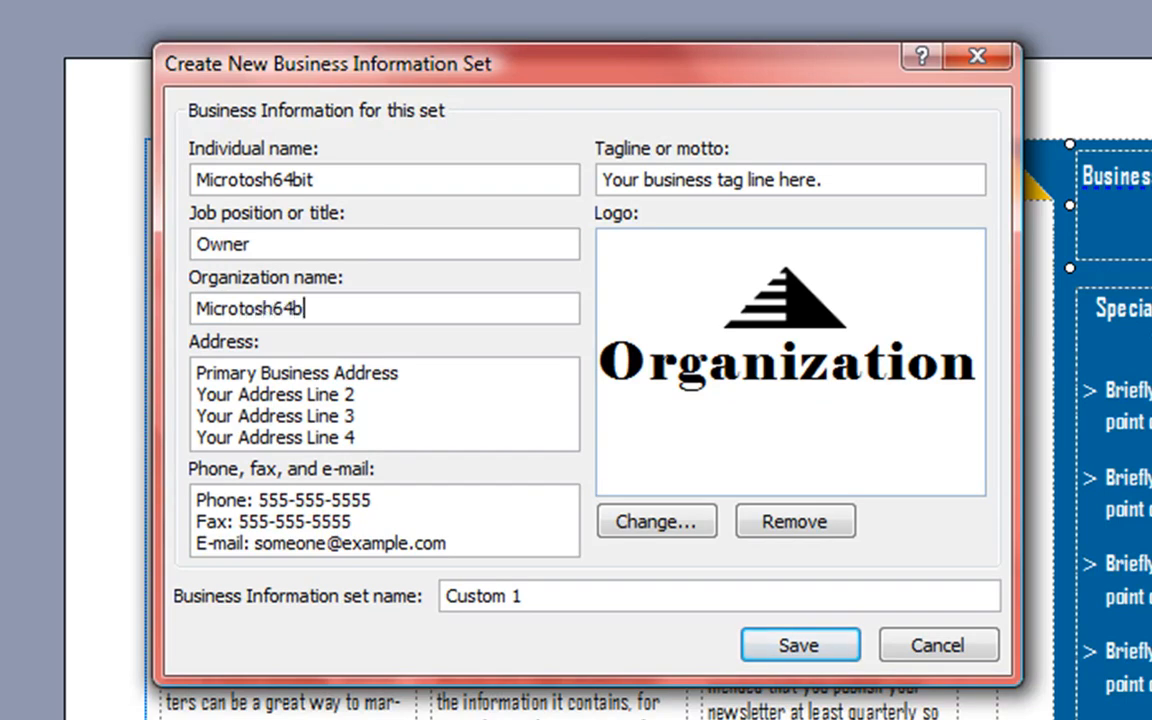
{"action": "type", "text": "it"}
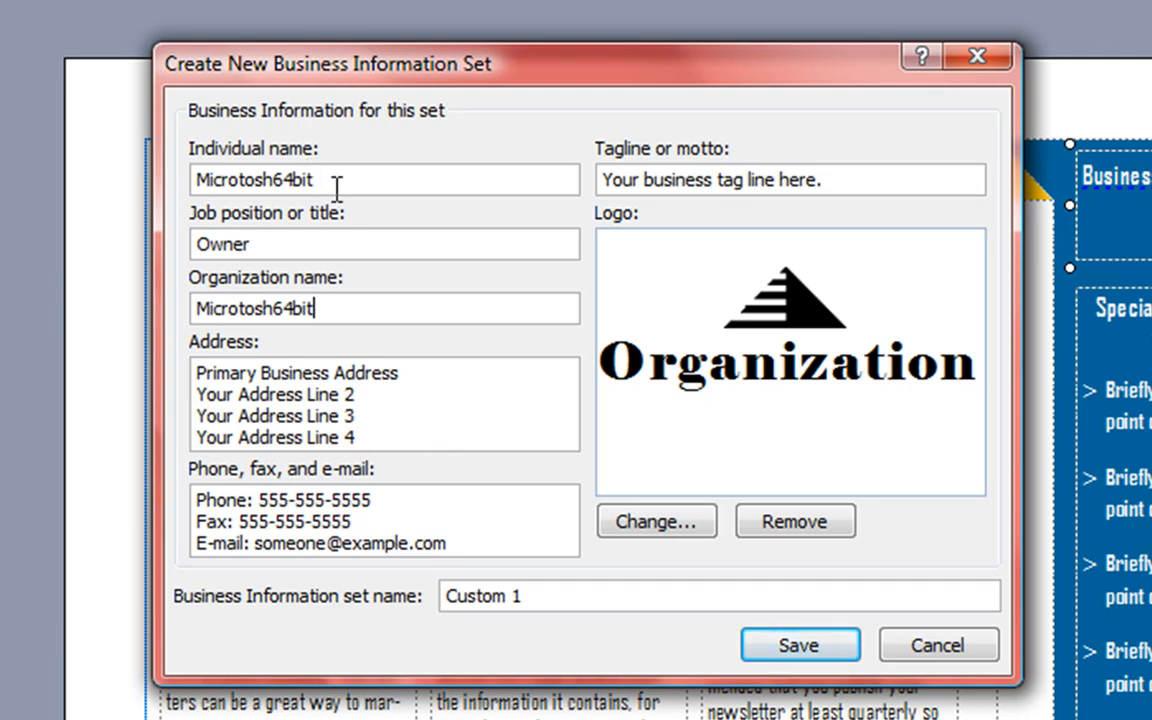
{"action": "type", "text": "Dorr"}
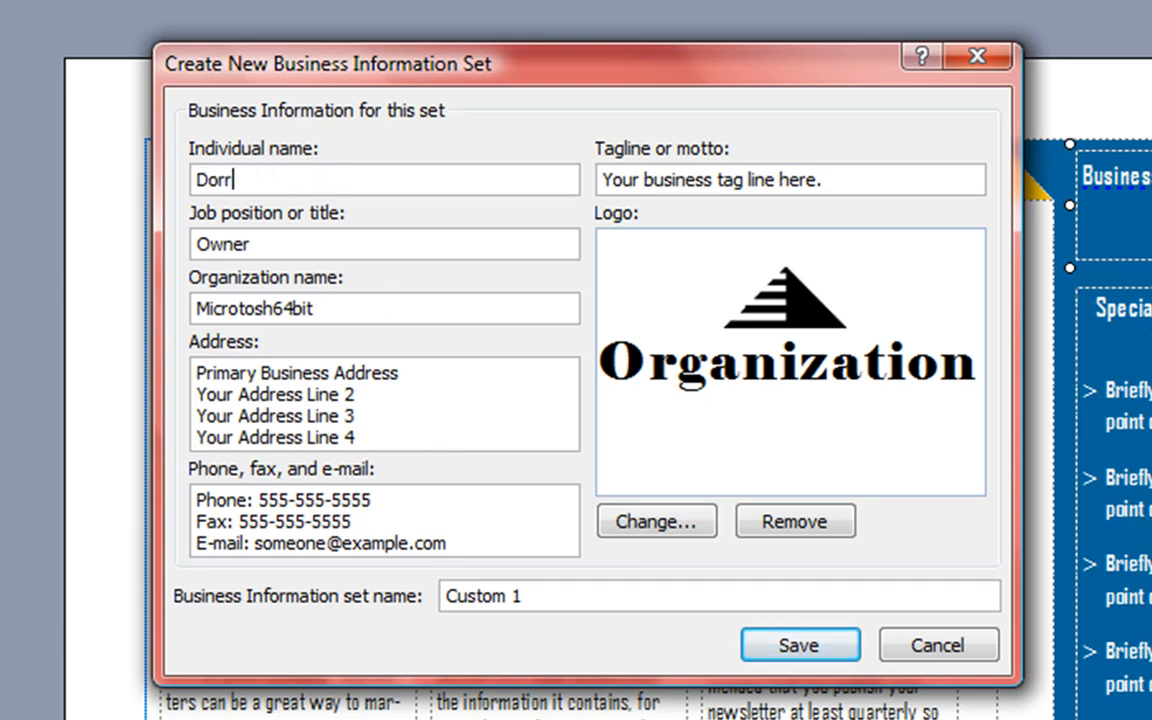
{"action": "type", "text": "ell Wilson"}
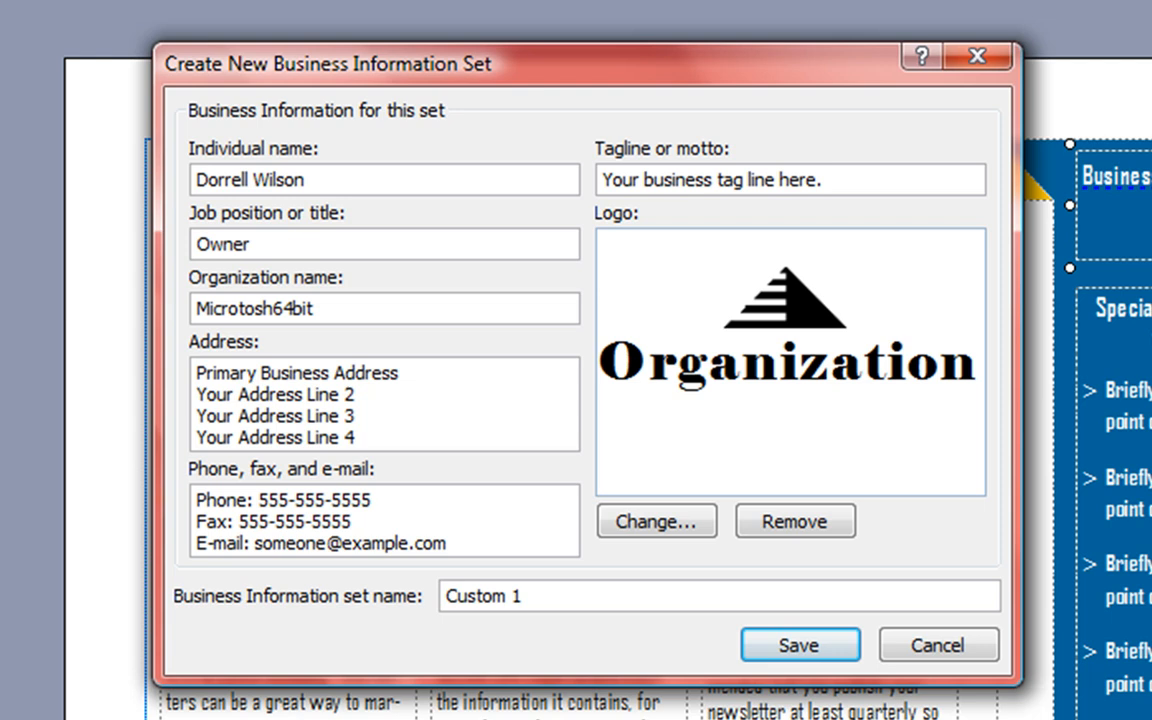
{"action": "mouse_move", "coordinate": [828, 224]}
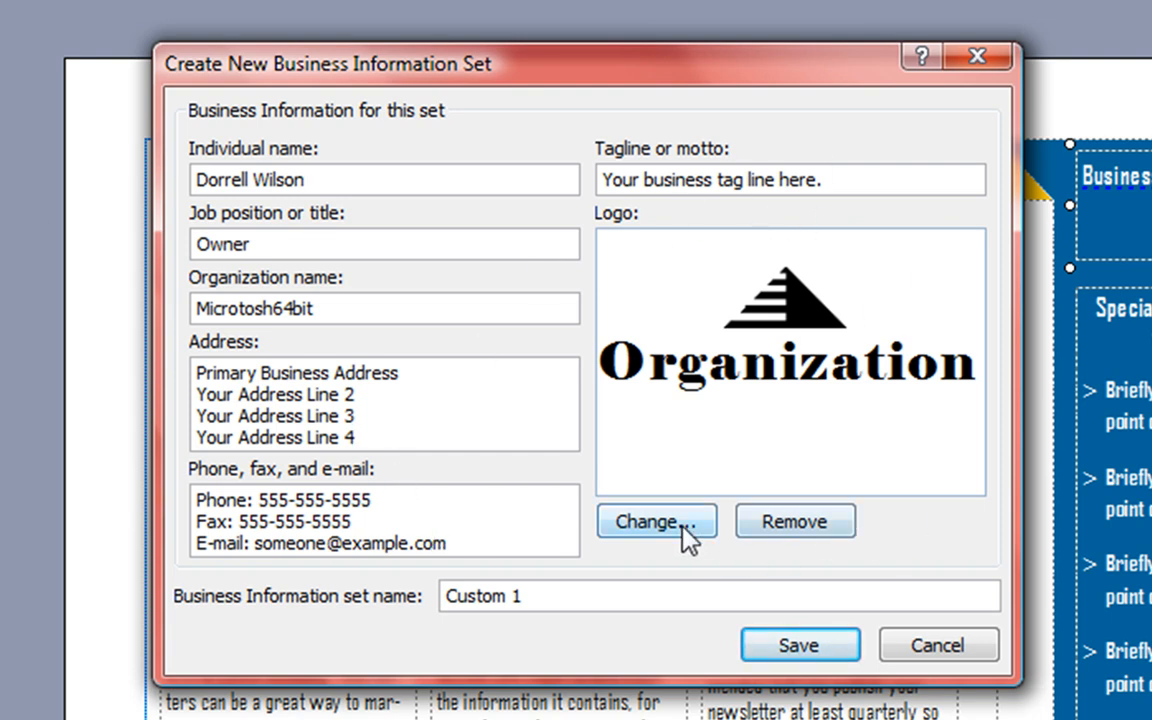
- Swap in the Microtosh64bit logo image, name the set Microtosh64bit and save it
{"action": "left_click", "coordinate": [656, 520]}
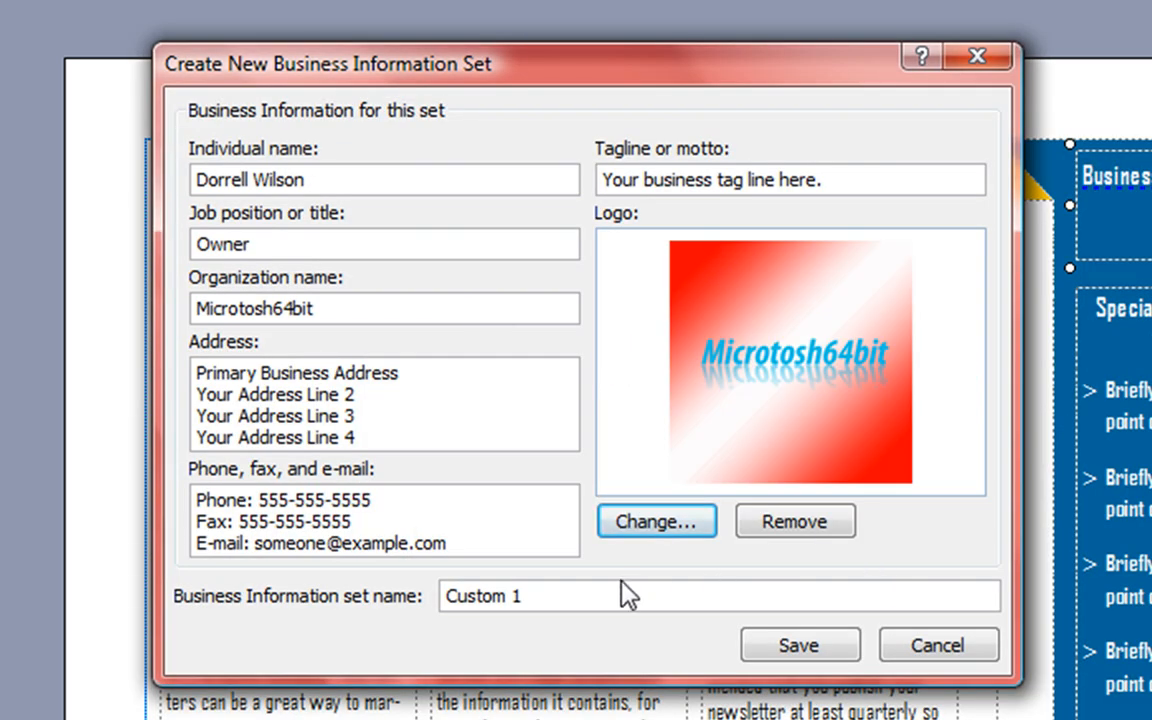
{"action": "type", "text": "Microtosh64b"}
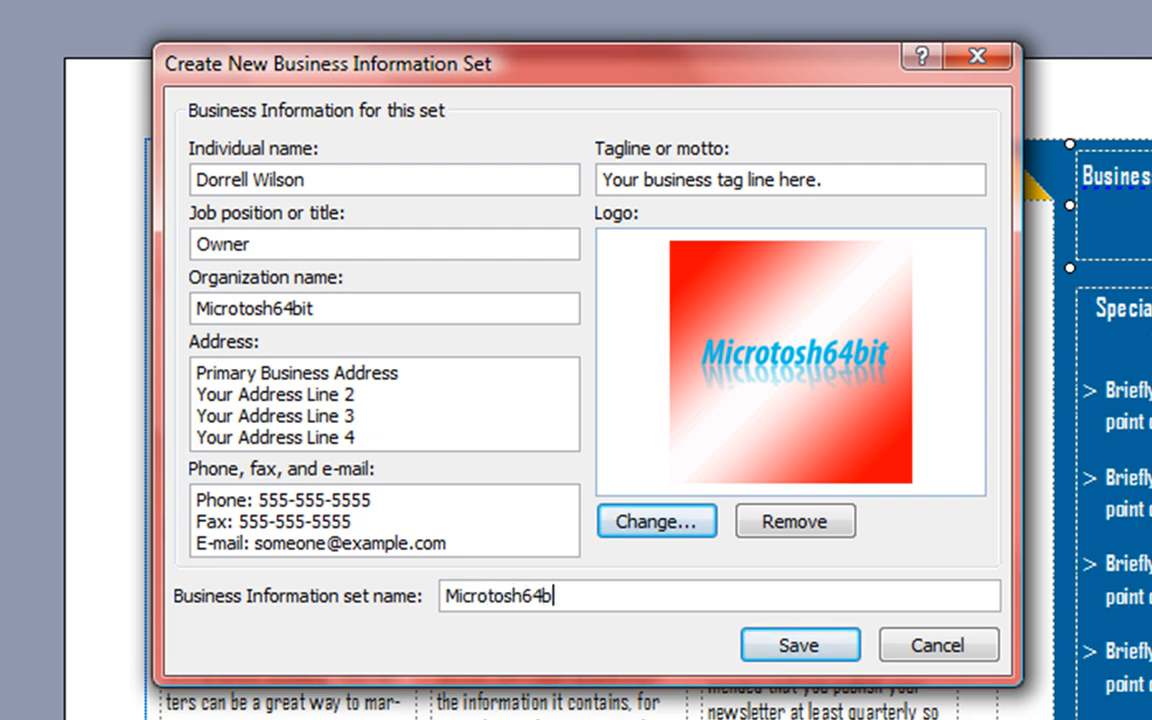
{"action": "type", "text": "it"}
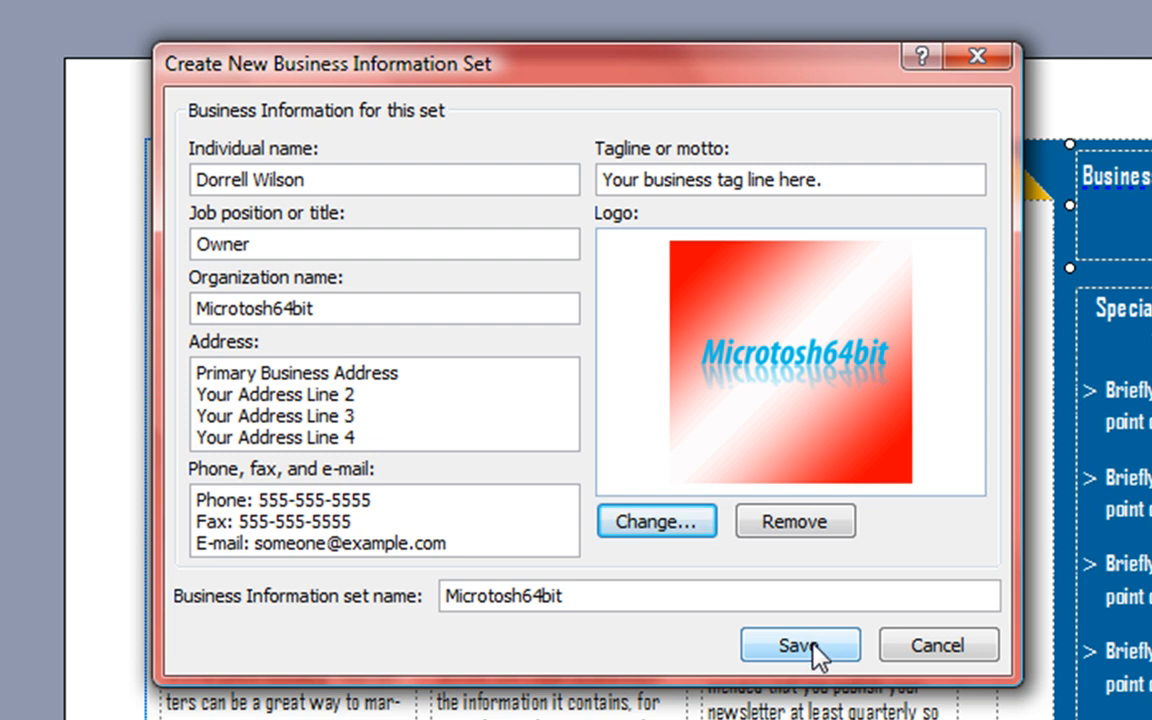
{"action": "left_click", "coordinate": [800, 644]}
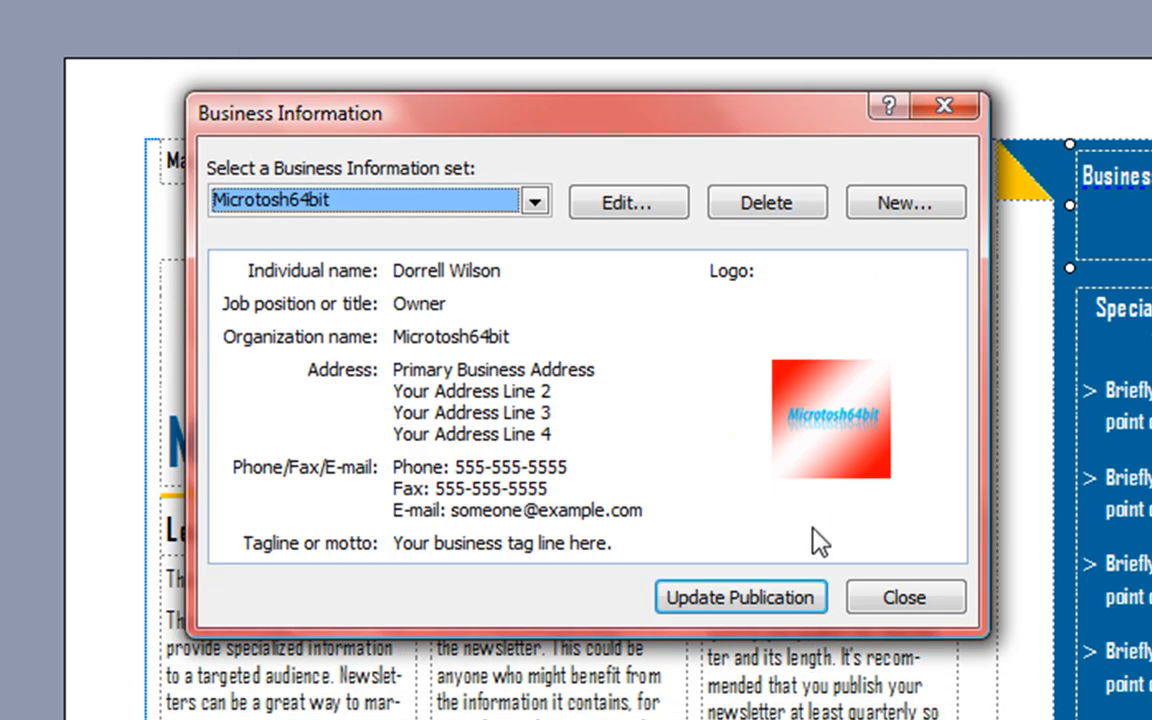
- Update the publication so the sidebar heading shows Microtosh64bit
{"action": "left_click", "coordinate": [904, 596]}
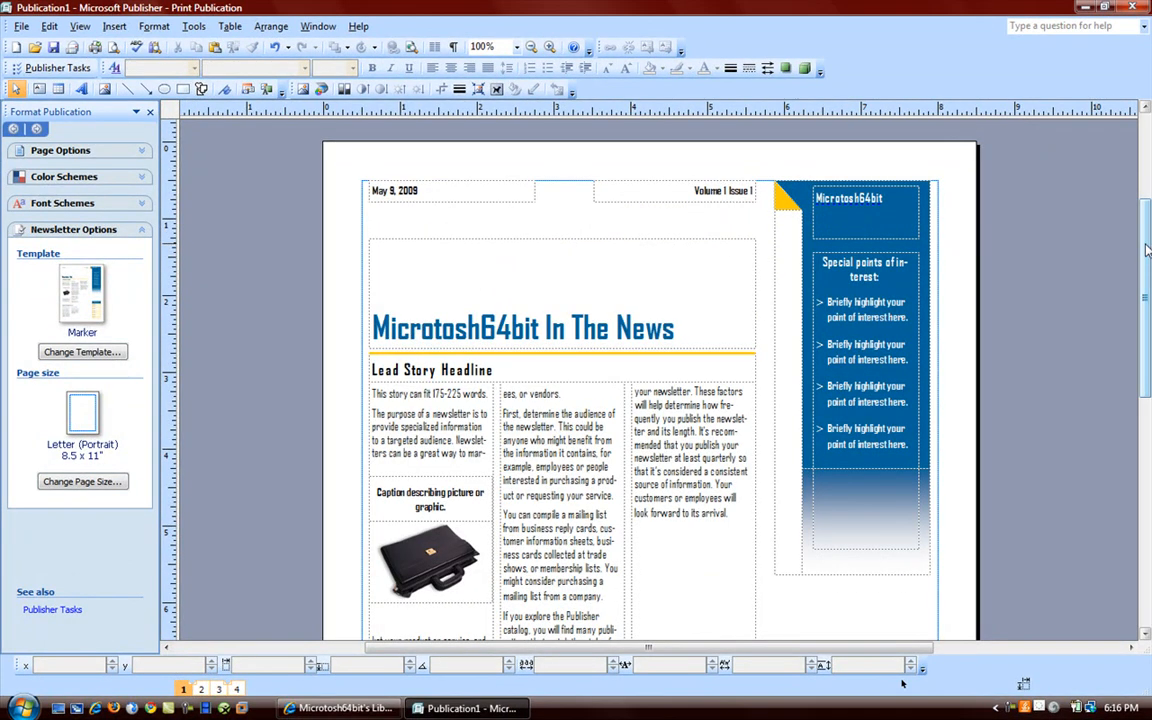
{"action": "scroll", "scroll_direction": "down", "scroll_amount": 3}
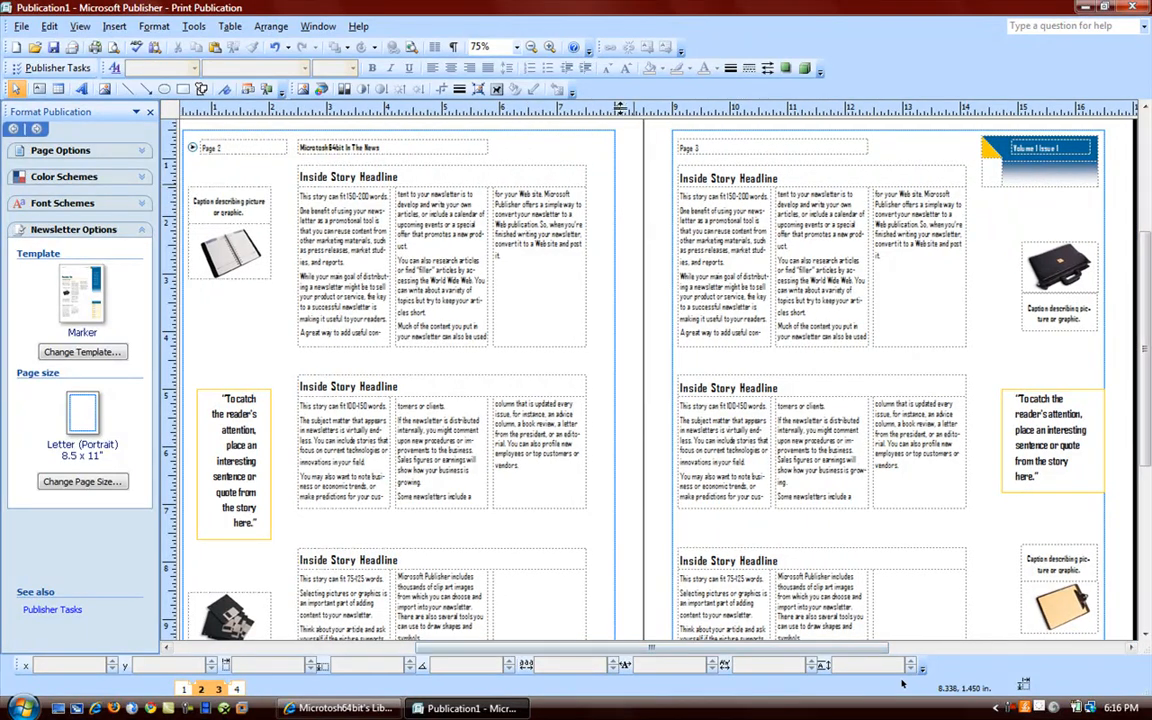
{"action": "left_click", "coordinate": [508, 48]}
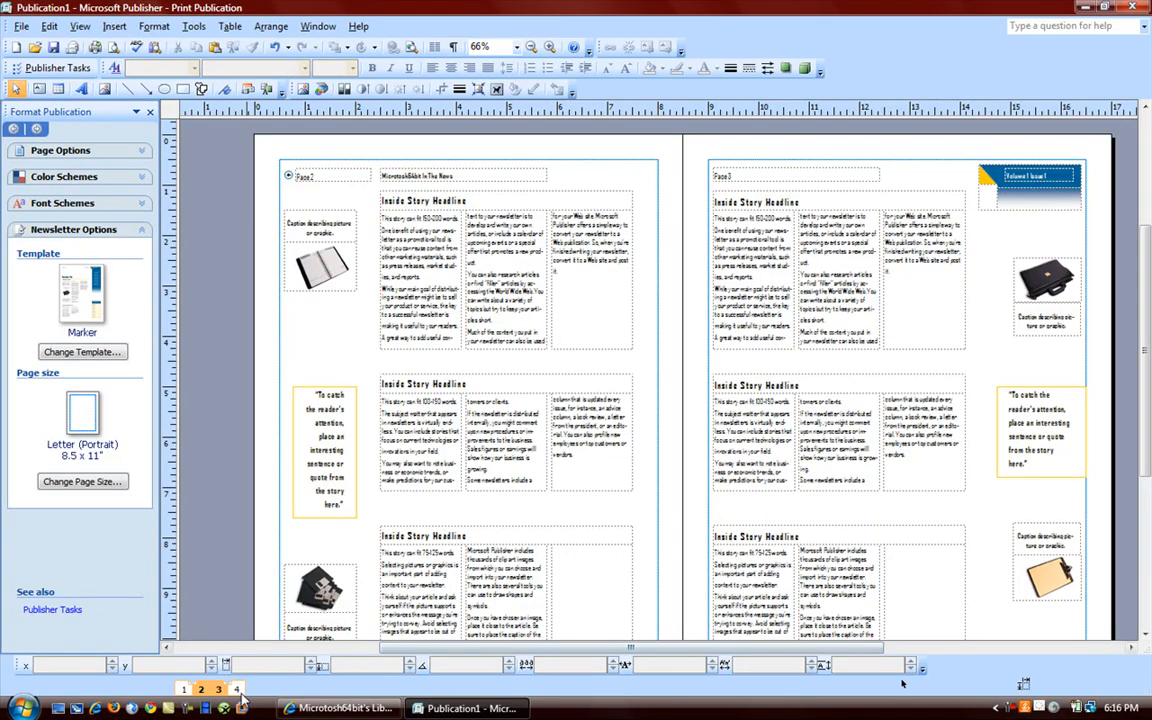
{"action": "left_click", "coordinate": [236, 688]}
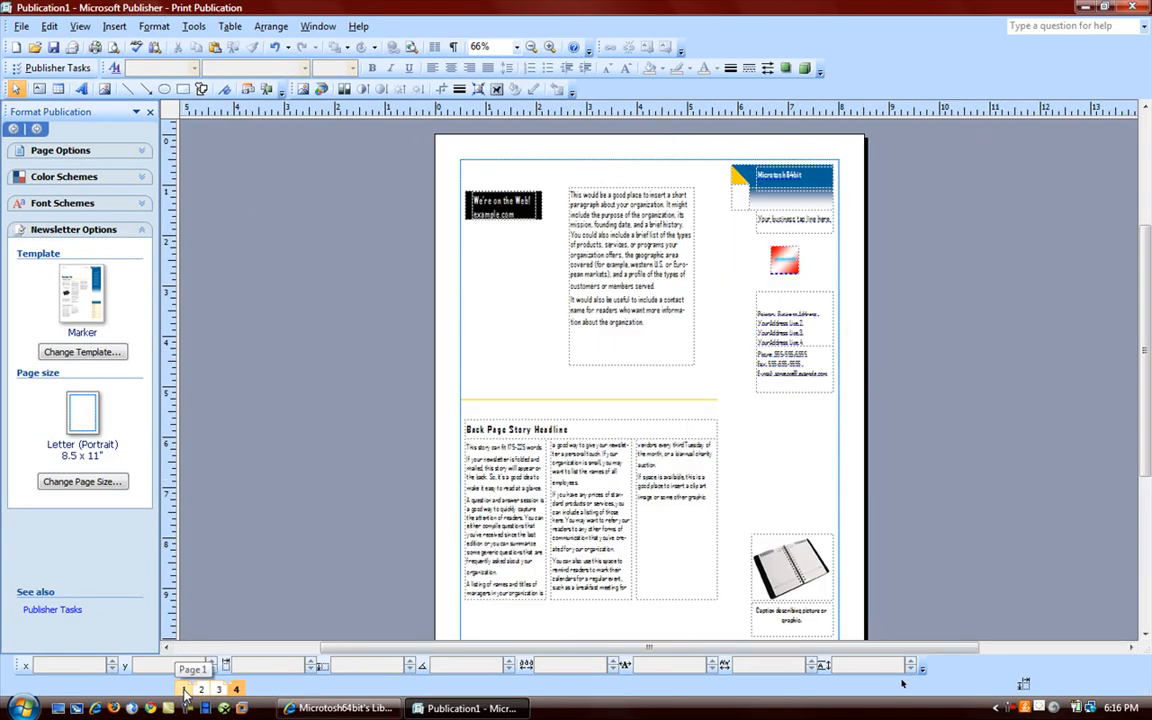
{"action": "left_click", "coordinate": [184, 688]}
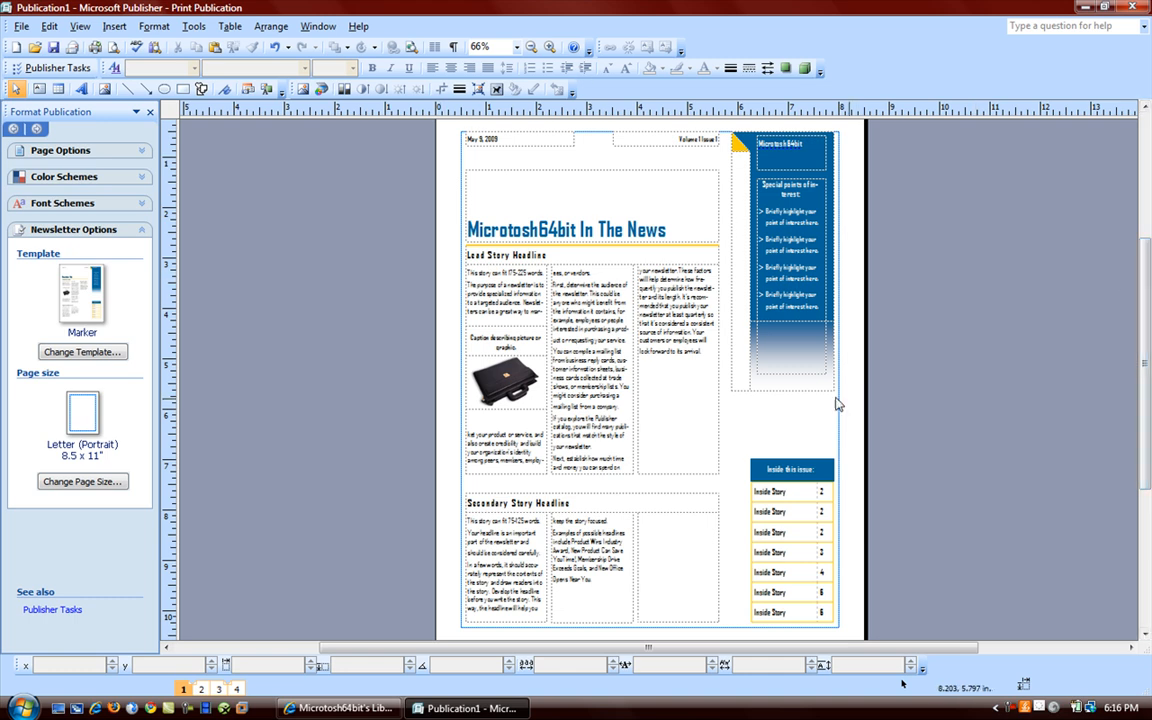
{"action": "mouse_move", "coordinate": [664, 376]}
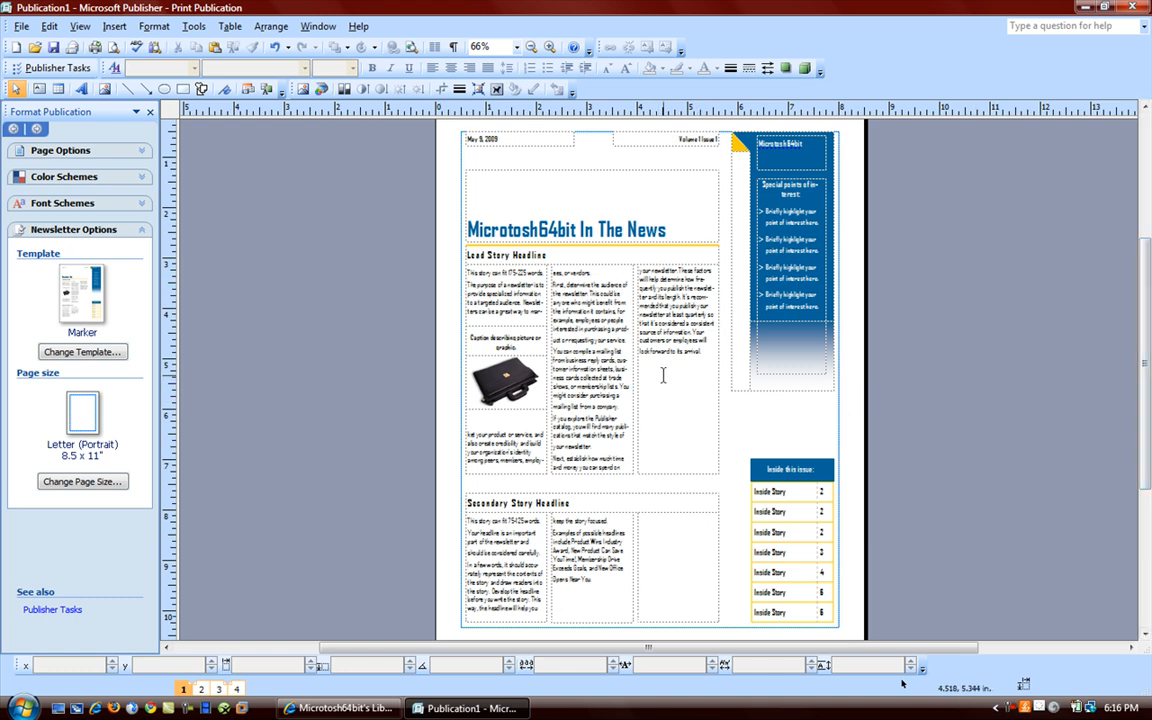